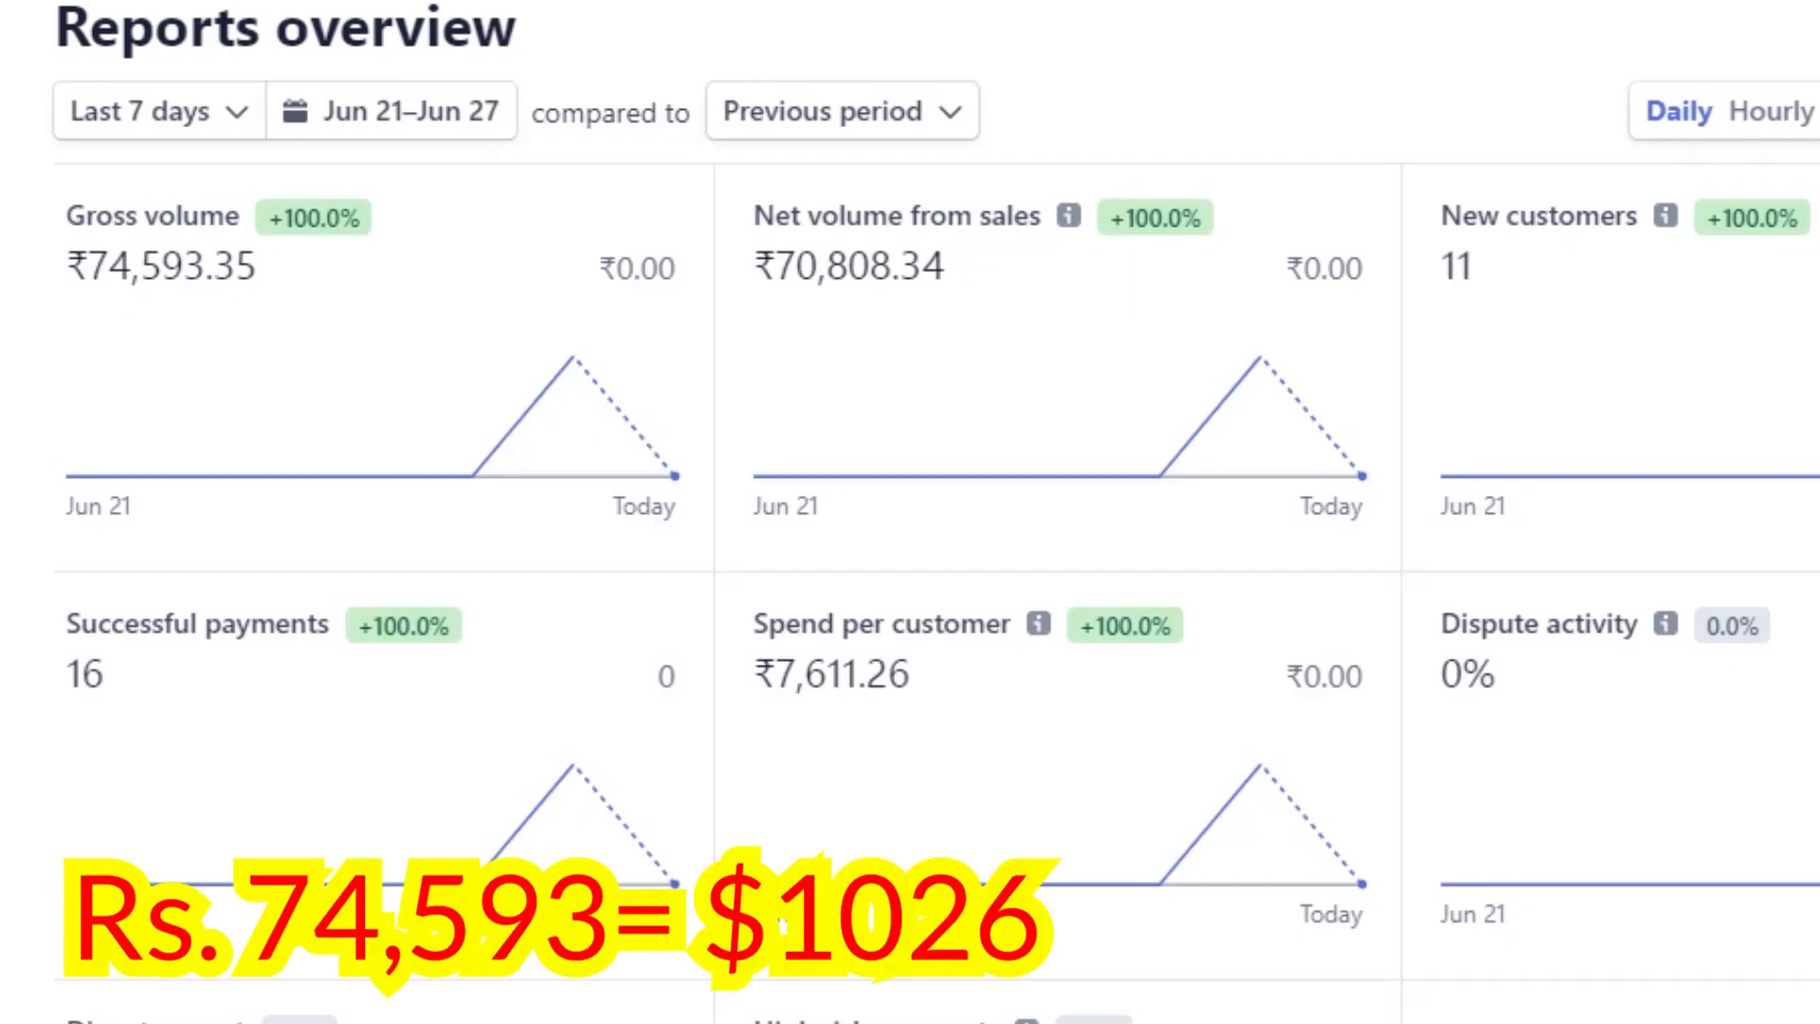
Handwrite 'Clickfunnel' beside the Funnel note with an arrow to a '10 something' note
{"action": "double_click", "coordinate": [159, 265]}
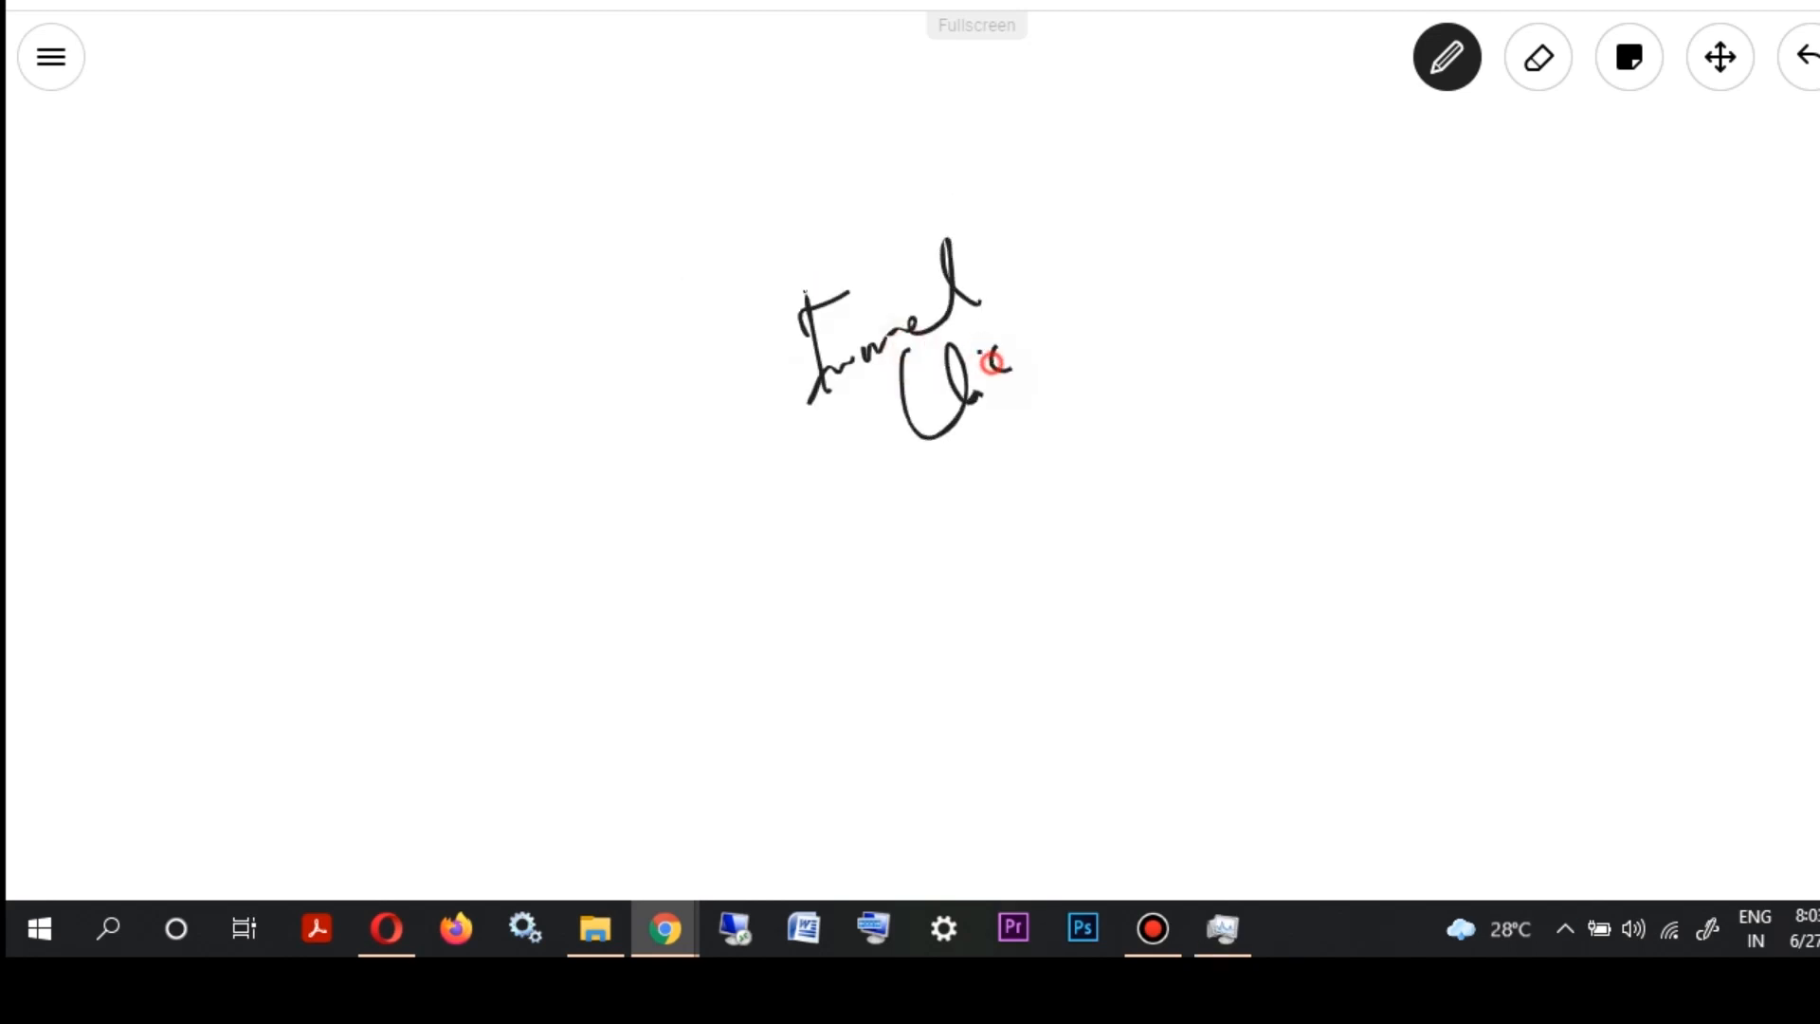
{"action": "left_click_drag", "start_coordinate": [999, 360], "coordinate": [1289, 203]}
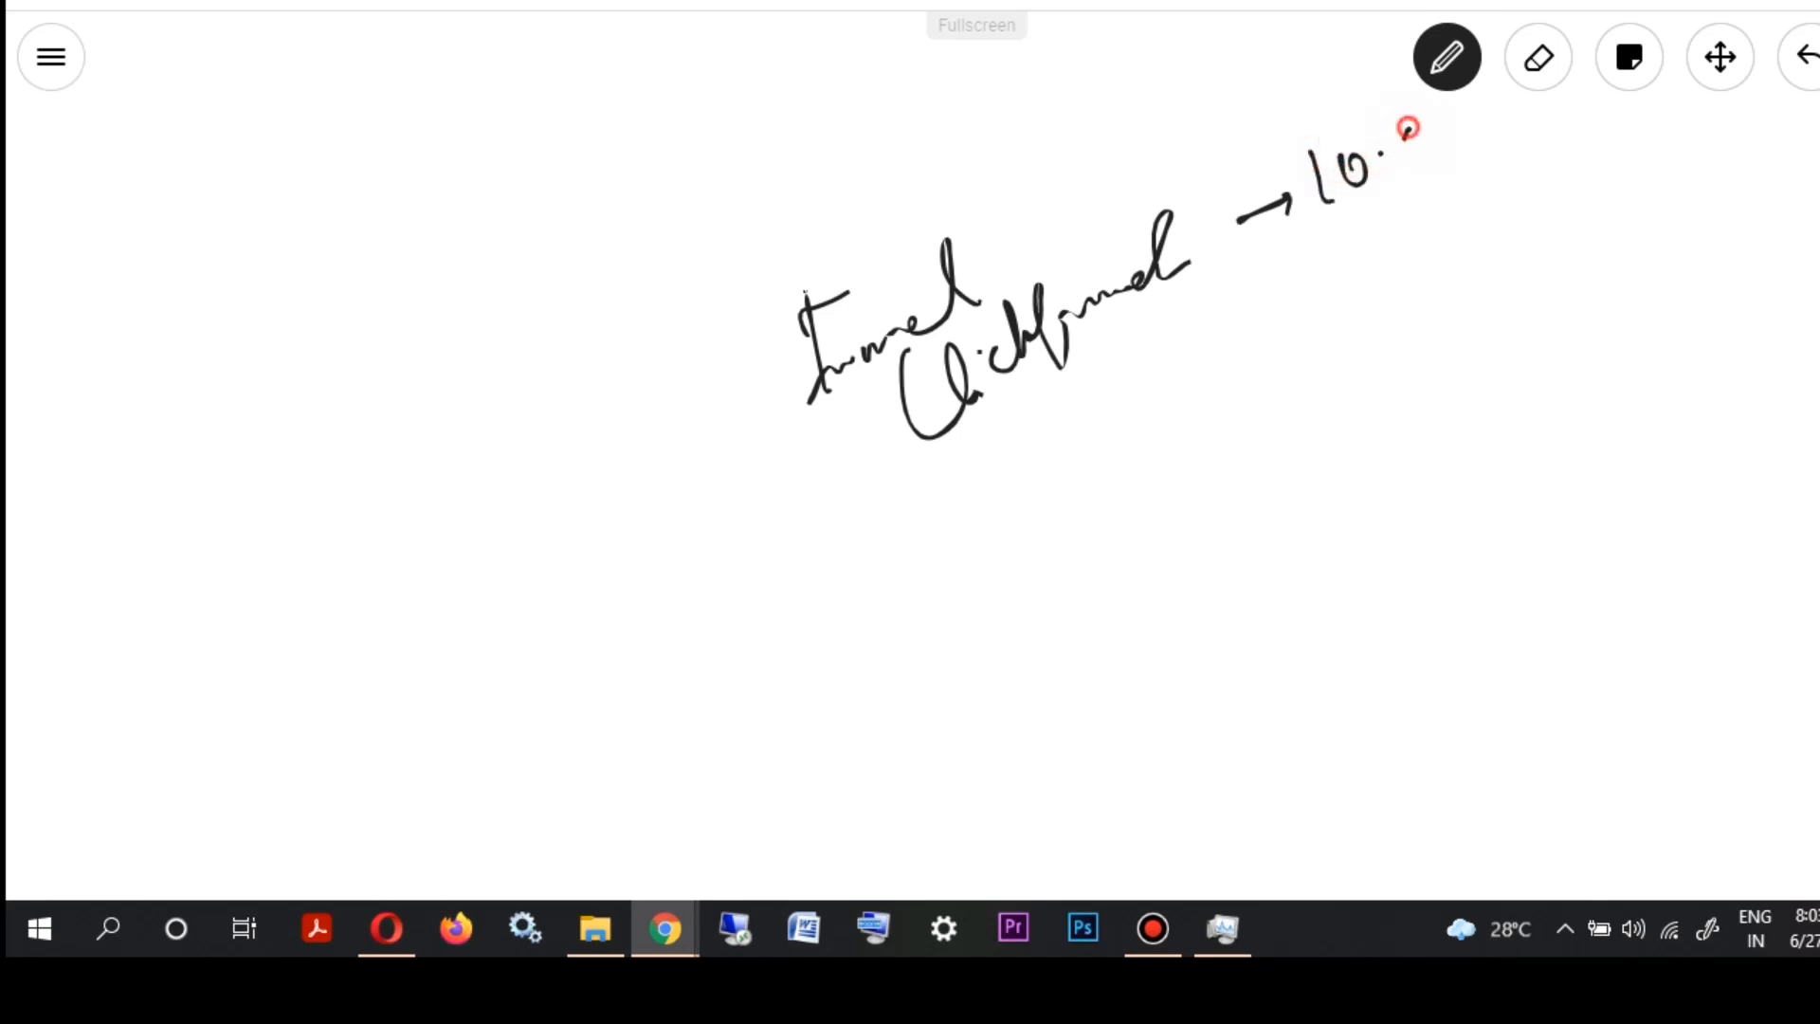
{"action": "left_click_drag", "start_coordinate": [1416, 138], "coordinate": [1568, 116]}
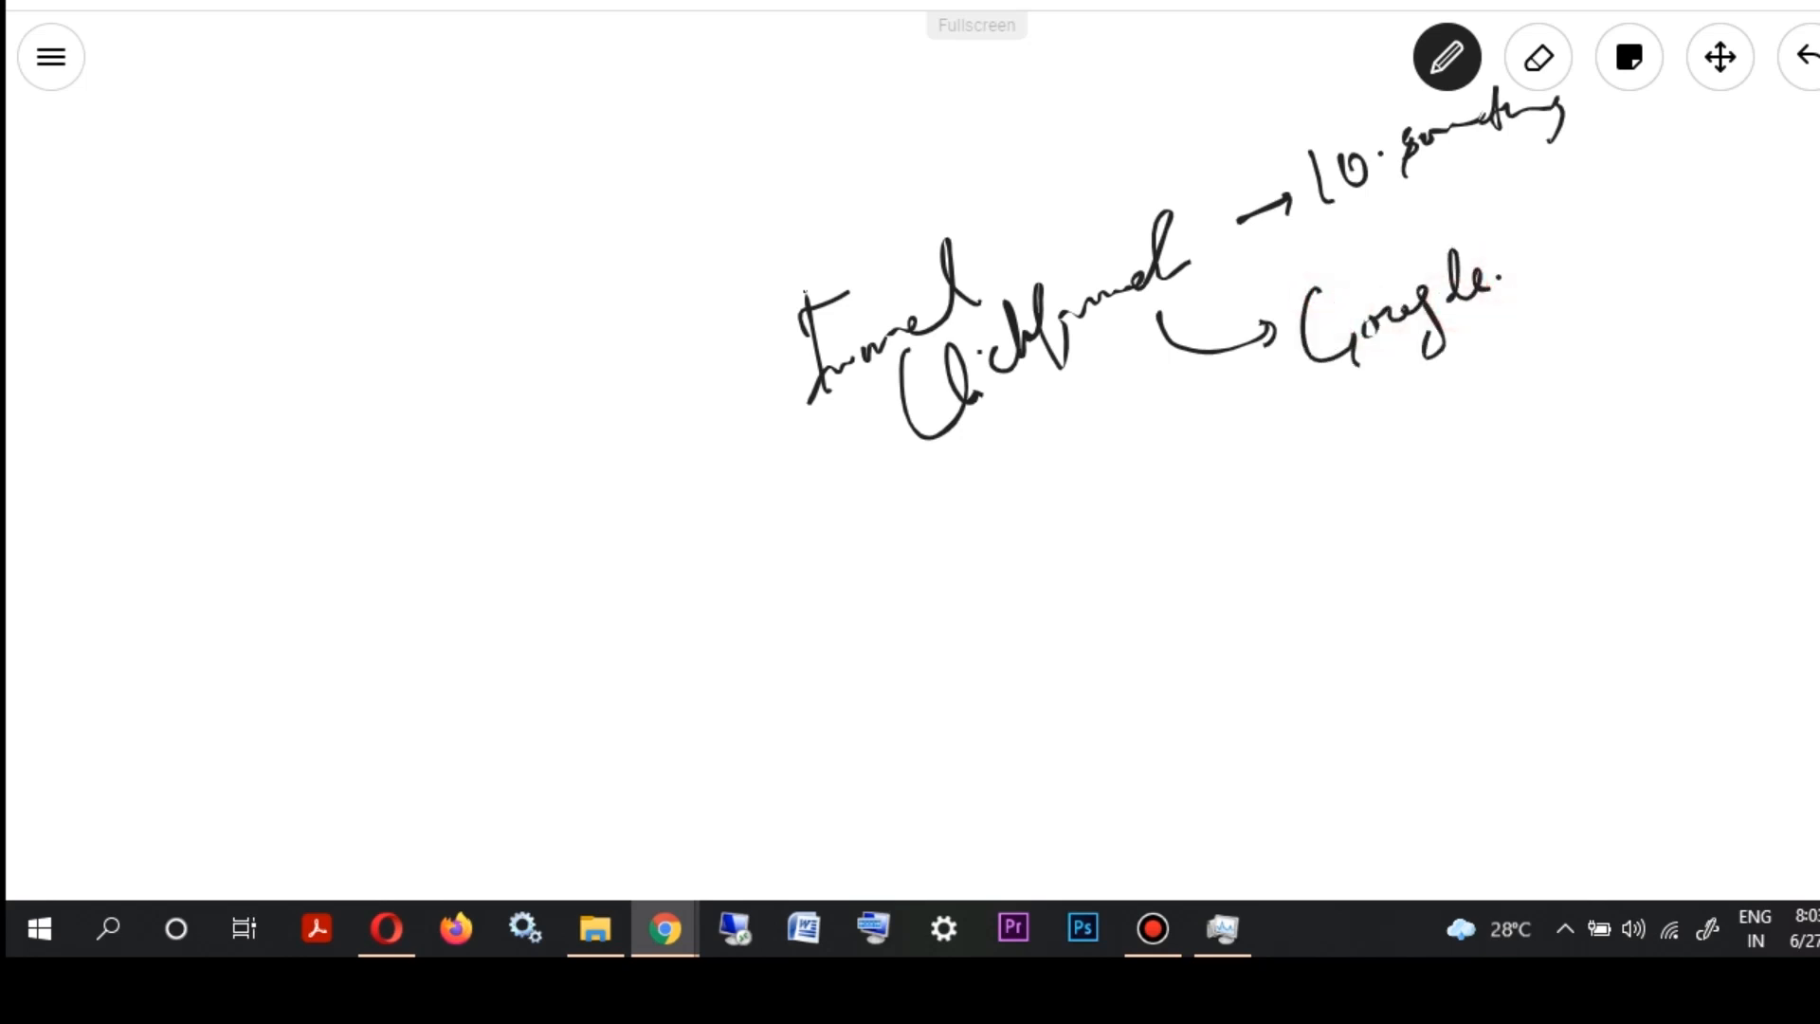
Add 'search' under the Google note with an arrow down to a circled USA
{"action": "left_click_drag", "start_coordinate": [1312, 349], "coordinate": [1624, 279]}
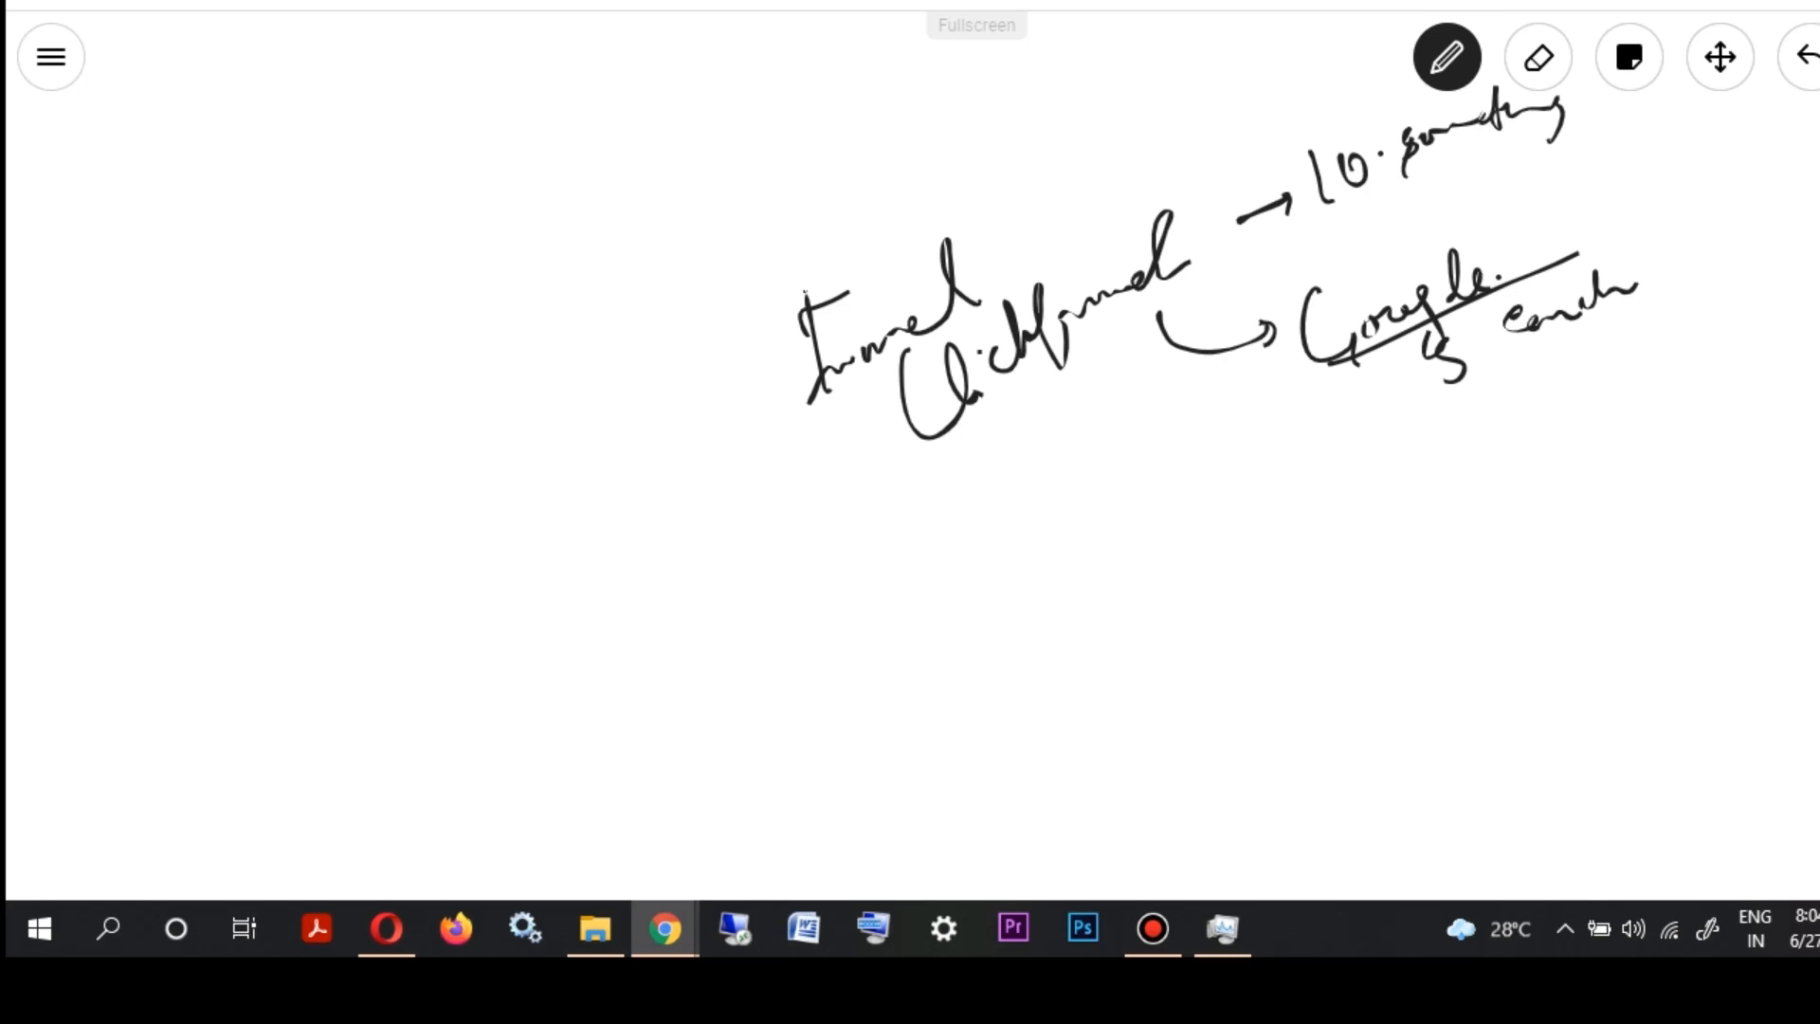
{"action": "left_click_drag", "start_coordinate": [1575, 371], "coordinate": [1575, 442]}
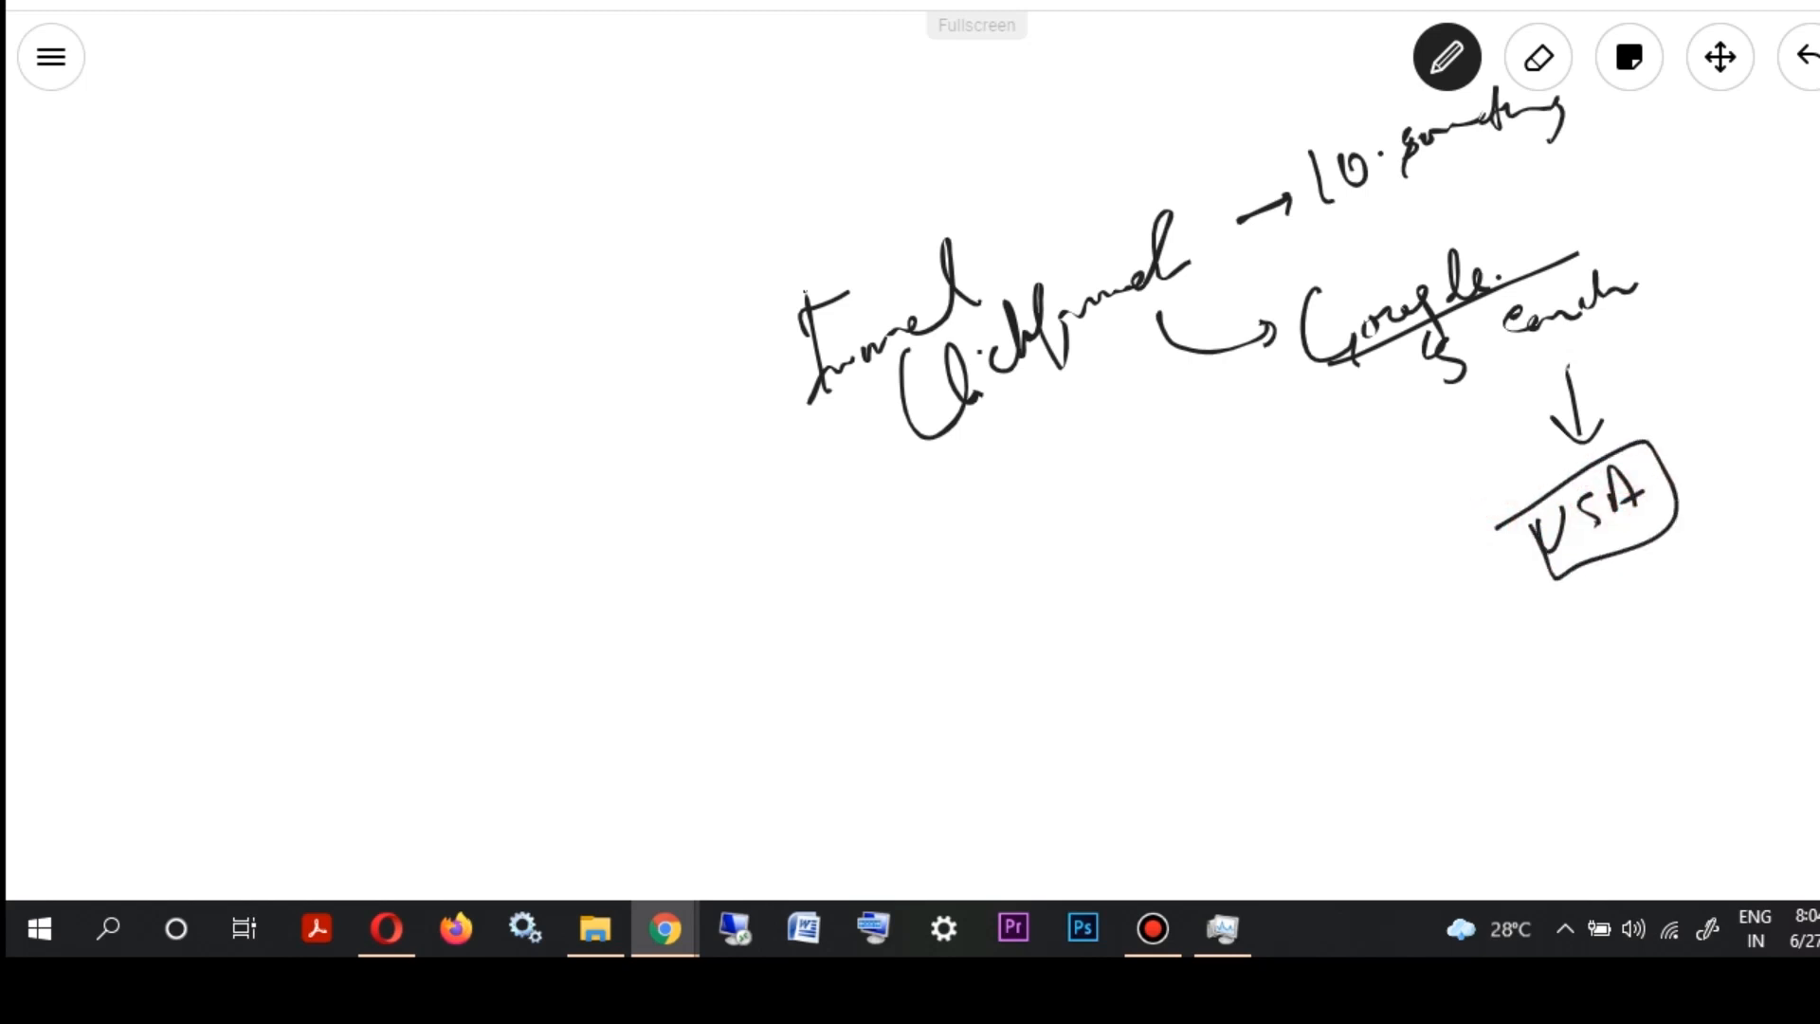
{"action": "left_click_drag", "start_coordinate": [1509, 563], "coordinate": [1387, 597]}
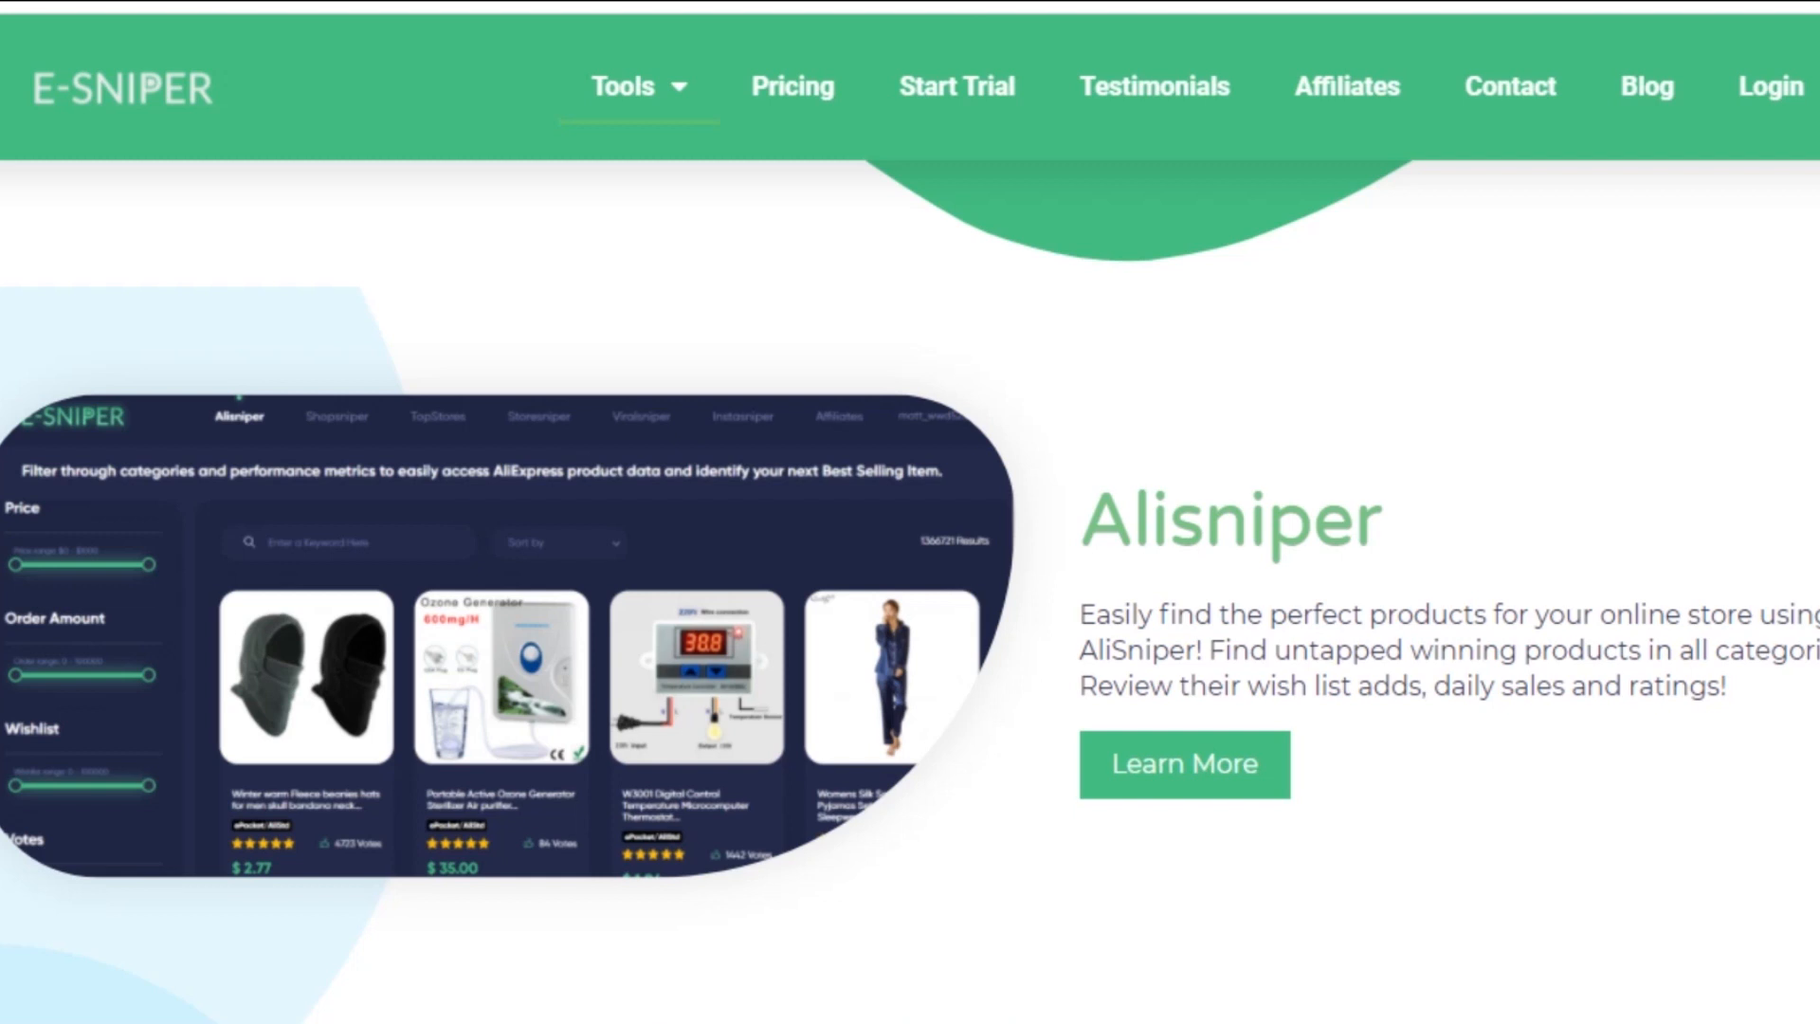
{"action": "scroll", "scroll_direction": "down", "scroll_amount": 3}
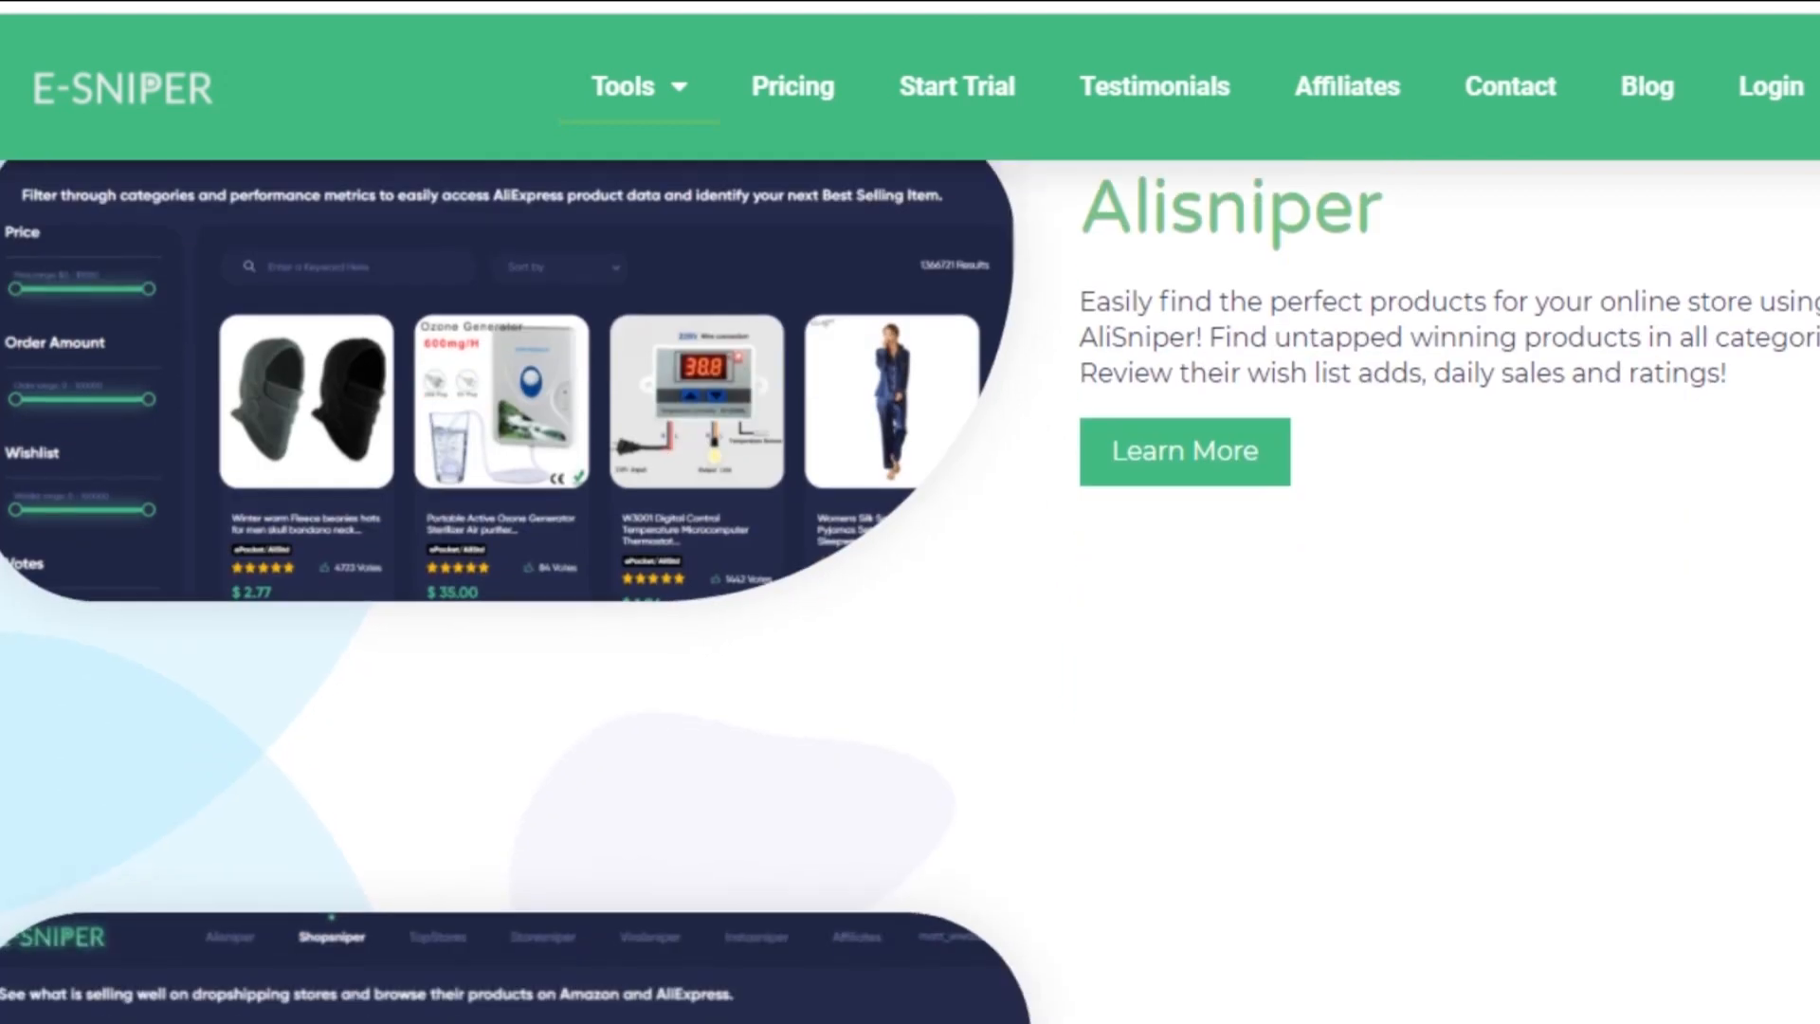
{"action": "scroll", "scroll_direction": "down", "scroll_amount": 3}
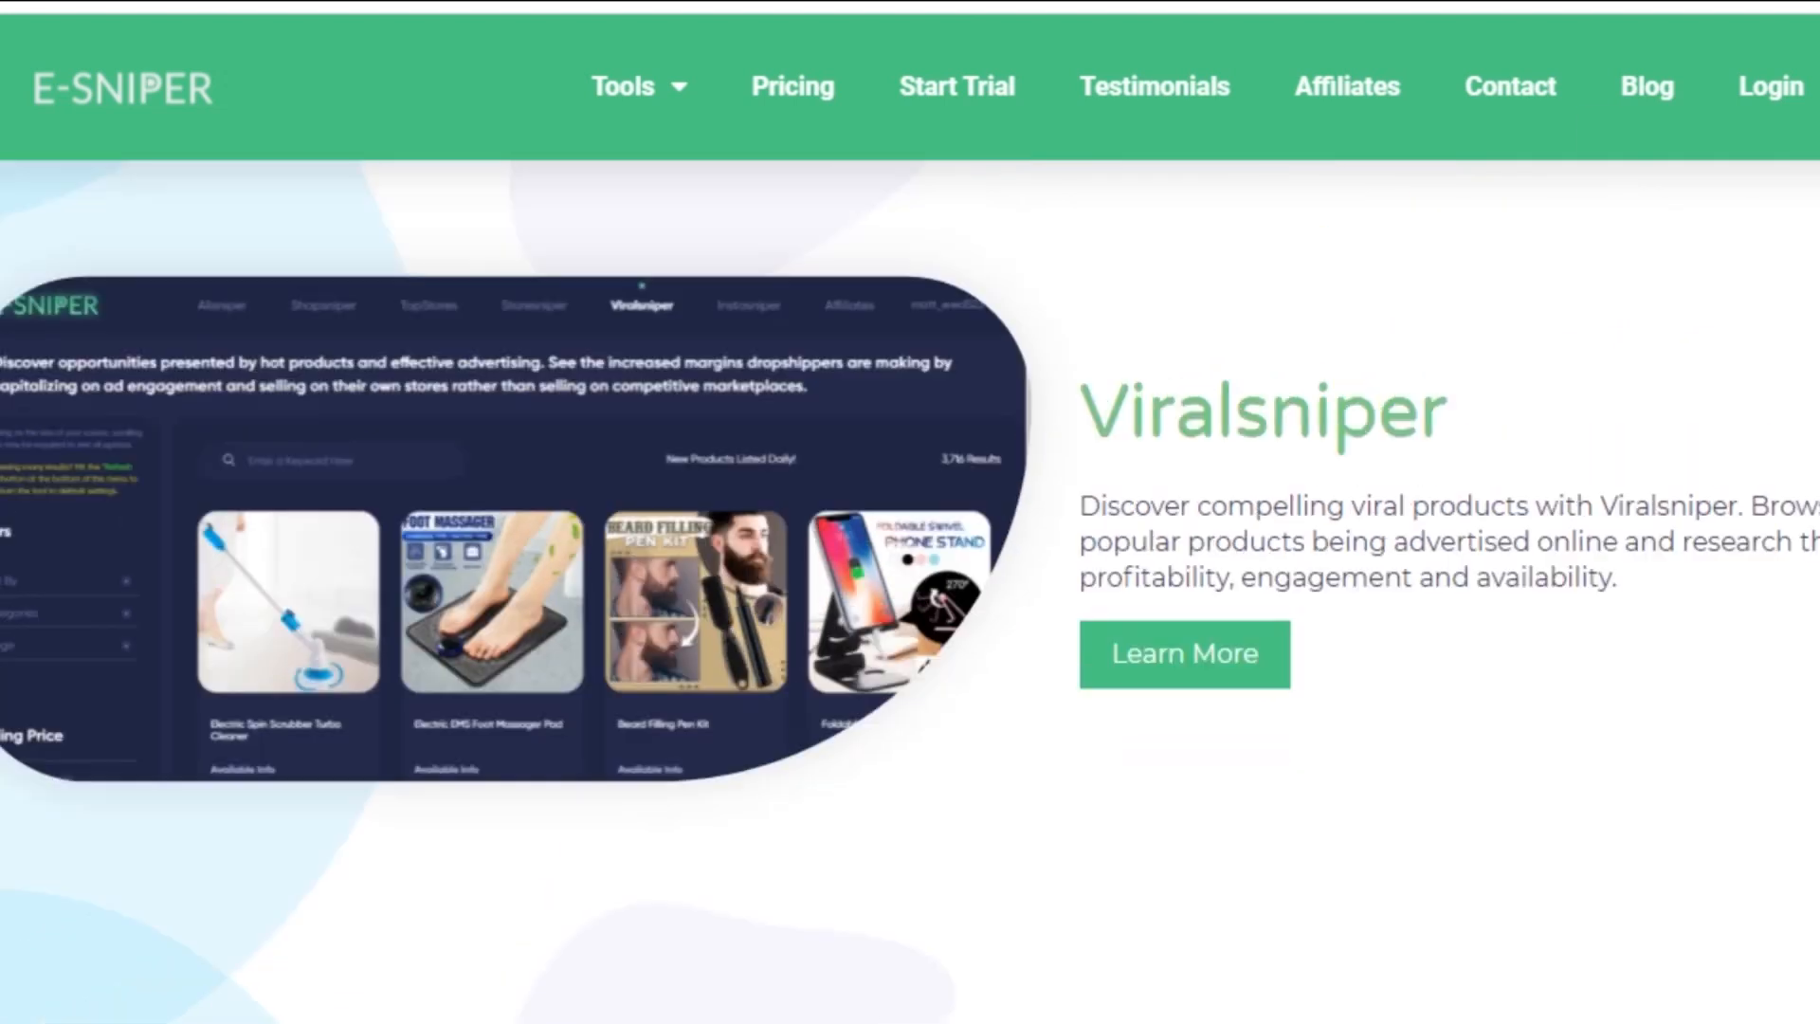
{"action": "double_click", "coordinate": [1262, 438]}
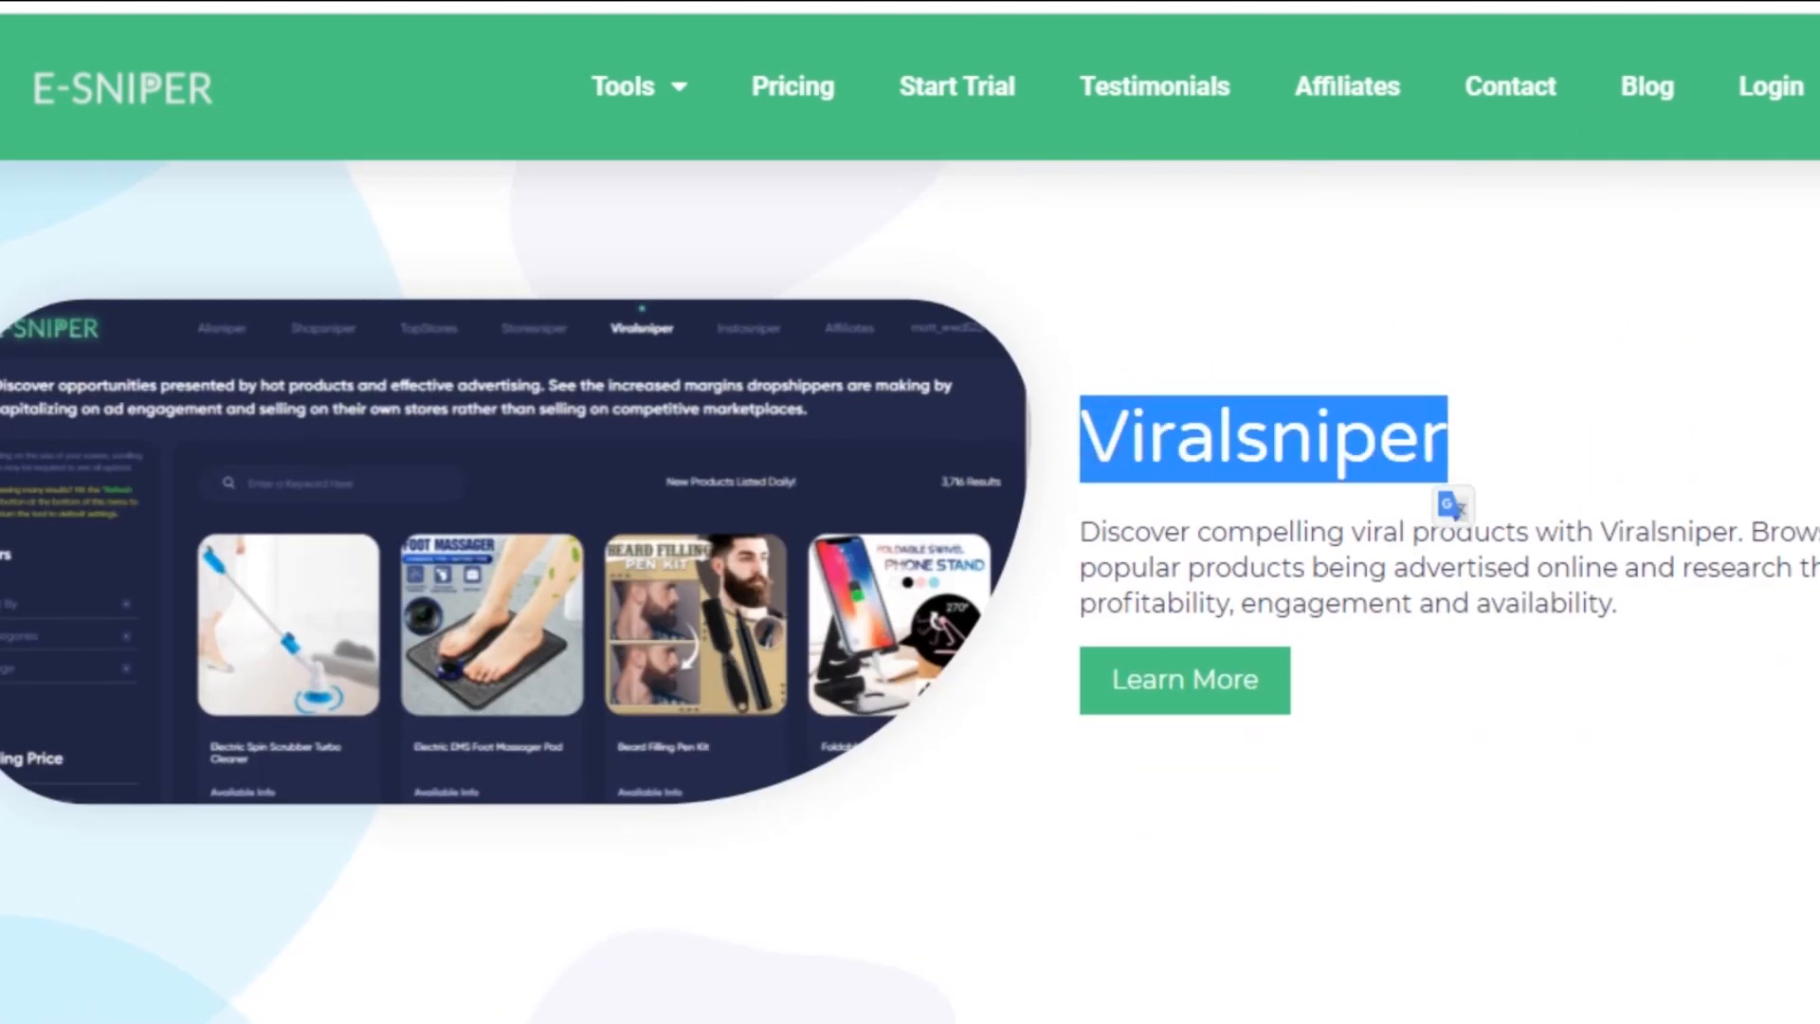
{"action": "left_click", "coordinate": [752, 327]}
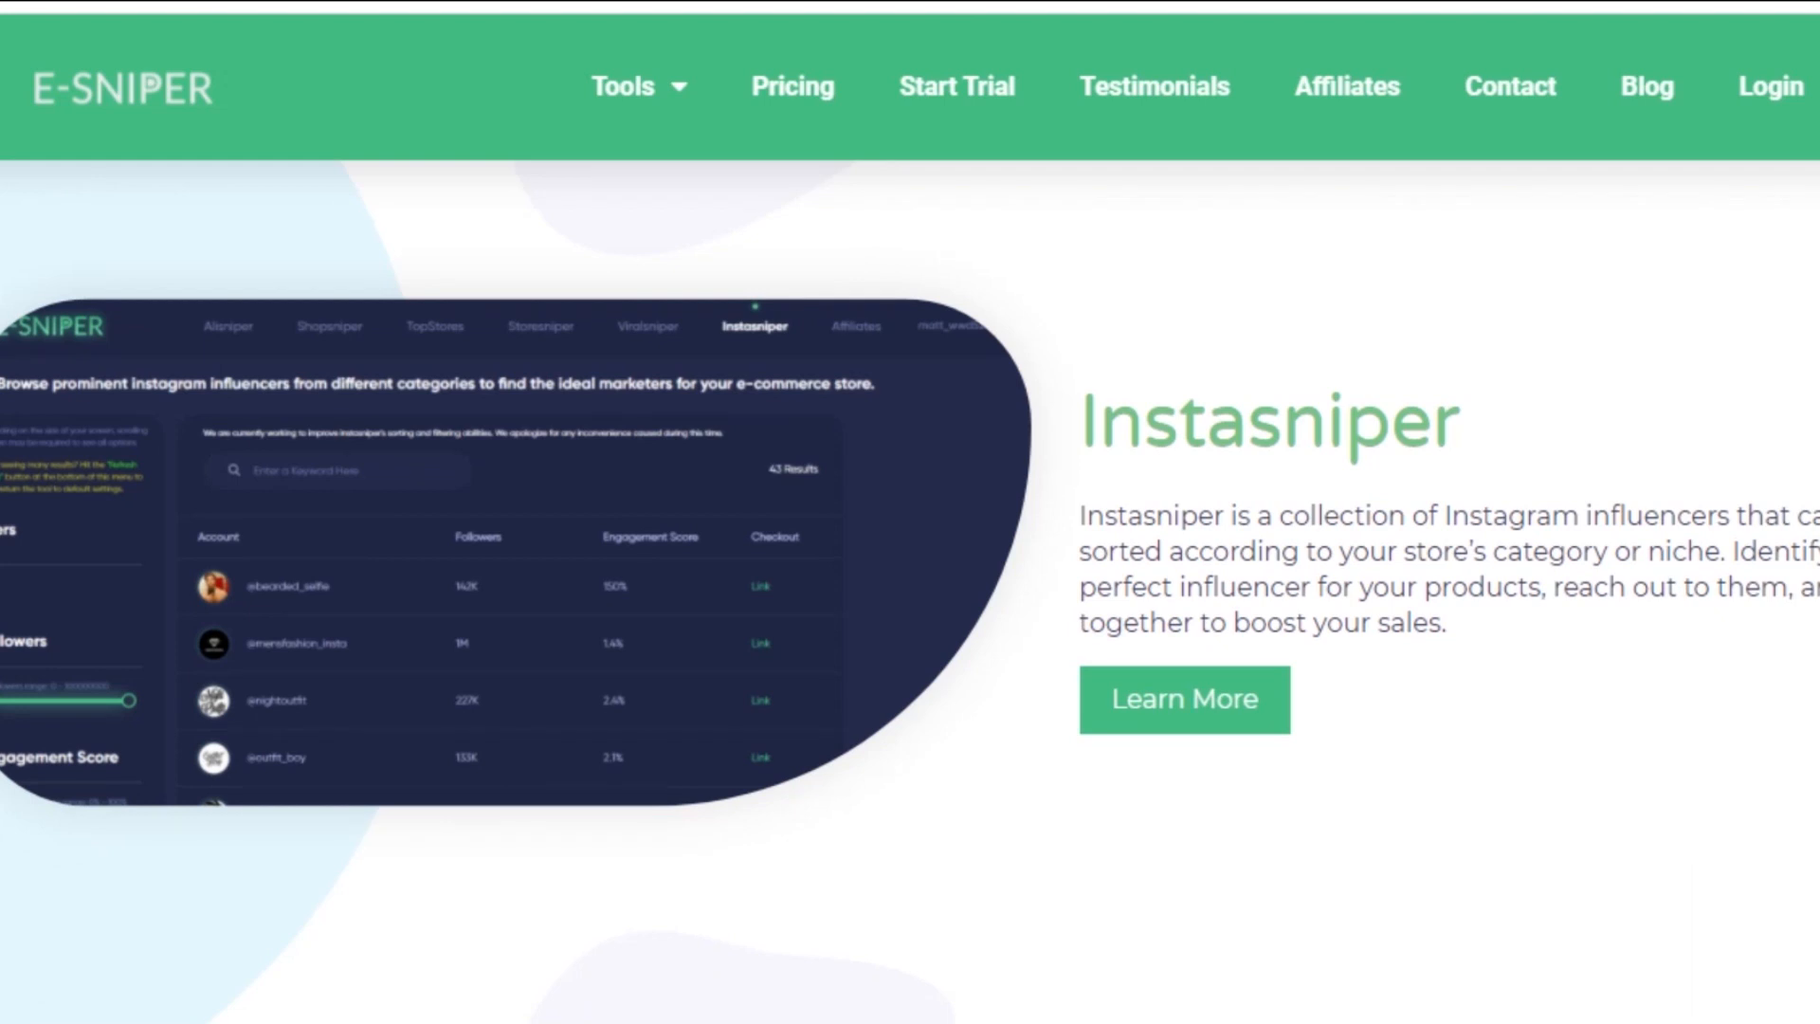
{"action": "left_click", "coordinate": [646, 326]}
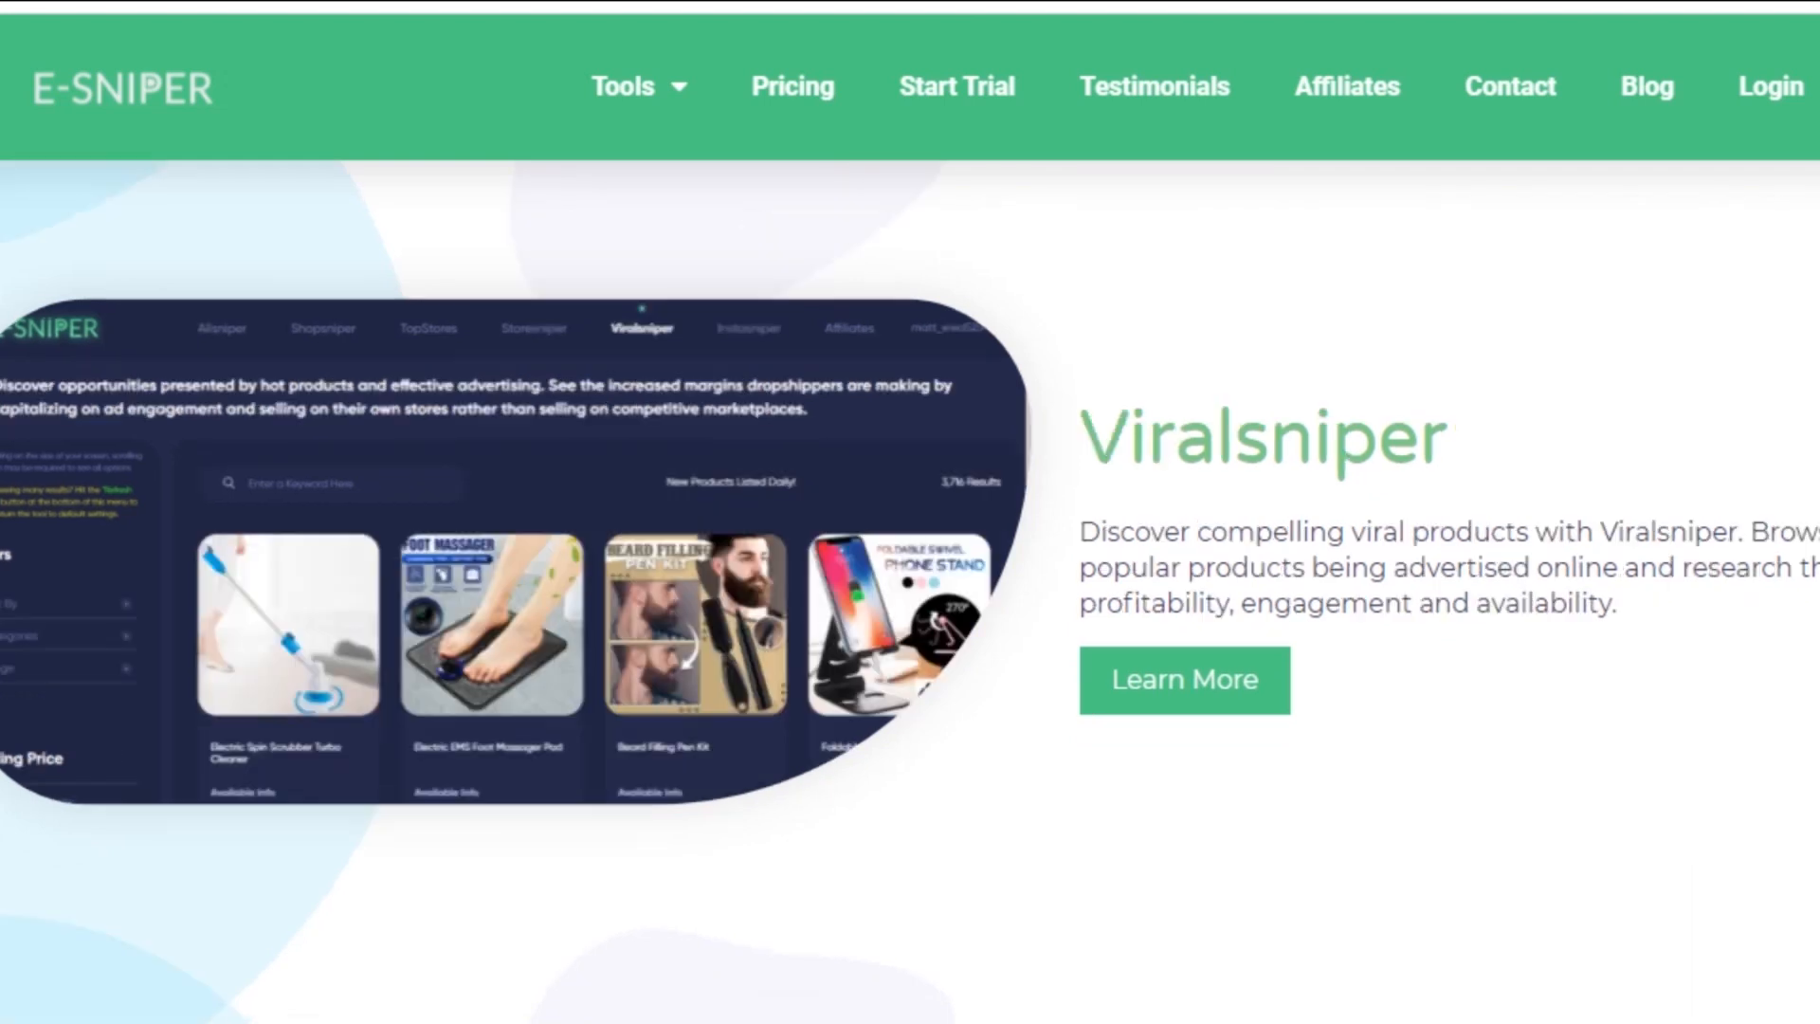
{"action": "scroll", "scroll_direction": "down", "scroll_amount": 3}
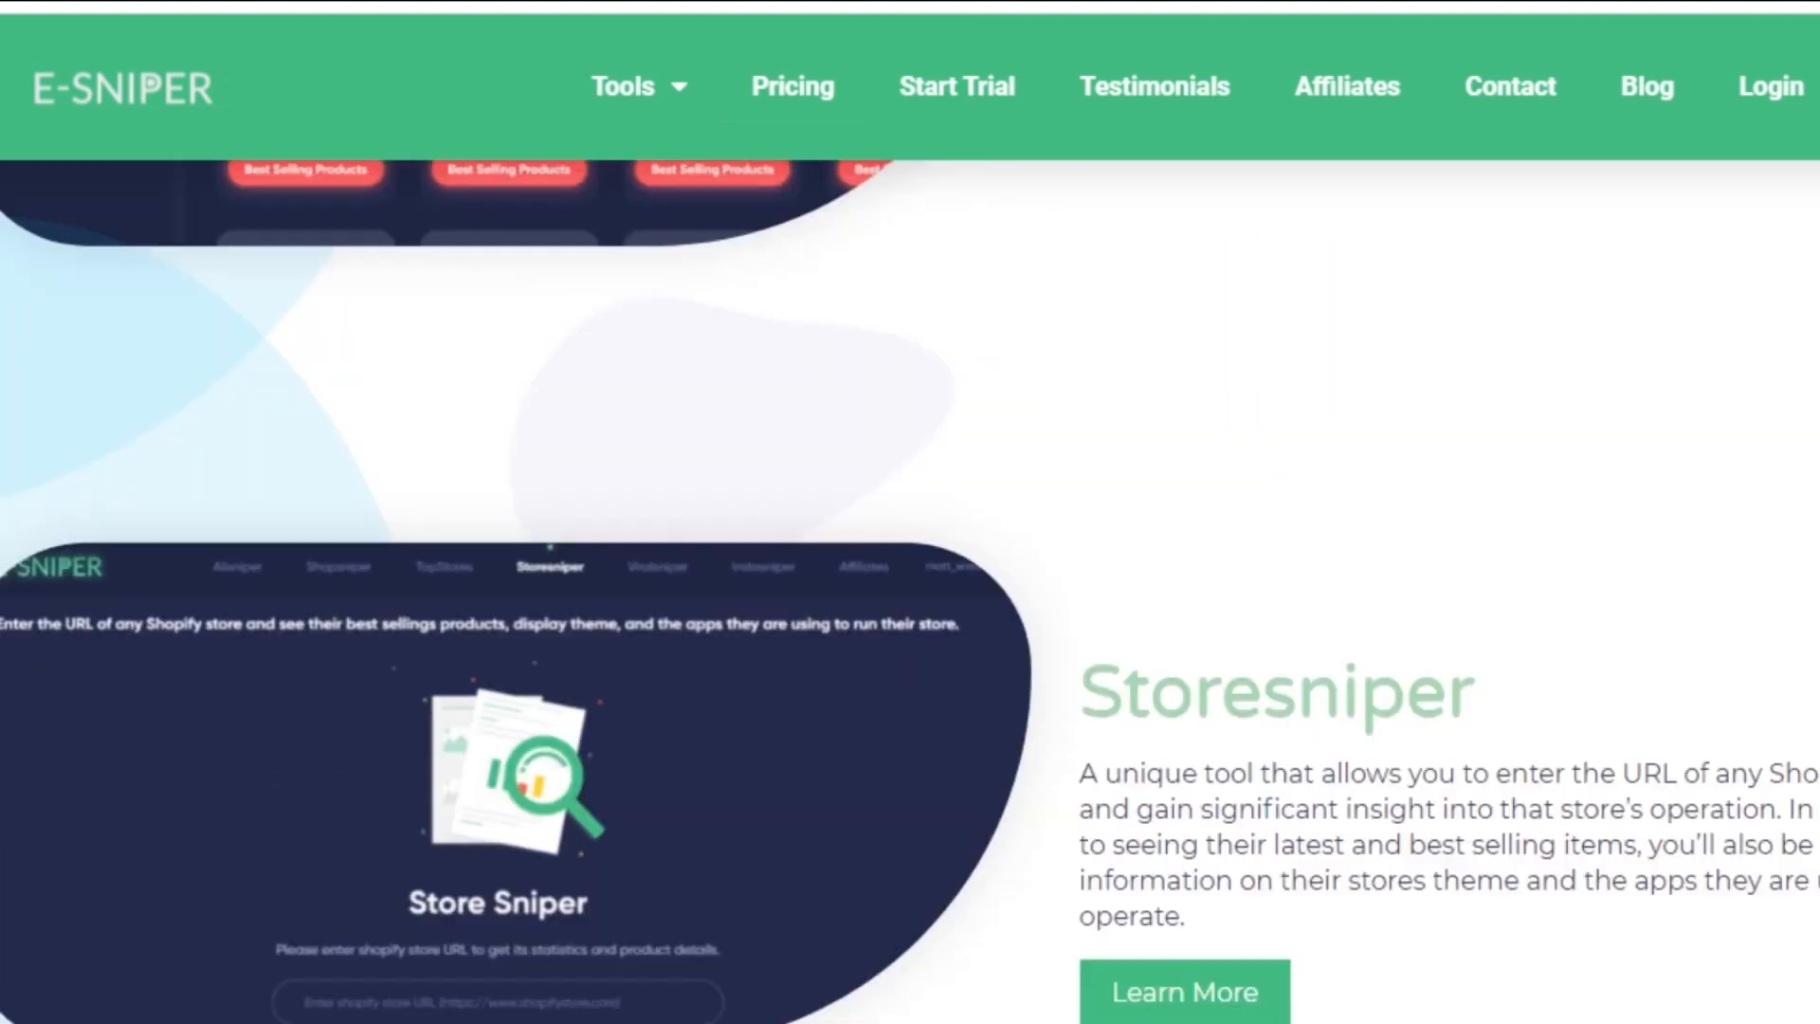
{"action": "left_click", "coordinate": [792, 85]}
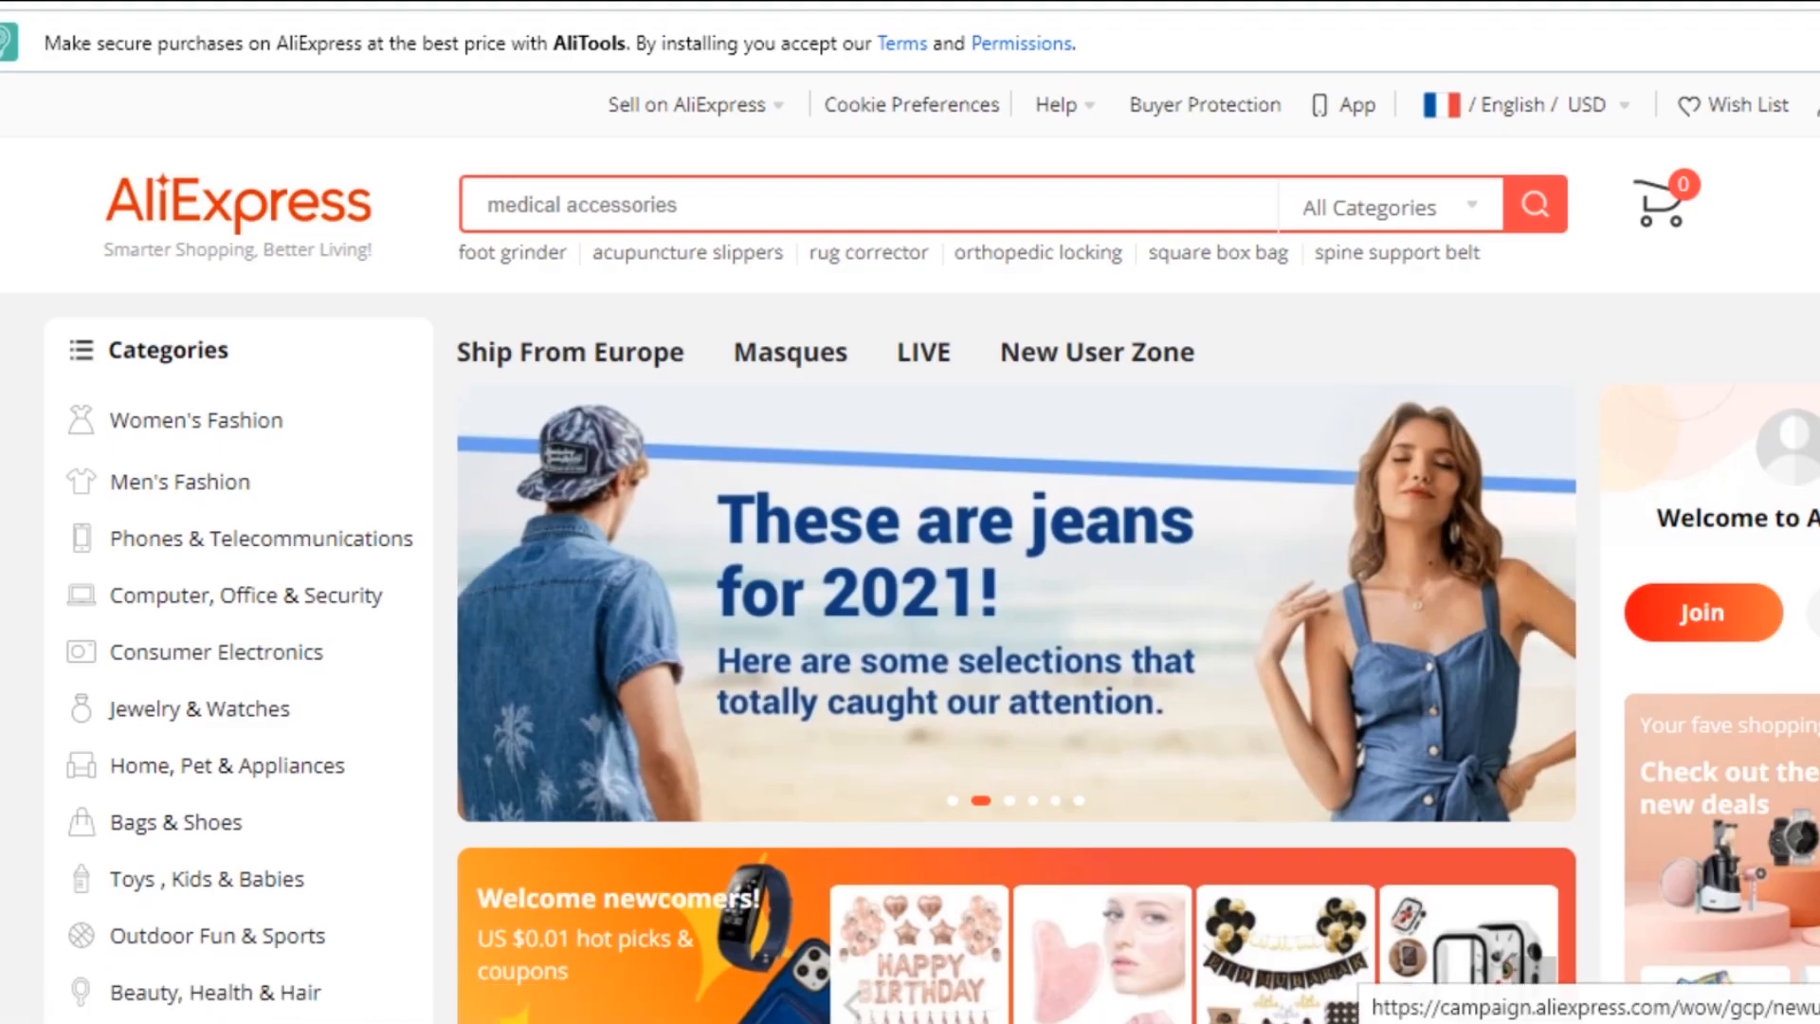
{"action": "scroll", "scroll_direction": "down", "scroll_amount": 3}
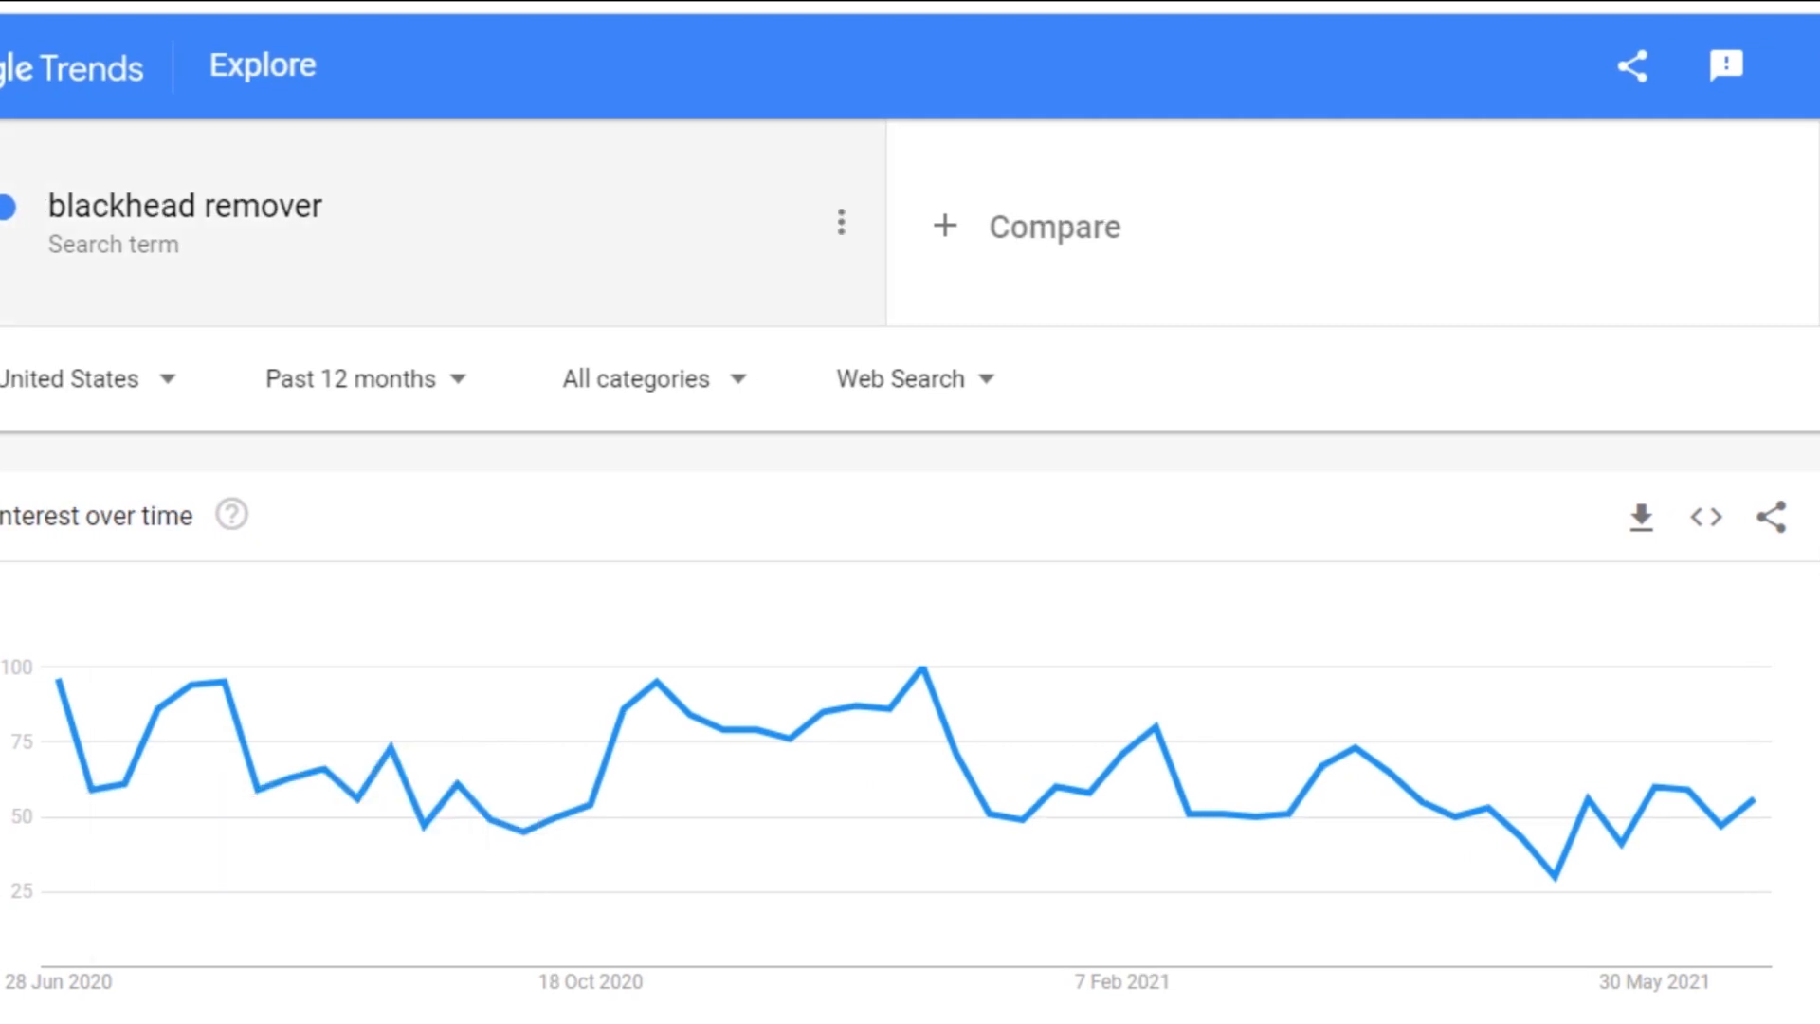
{"action": "mouse_move", "coordinate": [120, 727]}
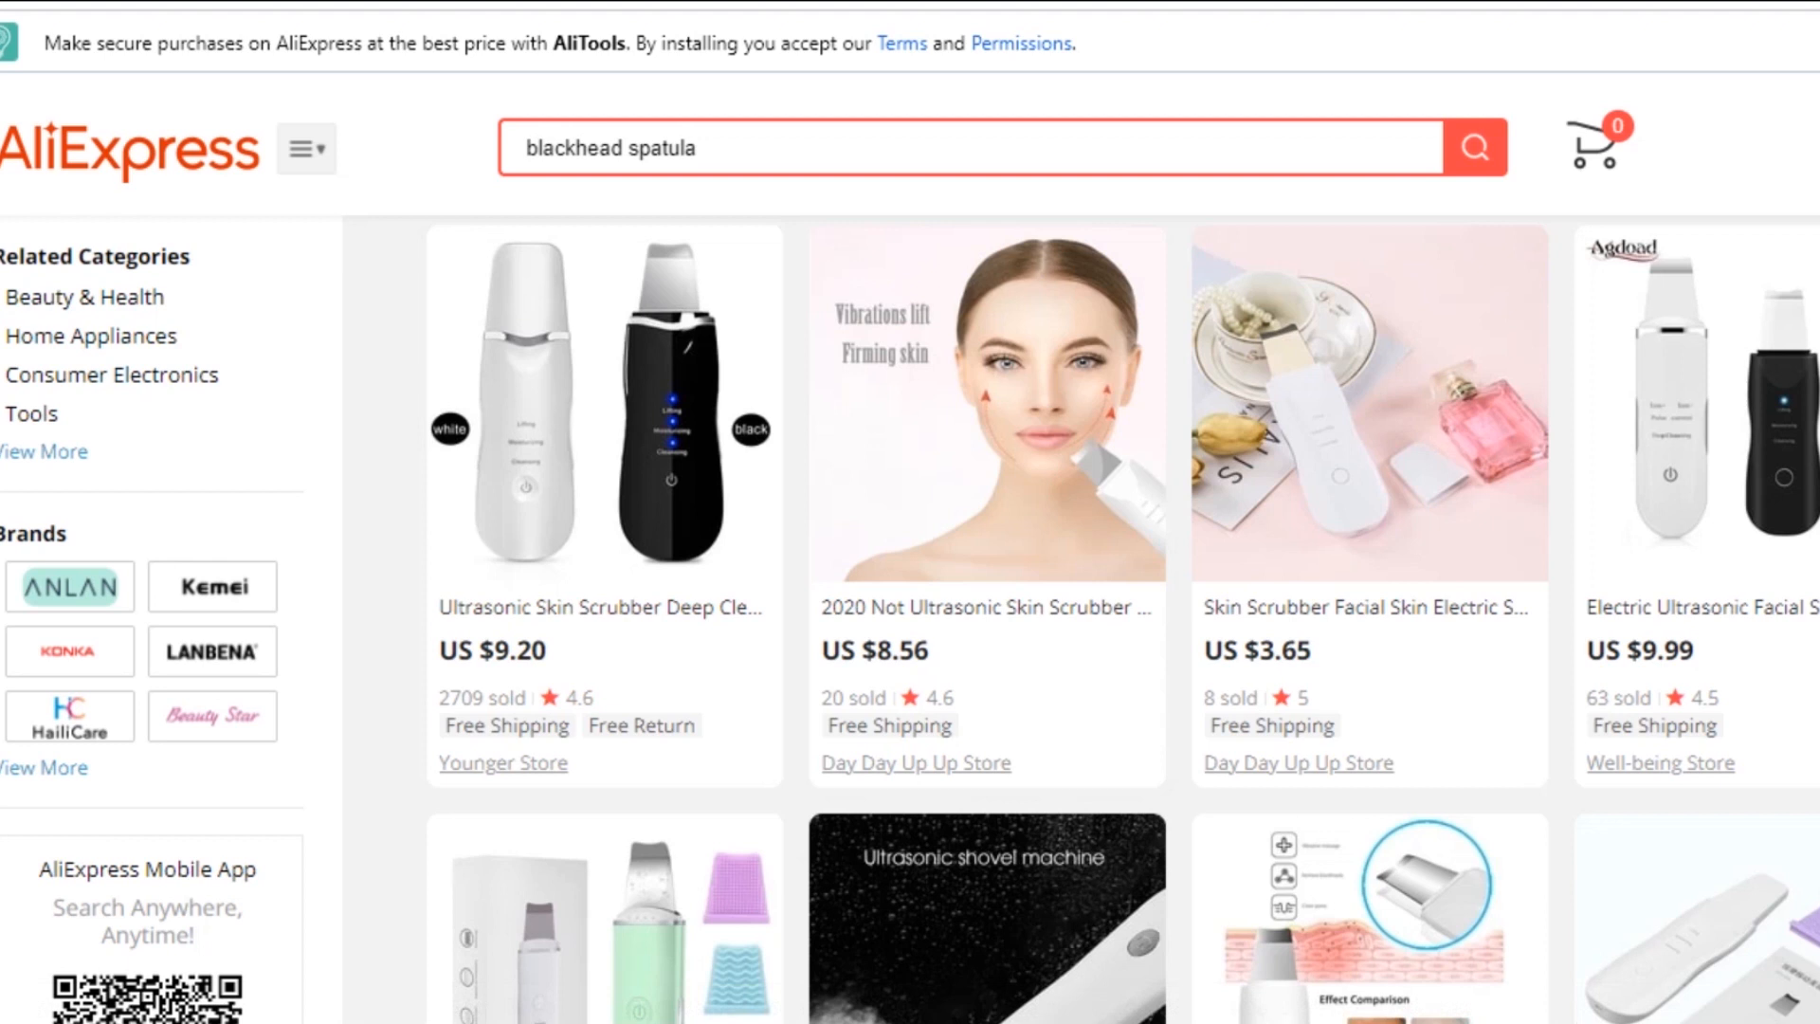
Search AliExpress for 'accupuncture pen' and scroll through the product listings
{"action": "type", "text": "accupuncture pen"}
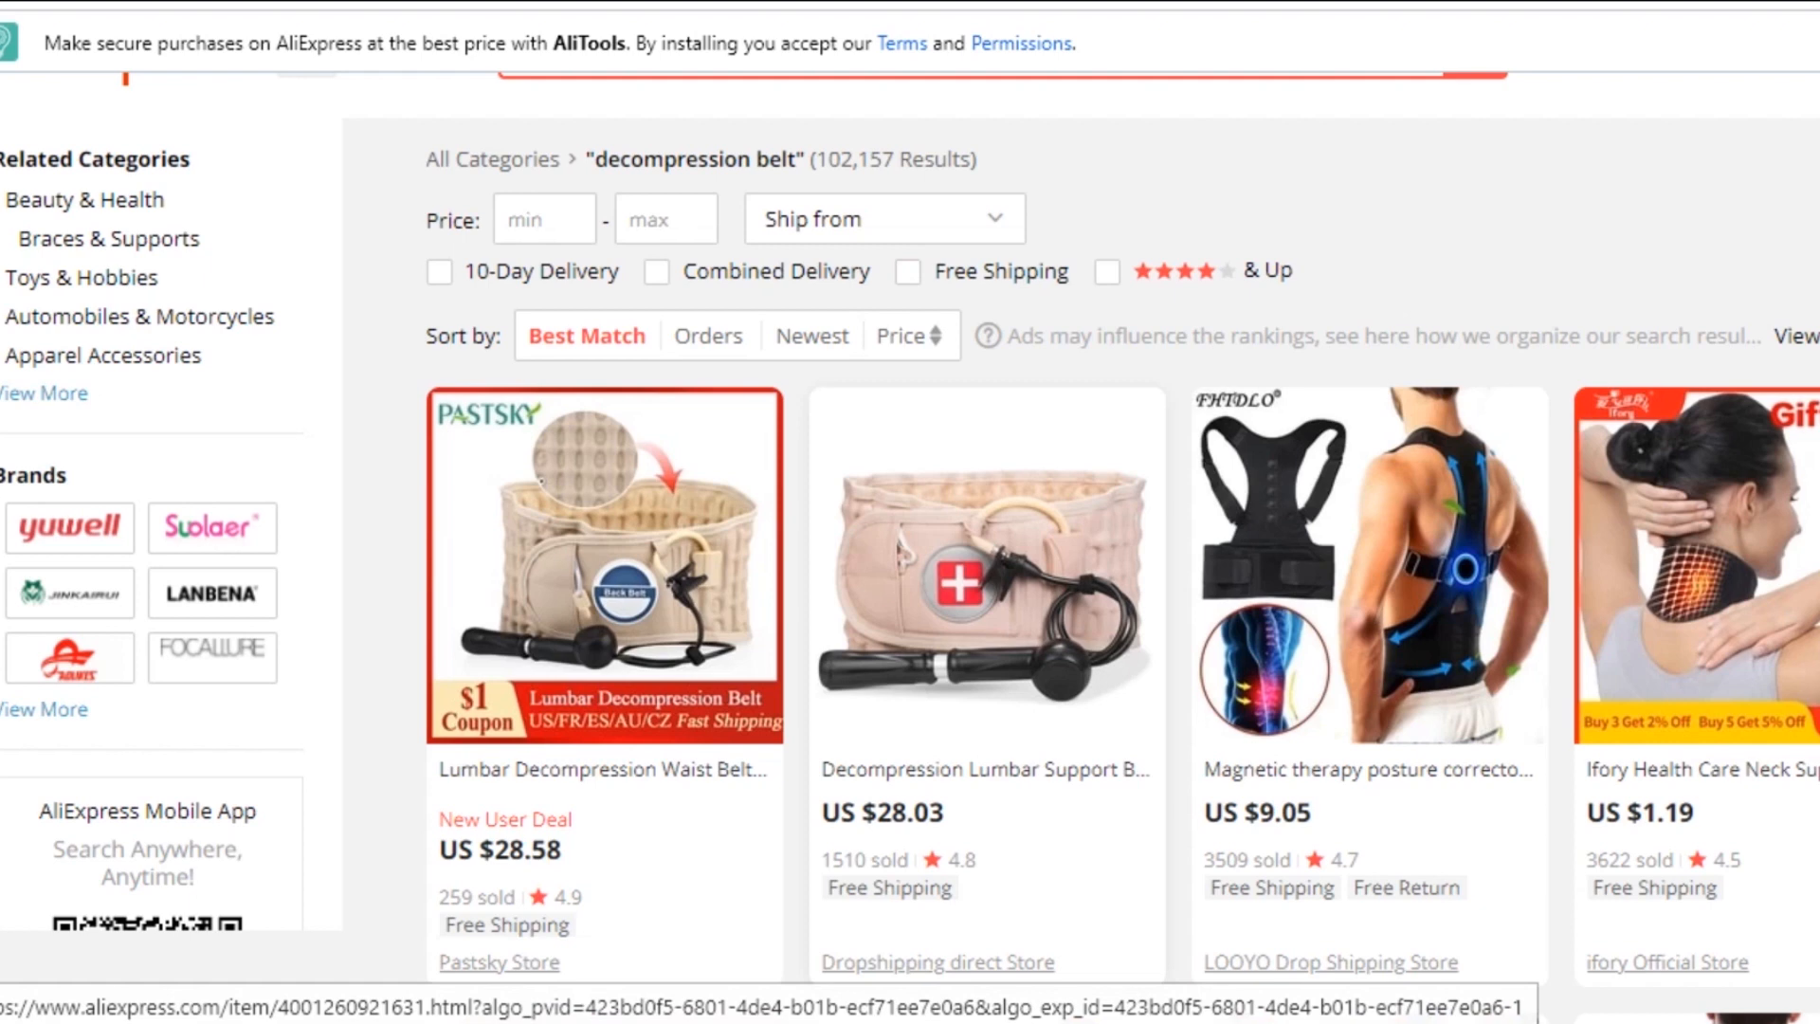
{"action": "scroll", "scroll_direction": "down", "scroll_amount": 3}
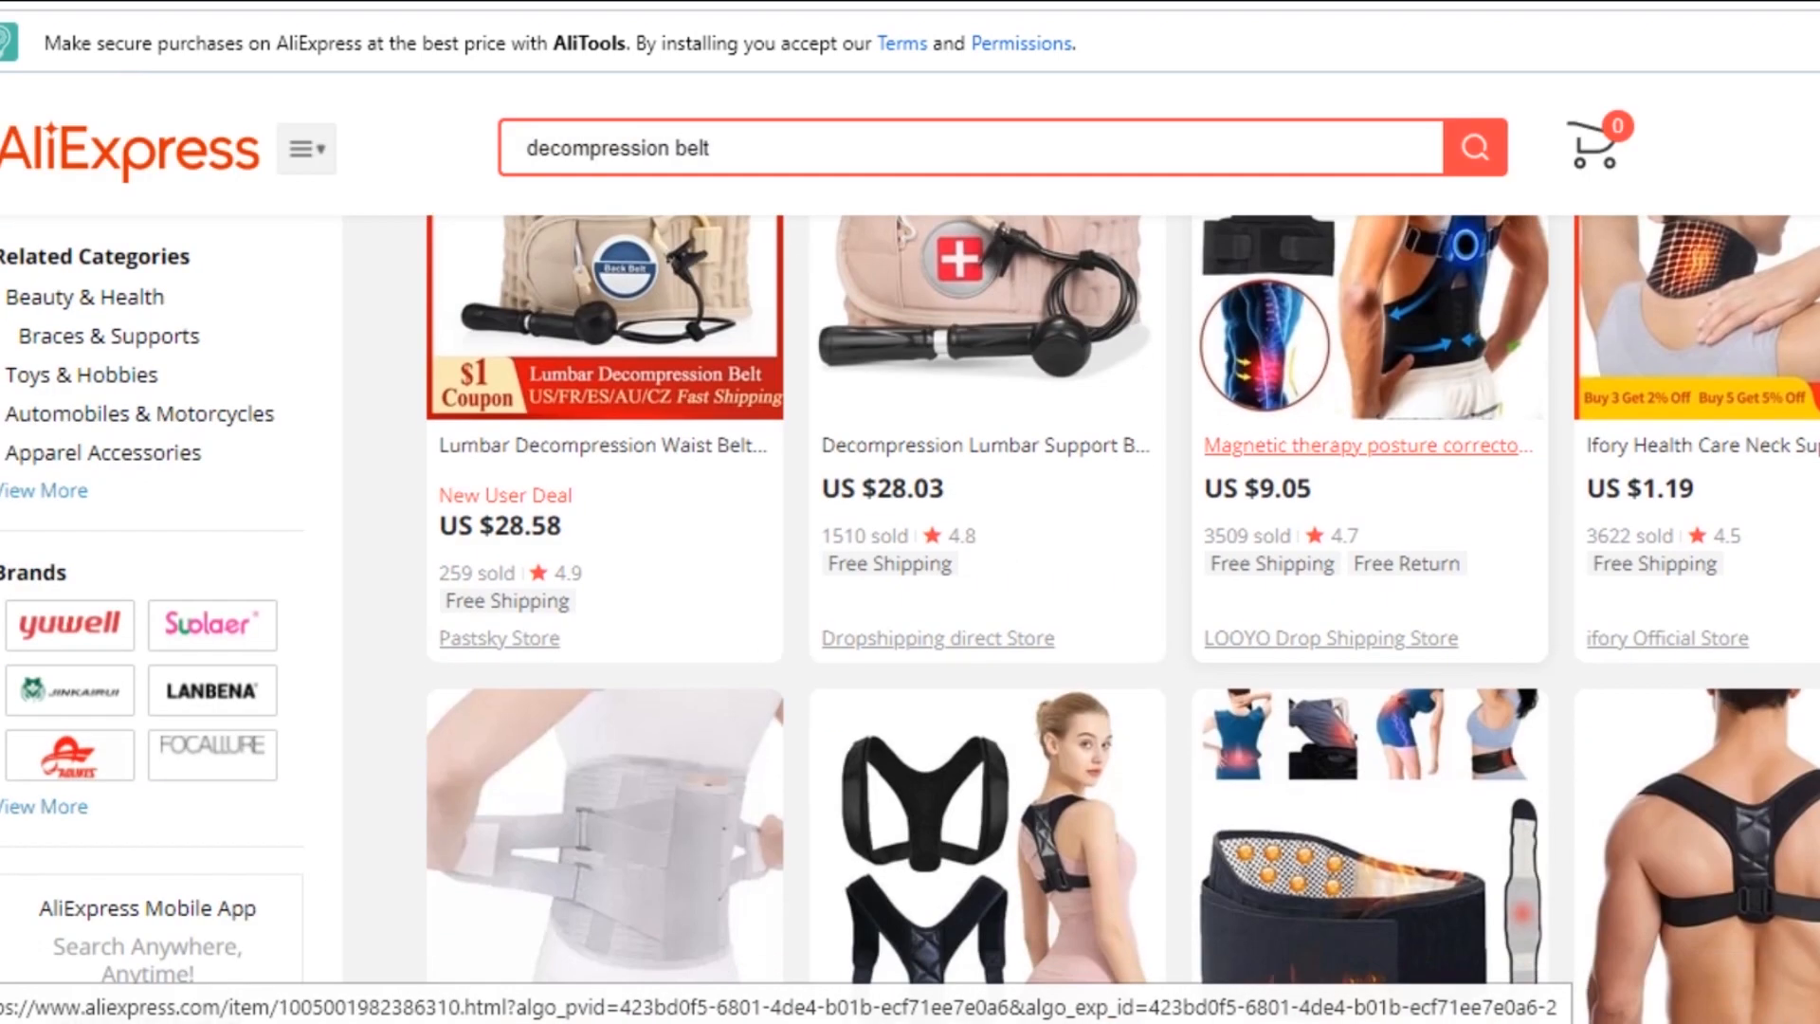
{"action": "scroll", "scroll_direction": "down", "scroll_amount": 3}
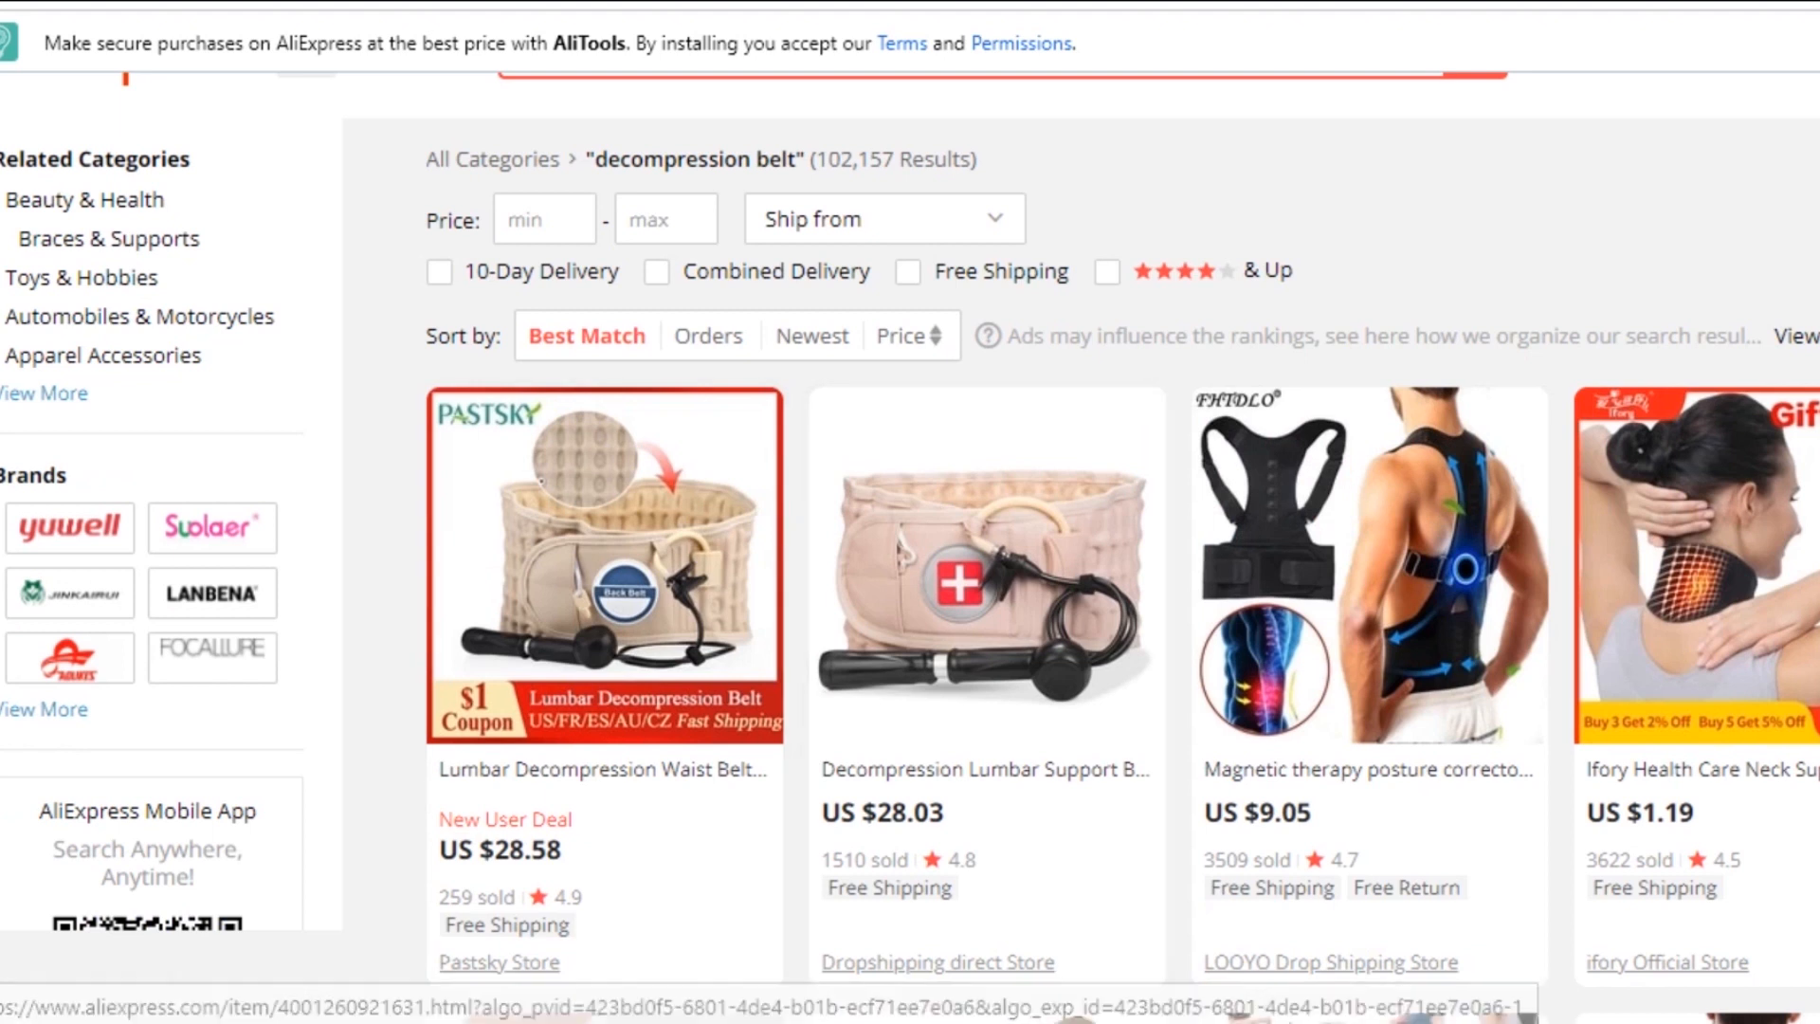
{"action": "double_click", "coordinate": [912, 814]}
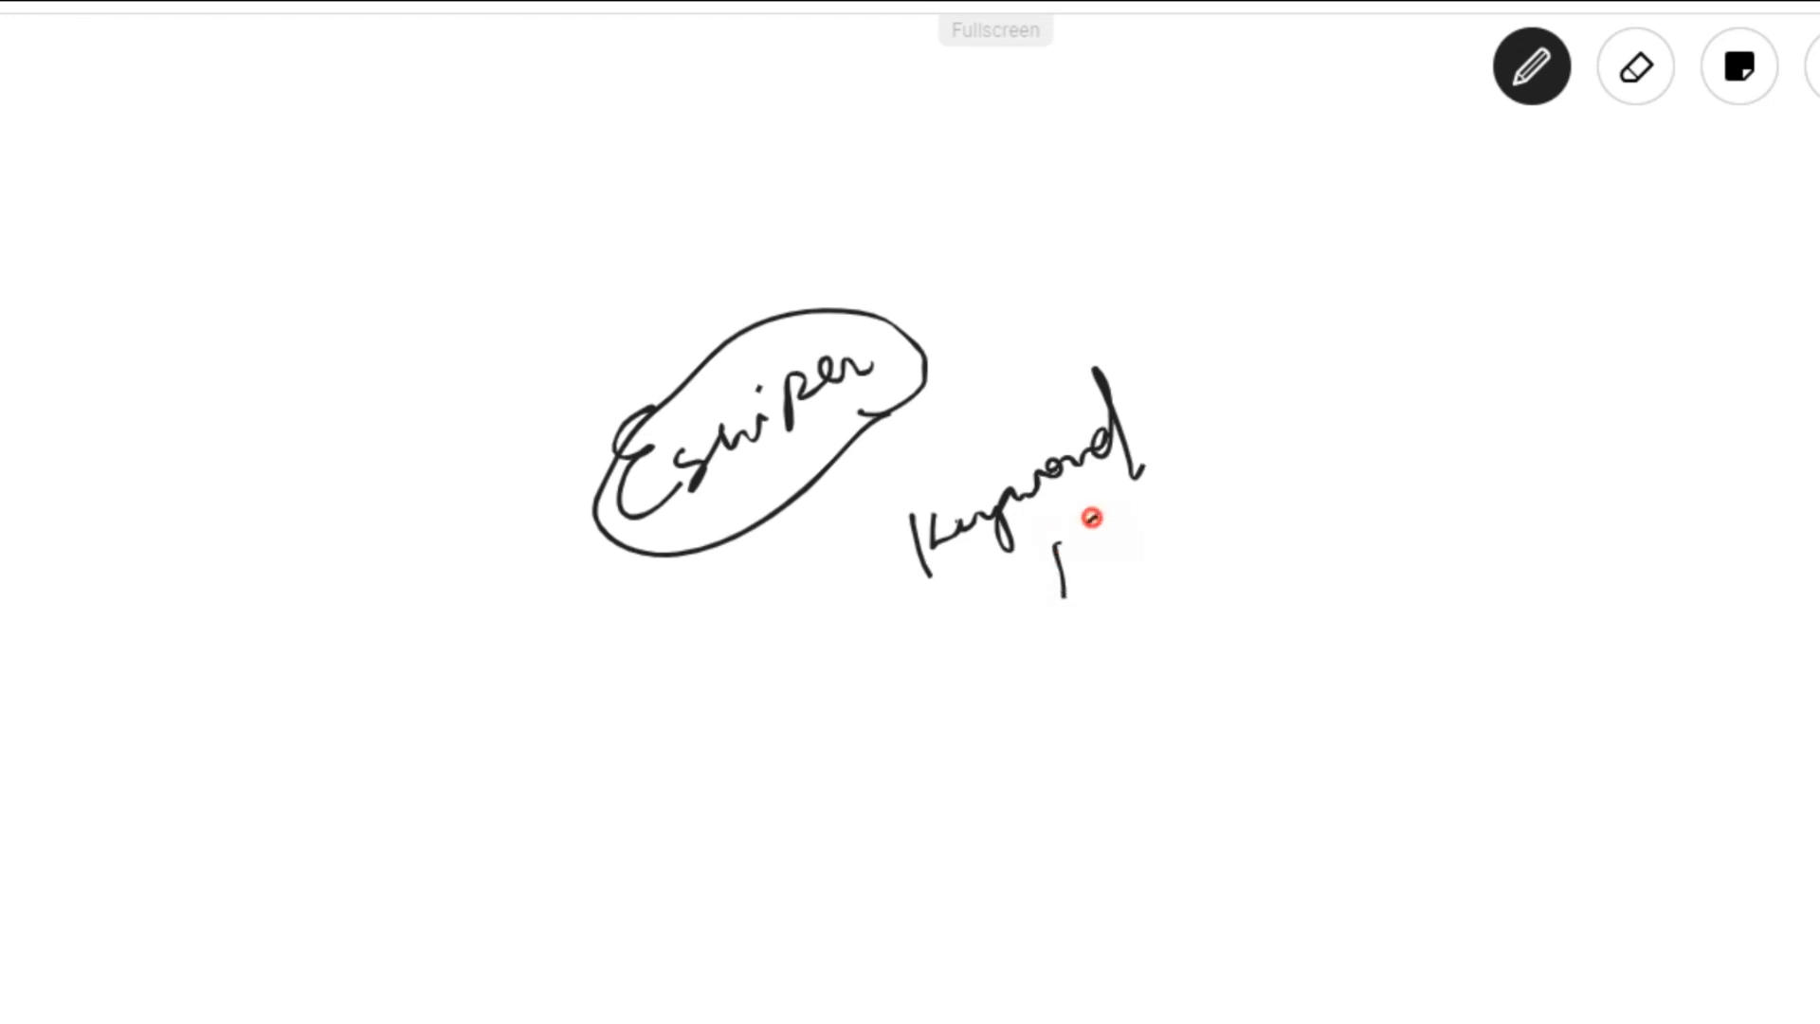
Circle 'Keyword', write Keywords, SEO → no. of visits, and Google with an arrow beneath it
{"action": "left_click_drag", "start_coordinate": [1084, 523], "coordinate": [1295, 447]}
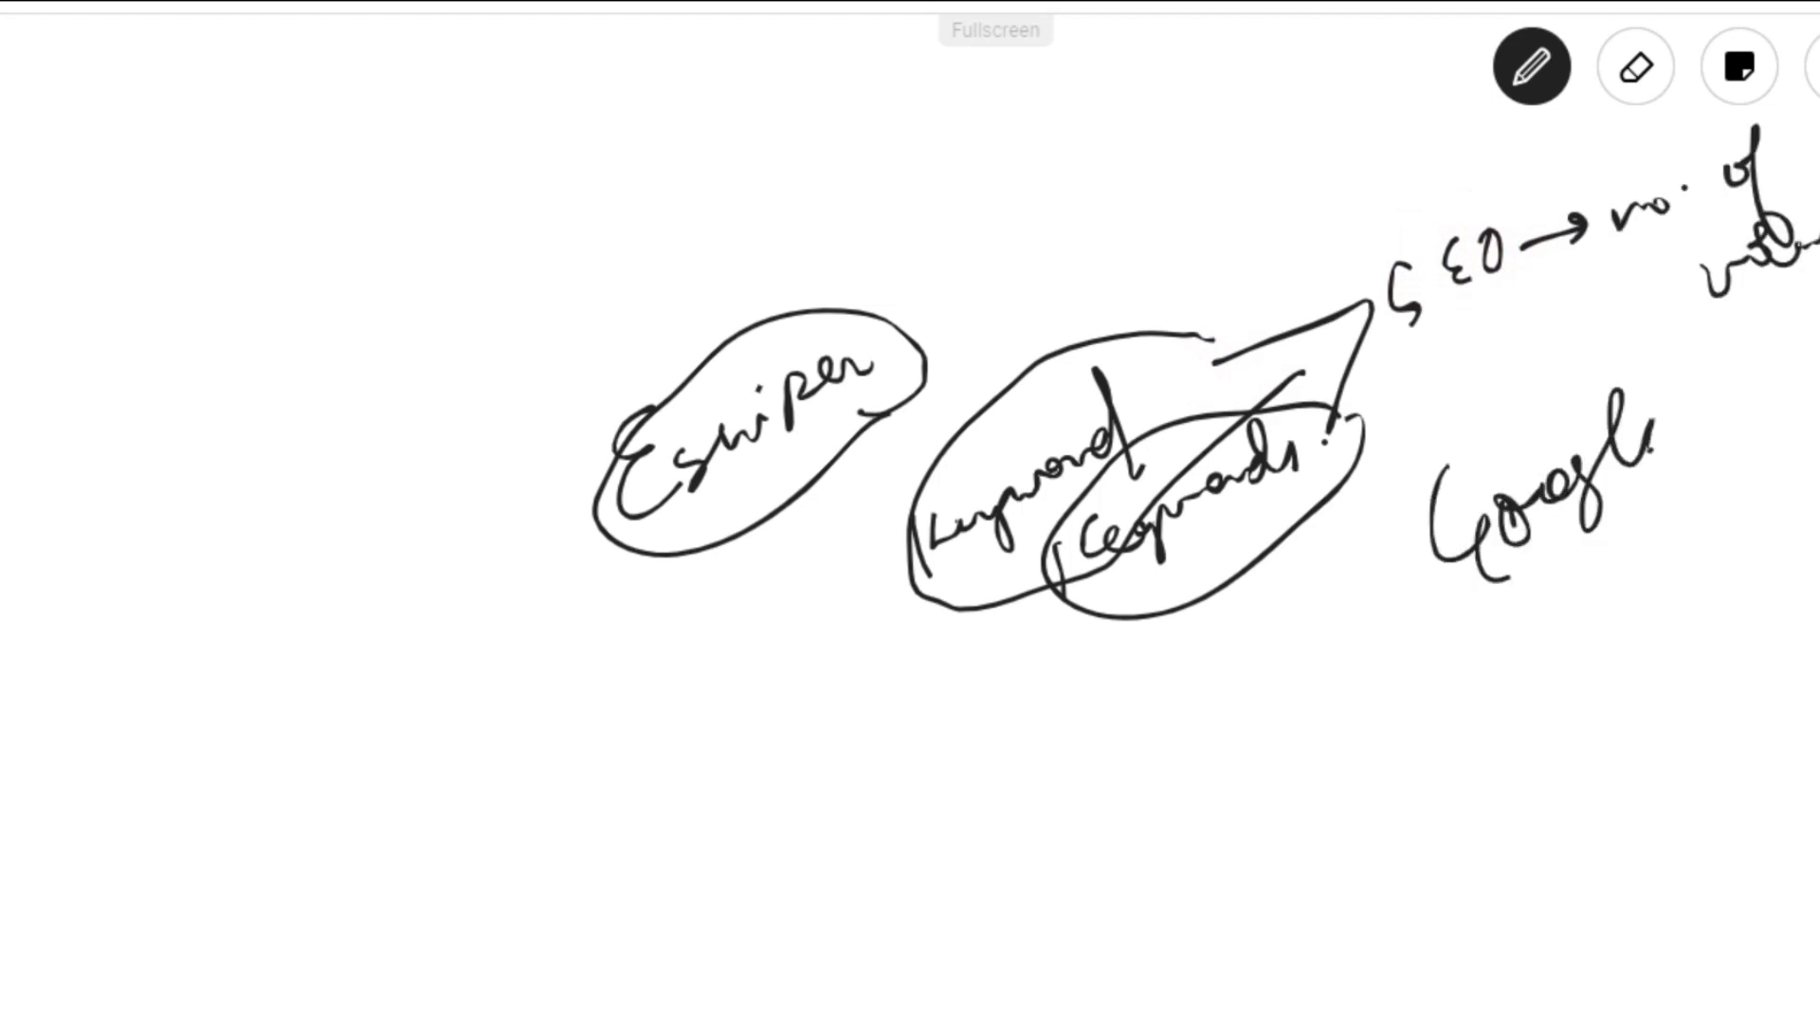
{"action": "left_click_drag", "start_coordinate": [1450, 614], "coordinate": [1520, 685]}
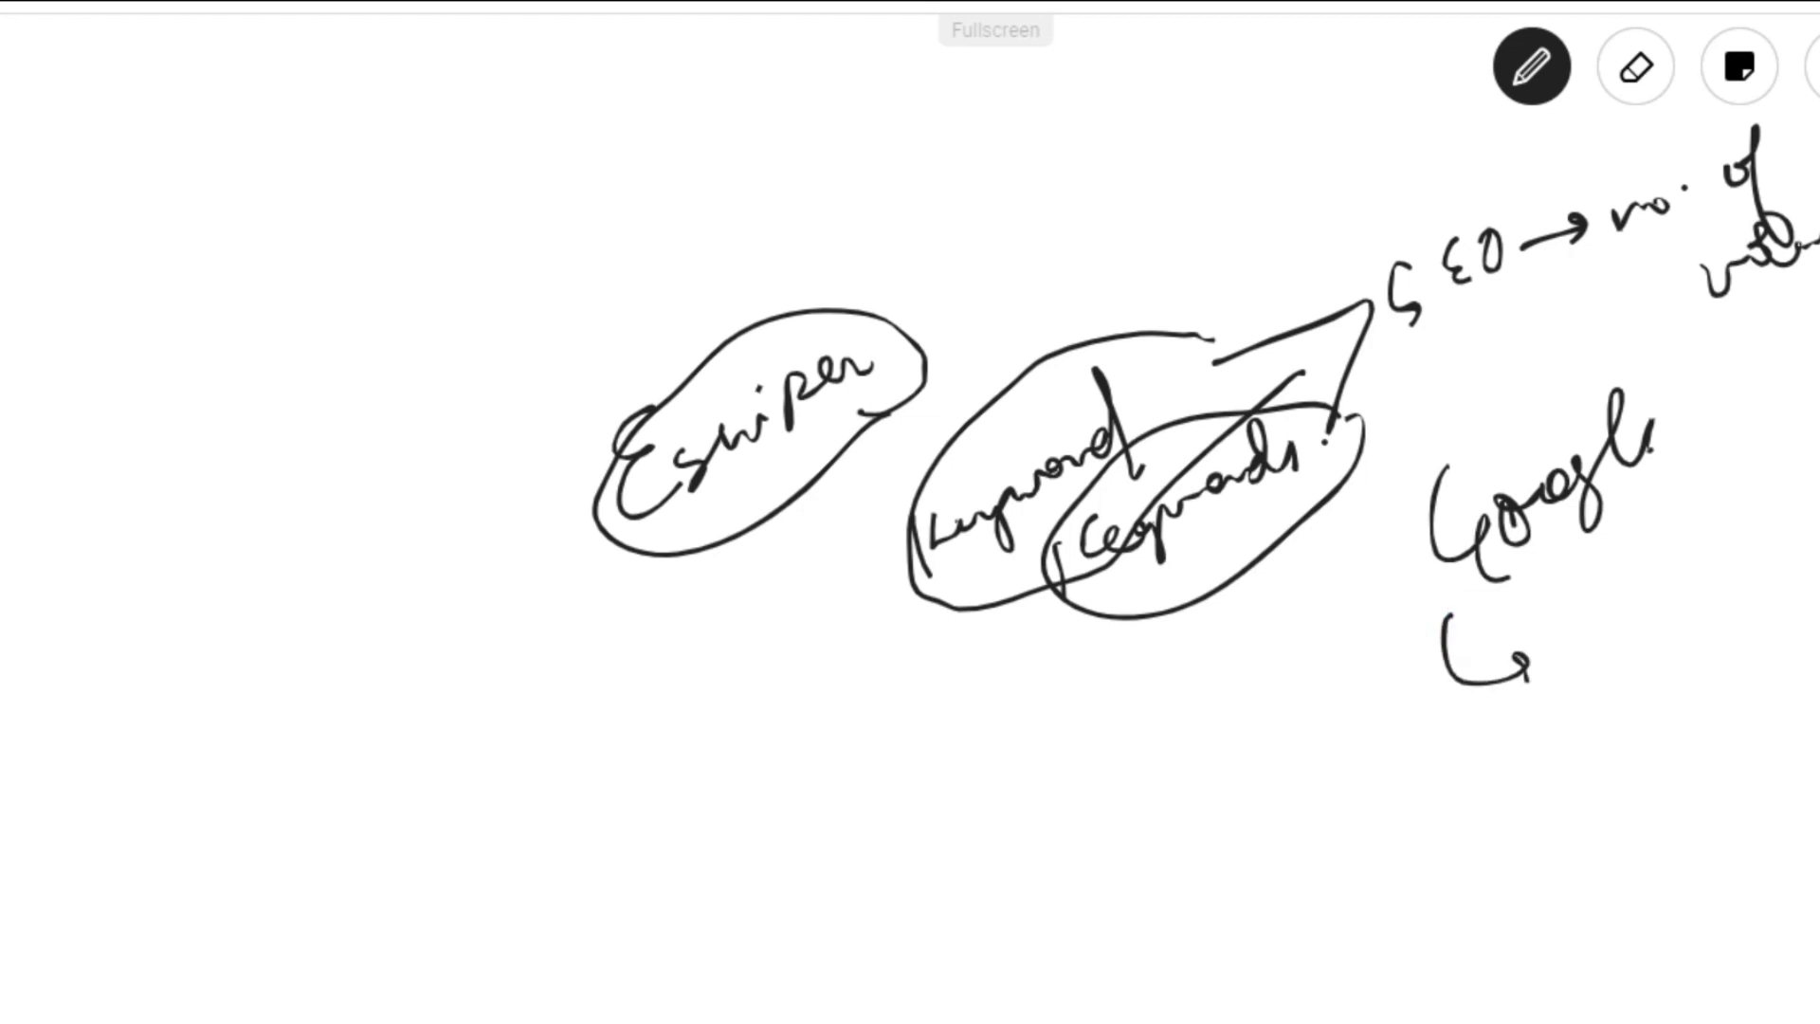
{"action": "left_click_drag", "start_coordinate": [1554, 662], "coordinate": [1625, 603]}
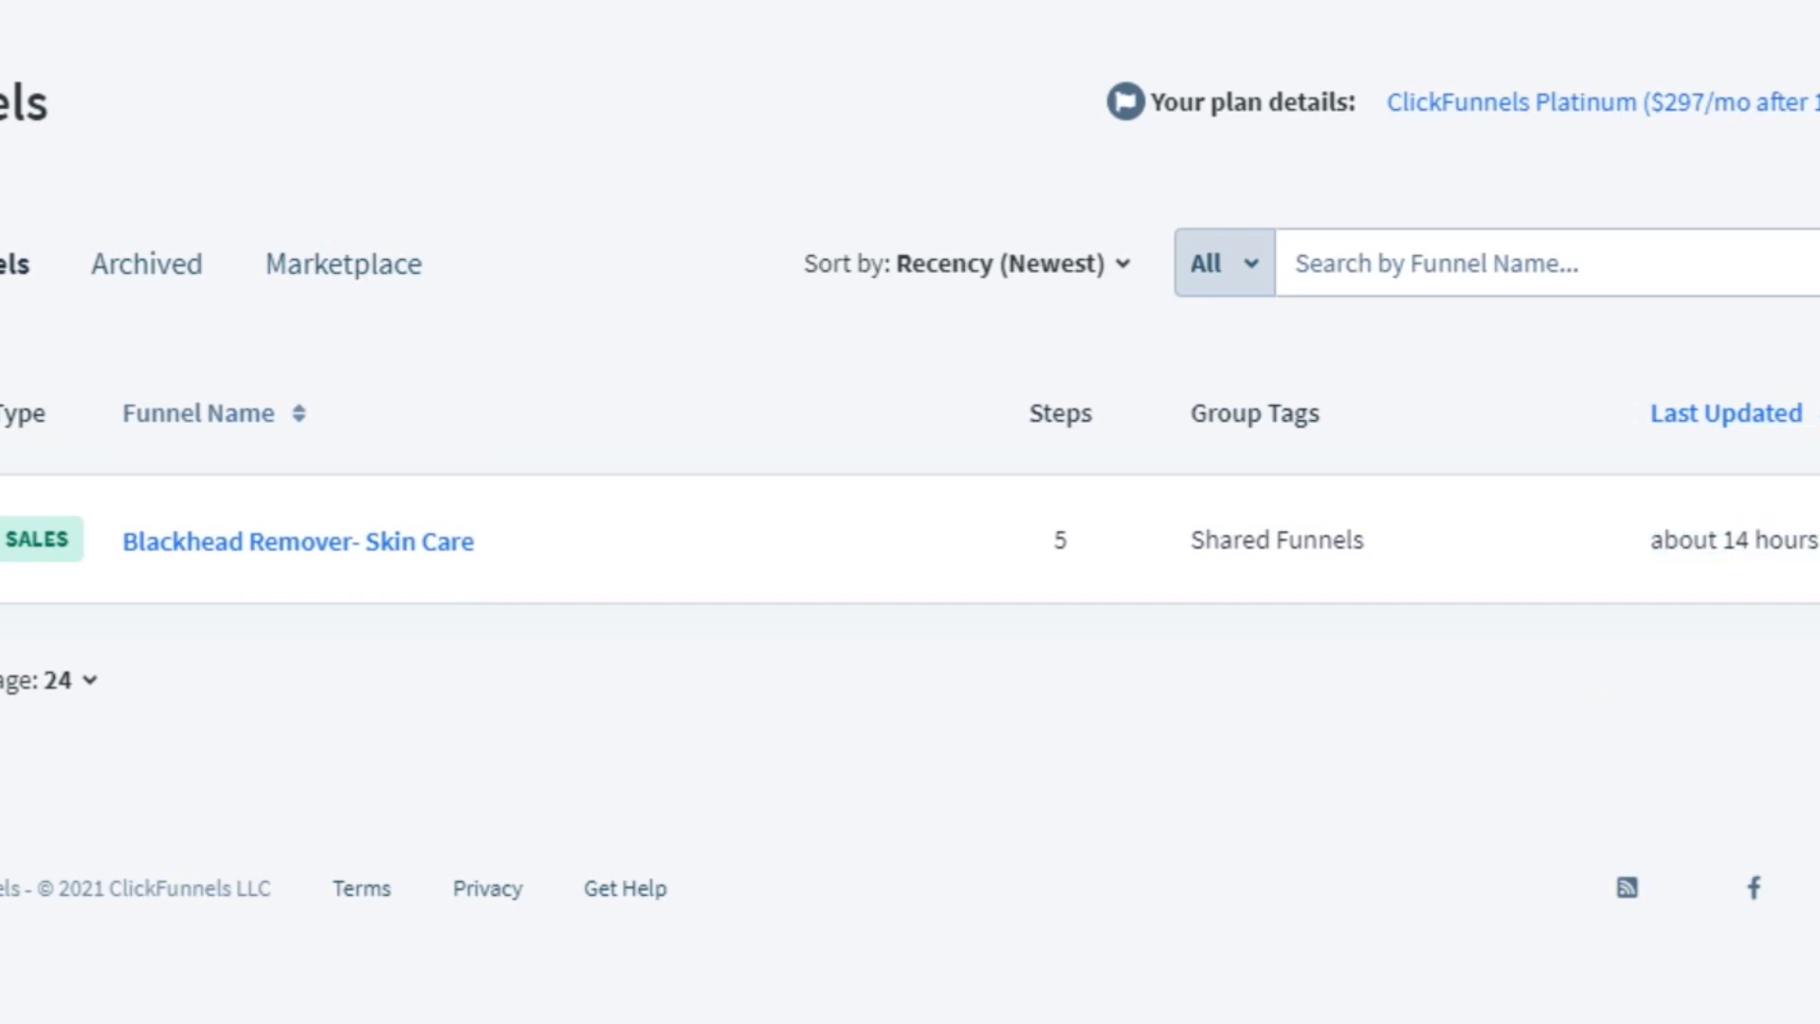
Open the 'Blackhead Remover- Skin Care' funnel from the Funnels list
{"action": "left_click", "coordinate": [297, 542]}
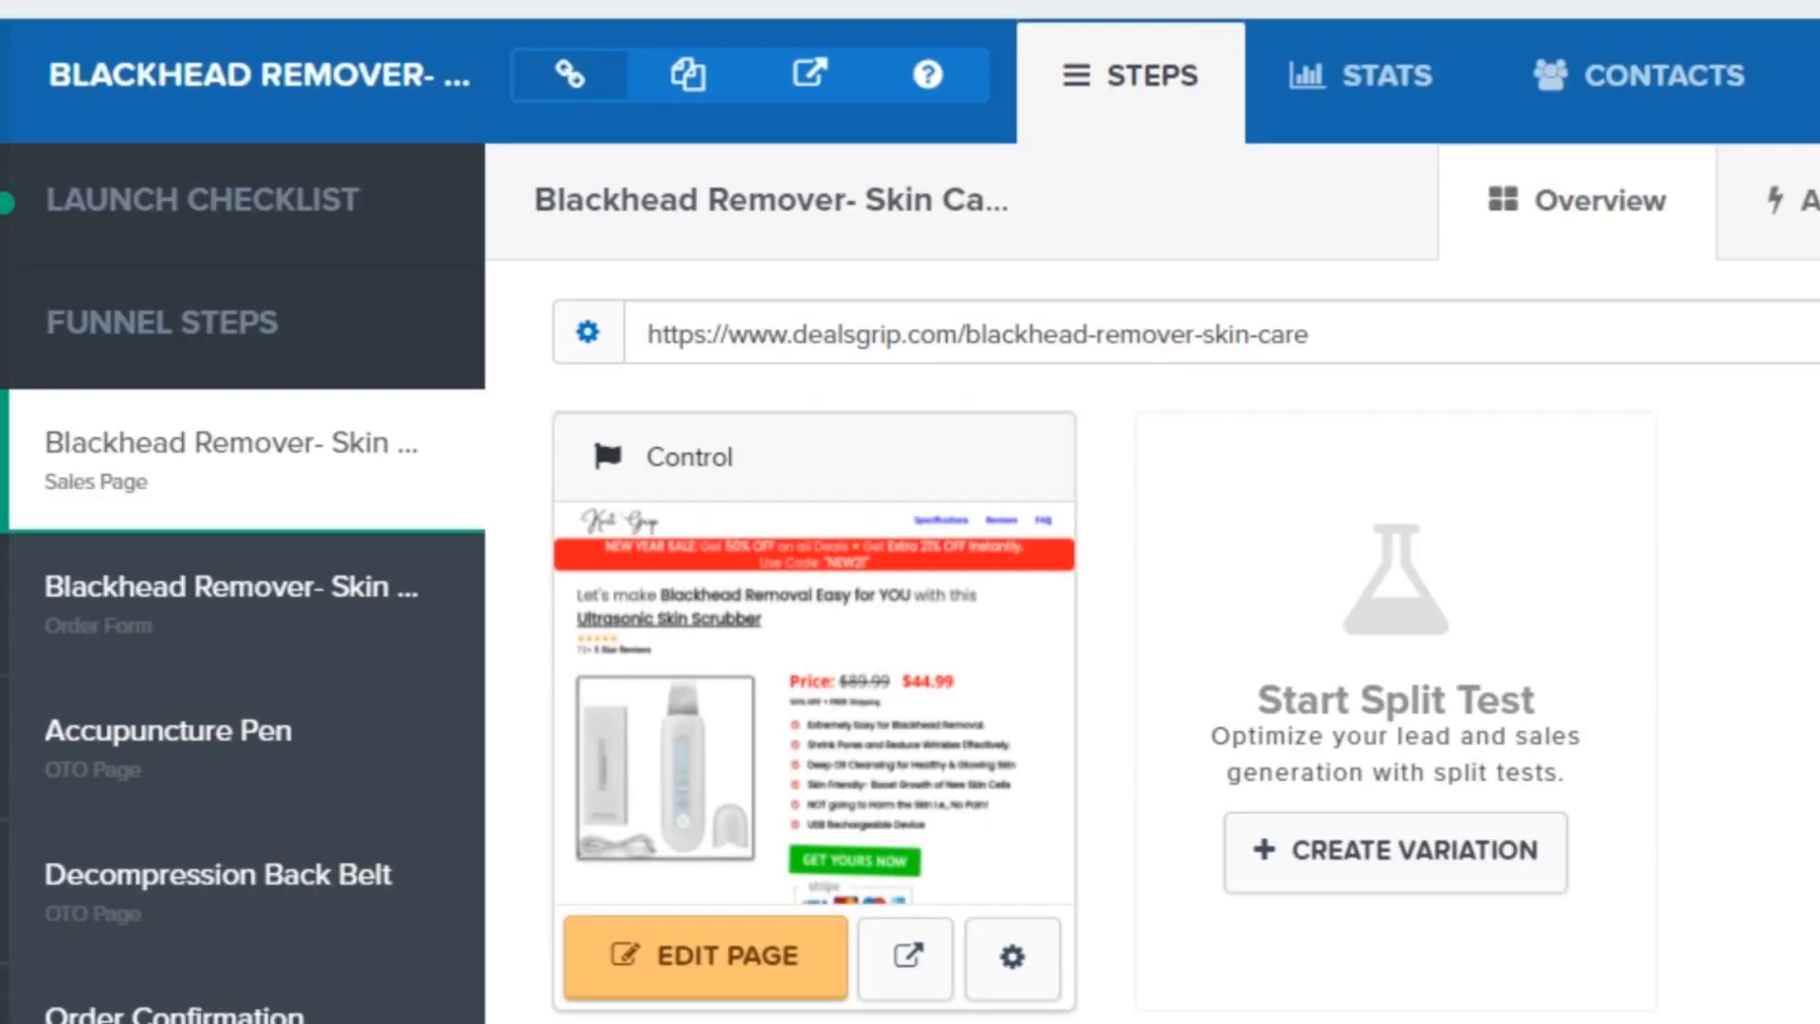
{"action": "left_click", "coordinate": [1579, 199]}
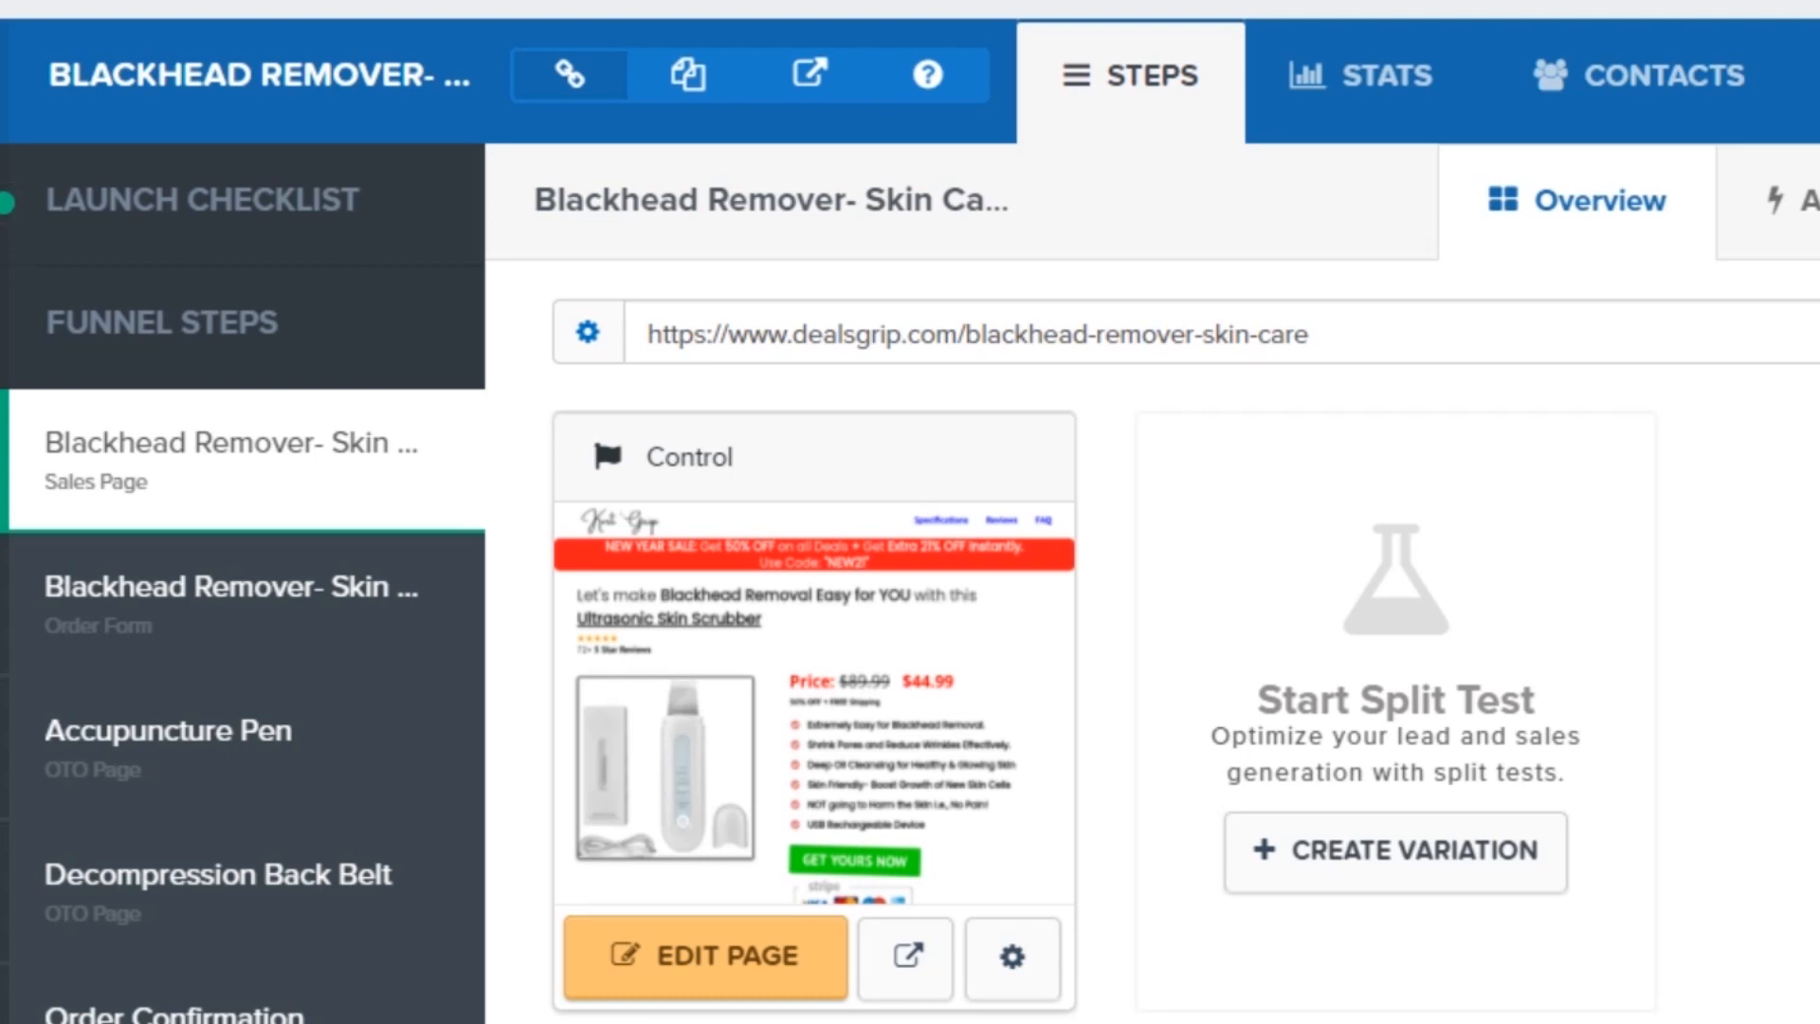
{"action": "mouse_move", "coordinate": [1393, 696]}
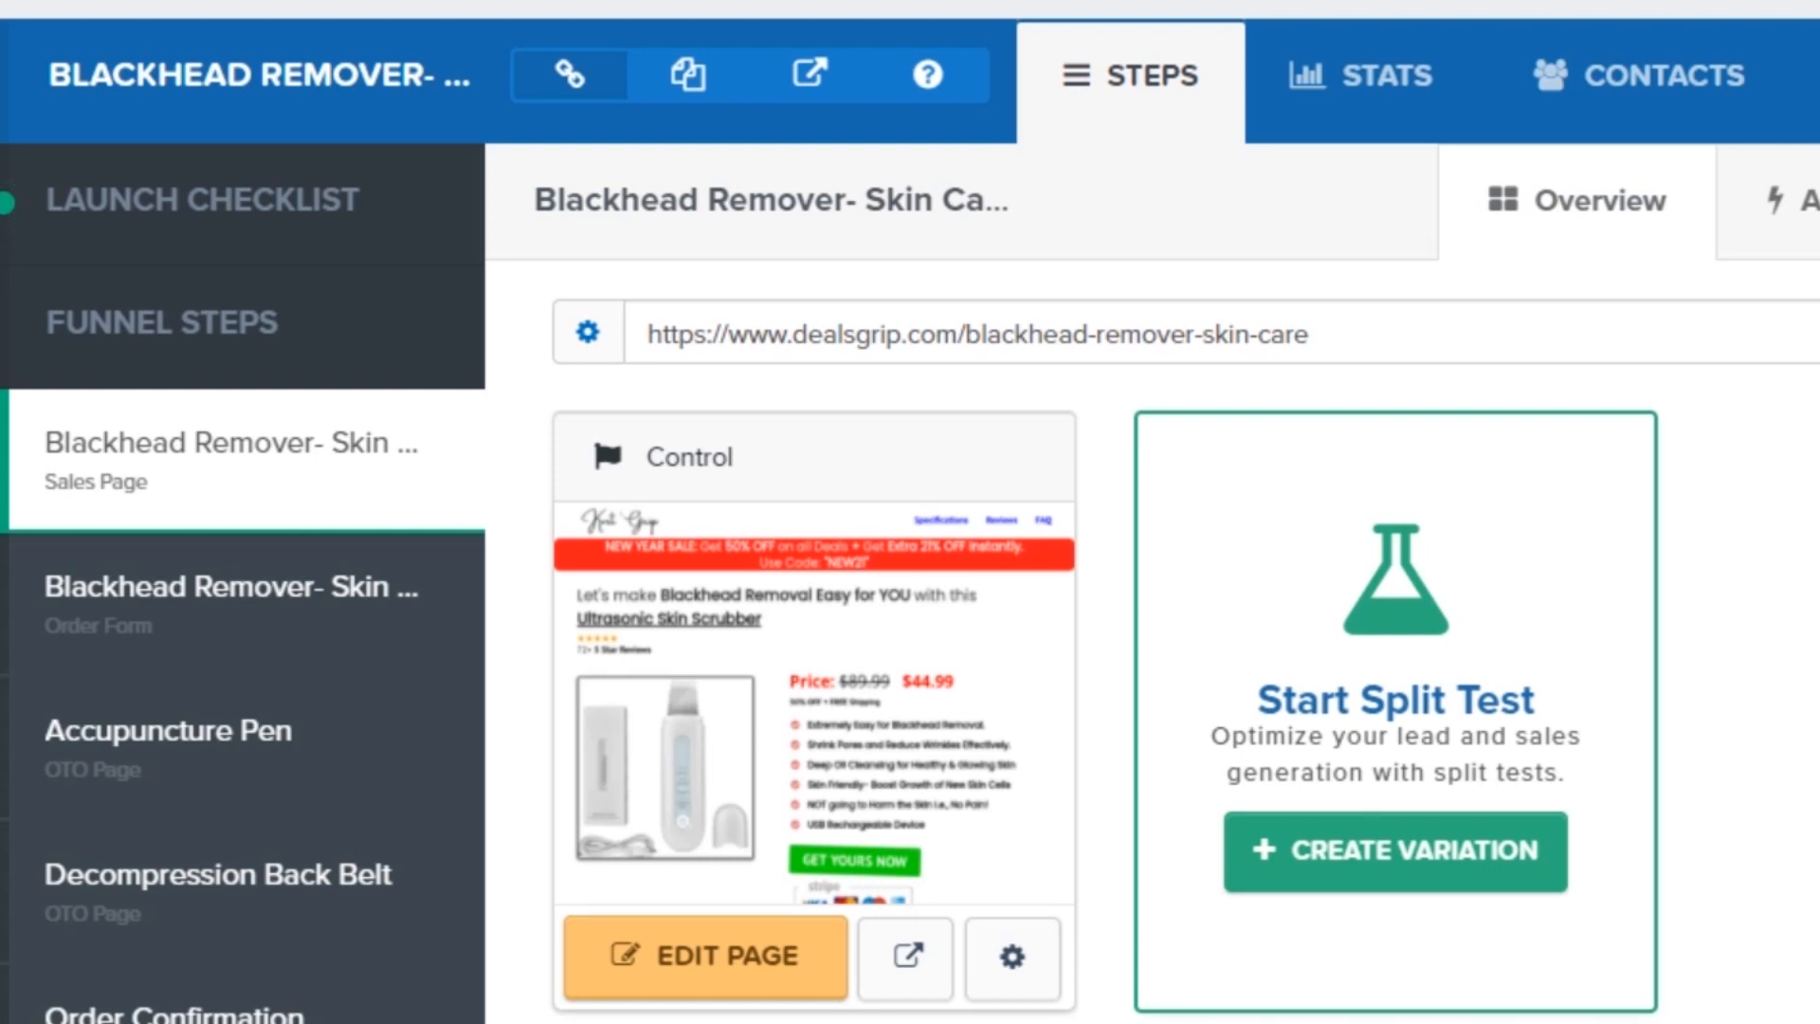
{"action": "scroll", "scroll_direction": "down", "scroll_amount": 3}
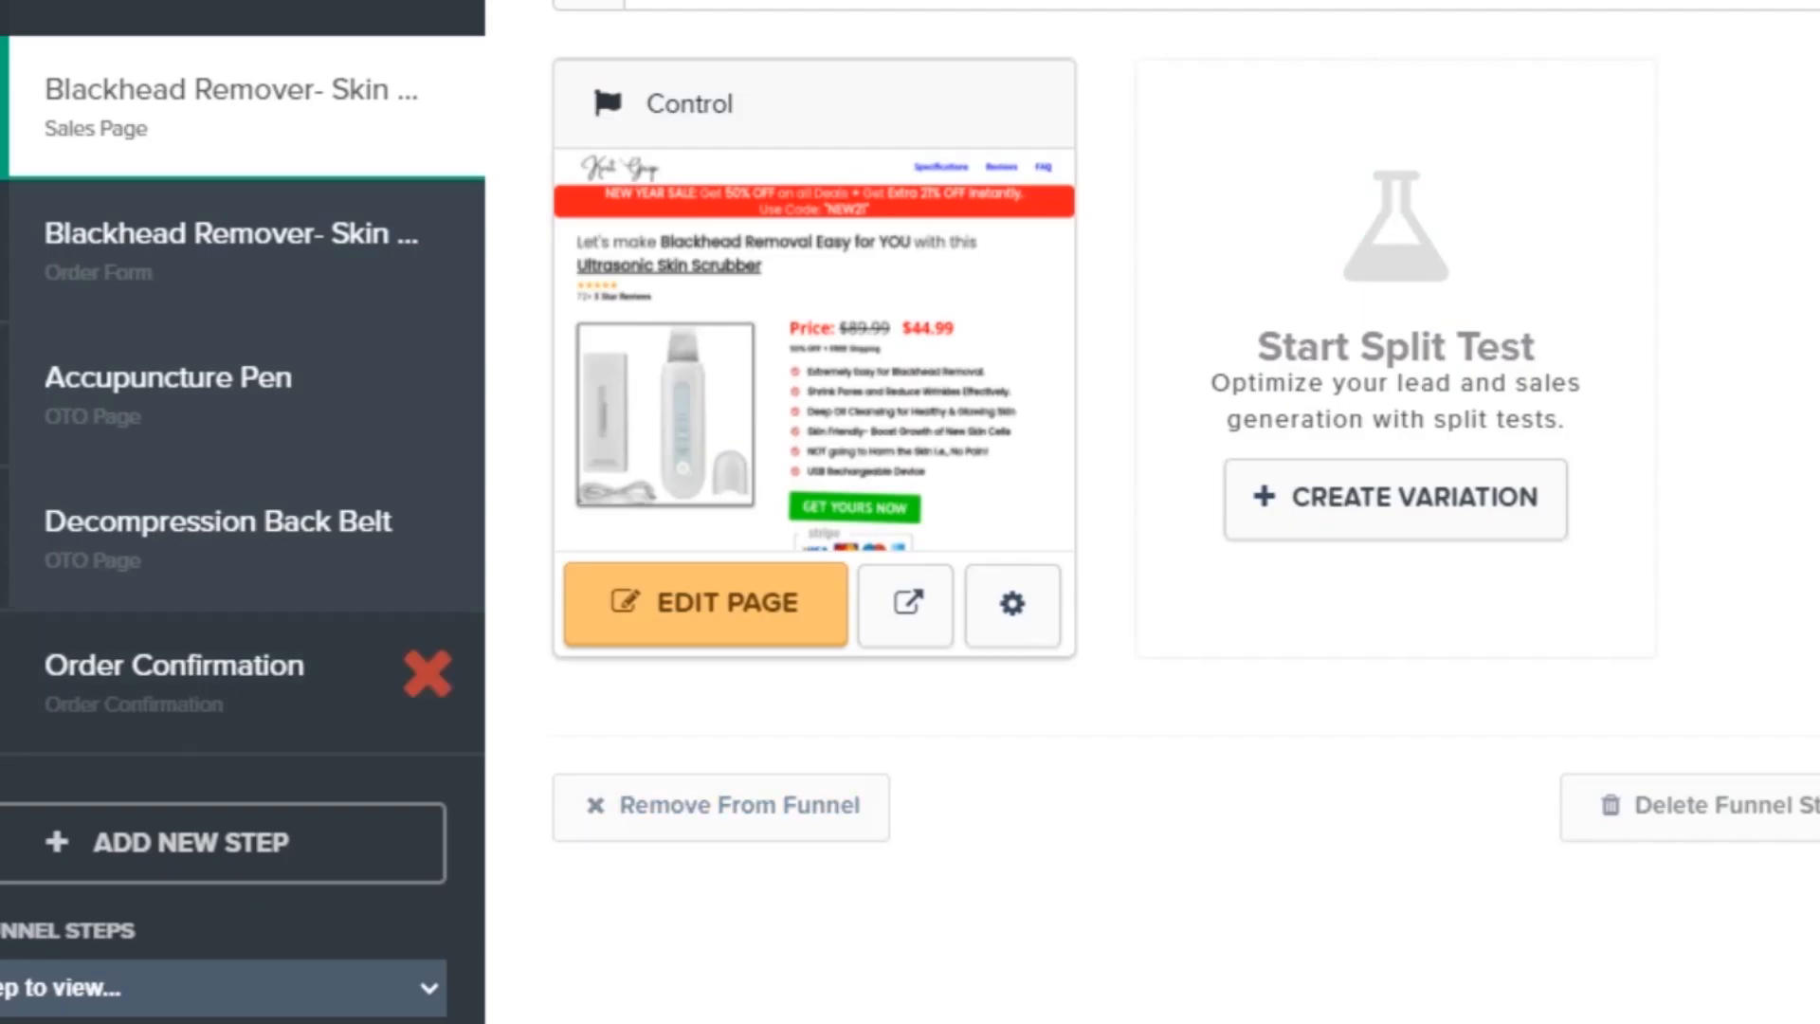
{"action": "mouse_move", "coordinate": [1011, 604]}
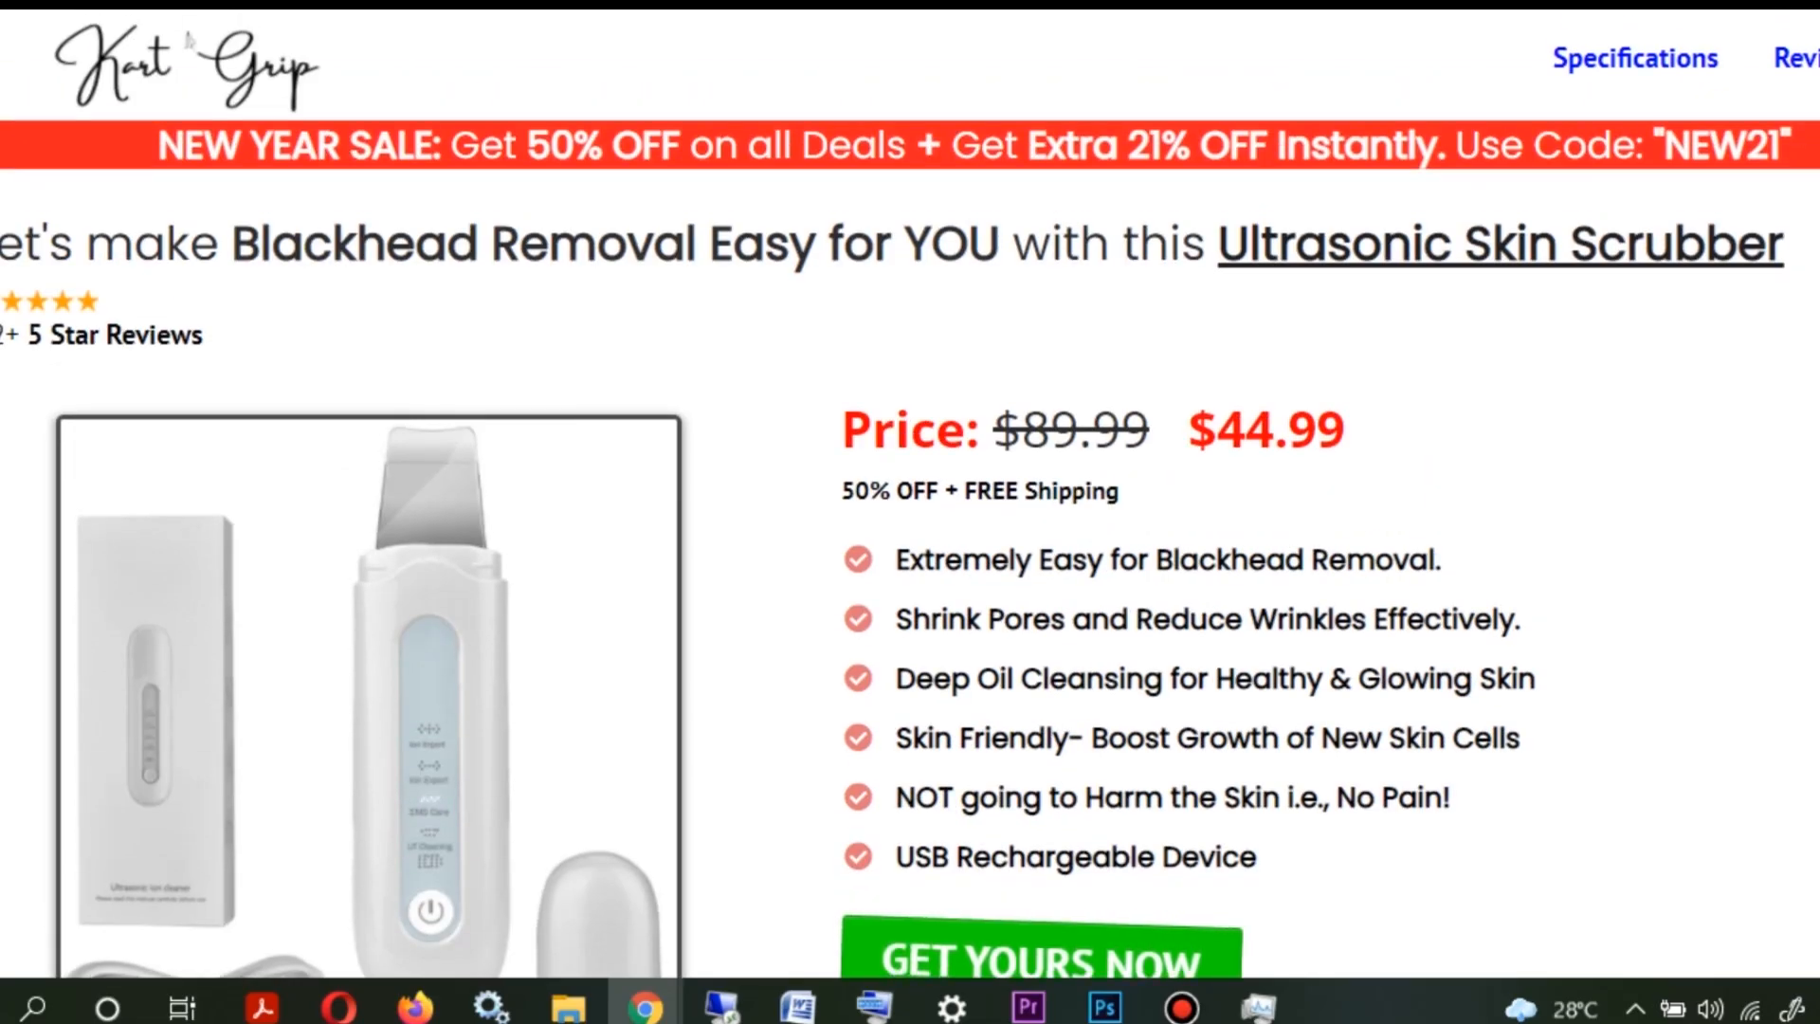
Scroll to the offer section and highlight the $44.99 sale price and product details
{"action": "scroll", "scroll_direction": "down", "scroll_amount": 3}
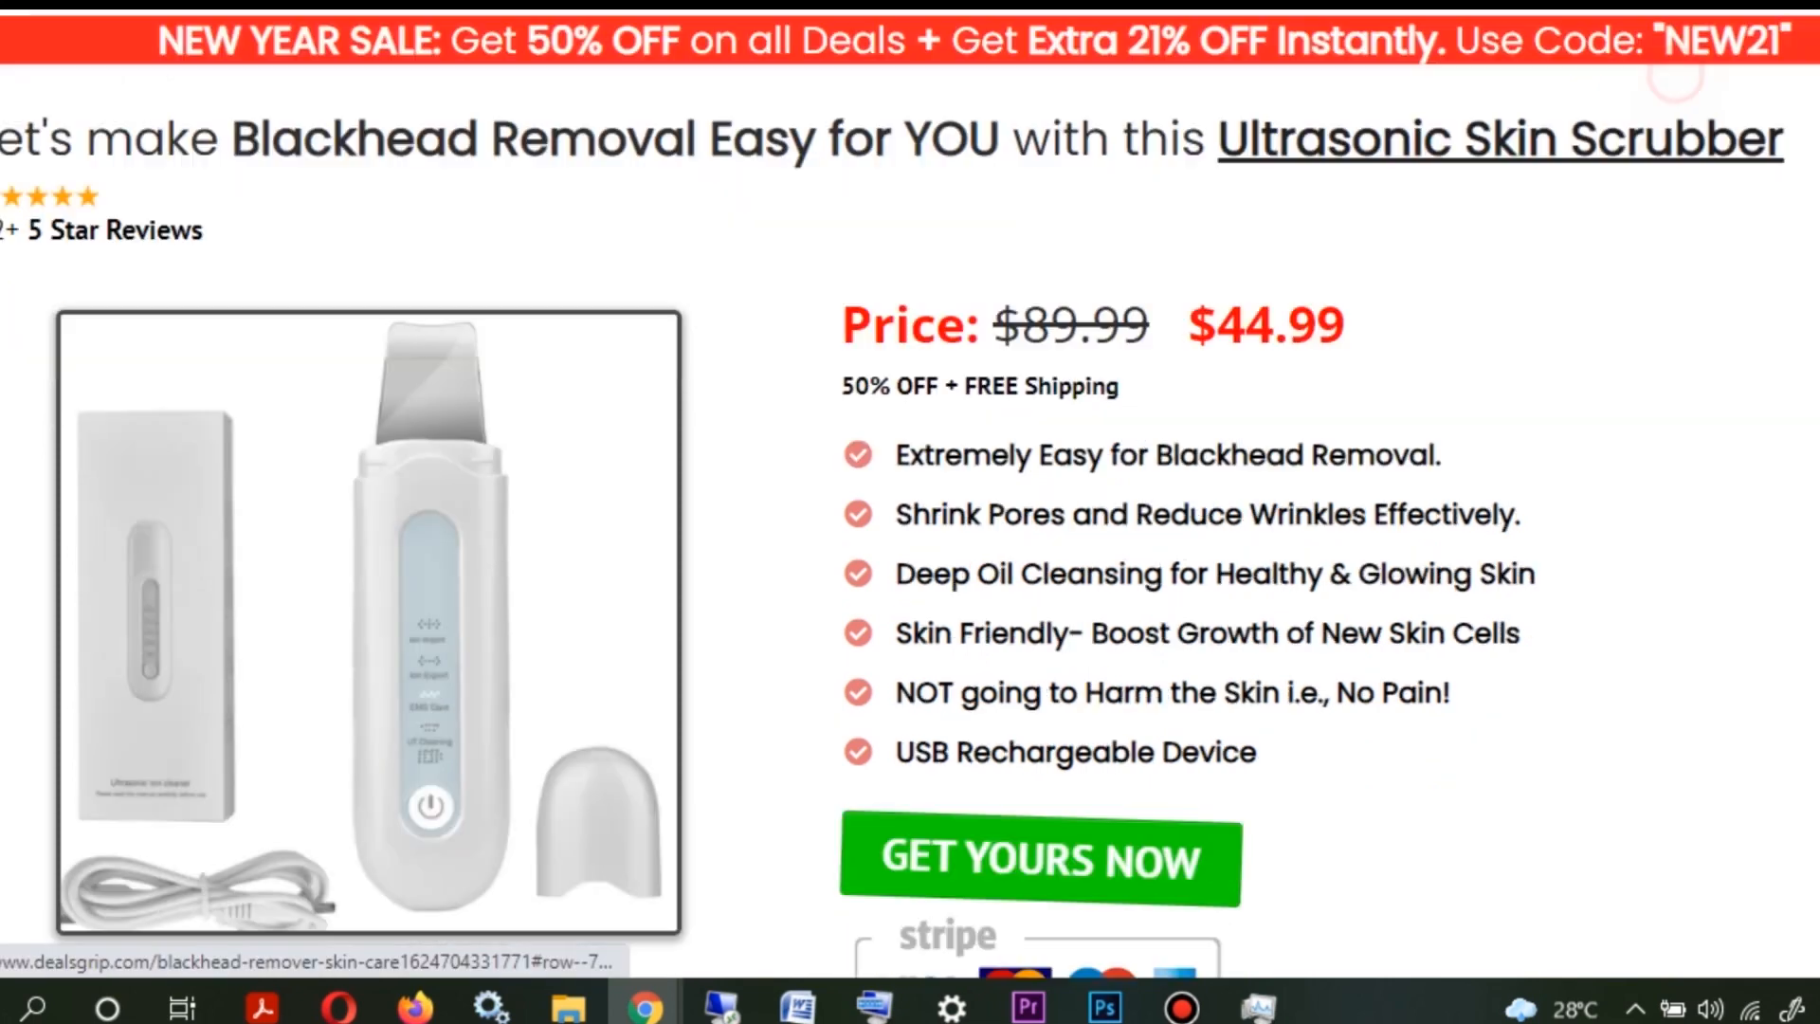
{"action": "scroll", "scroll_direction": "down", "scroll_amount": 3}
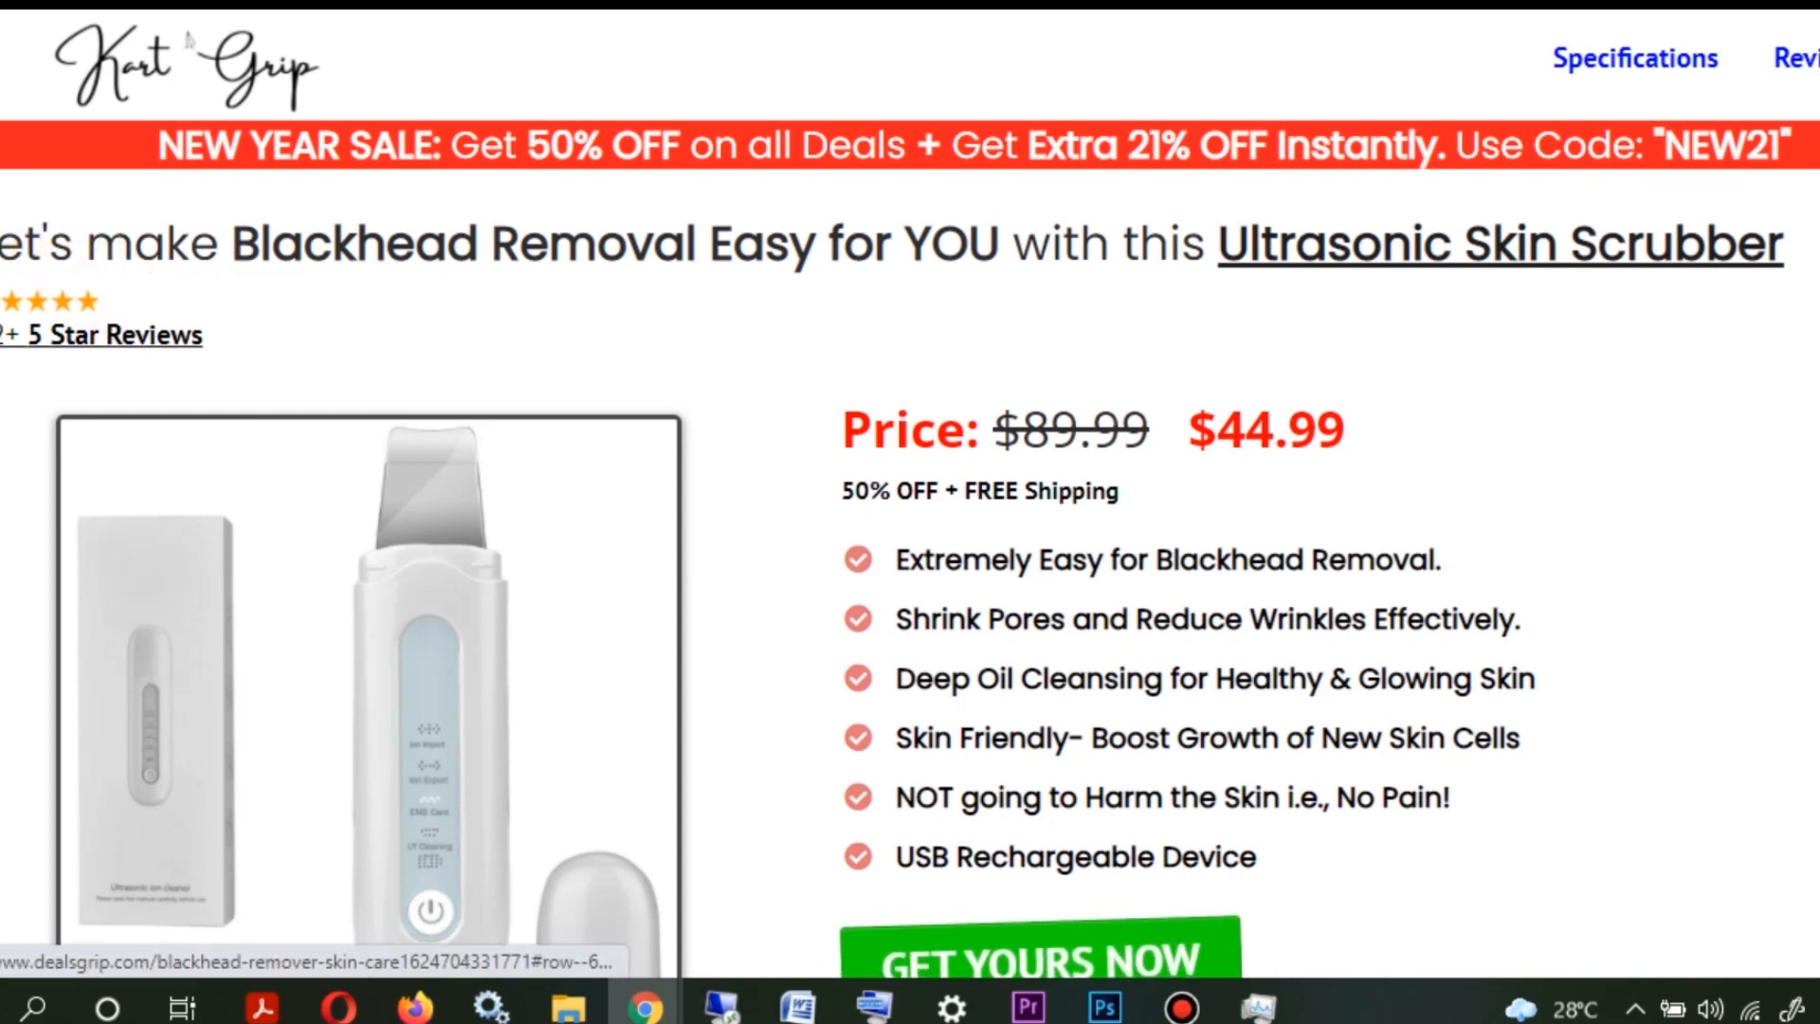
{"action": "scroll", "scroll_direction": "down", "scroll_amount": 3}
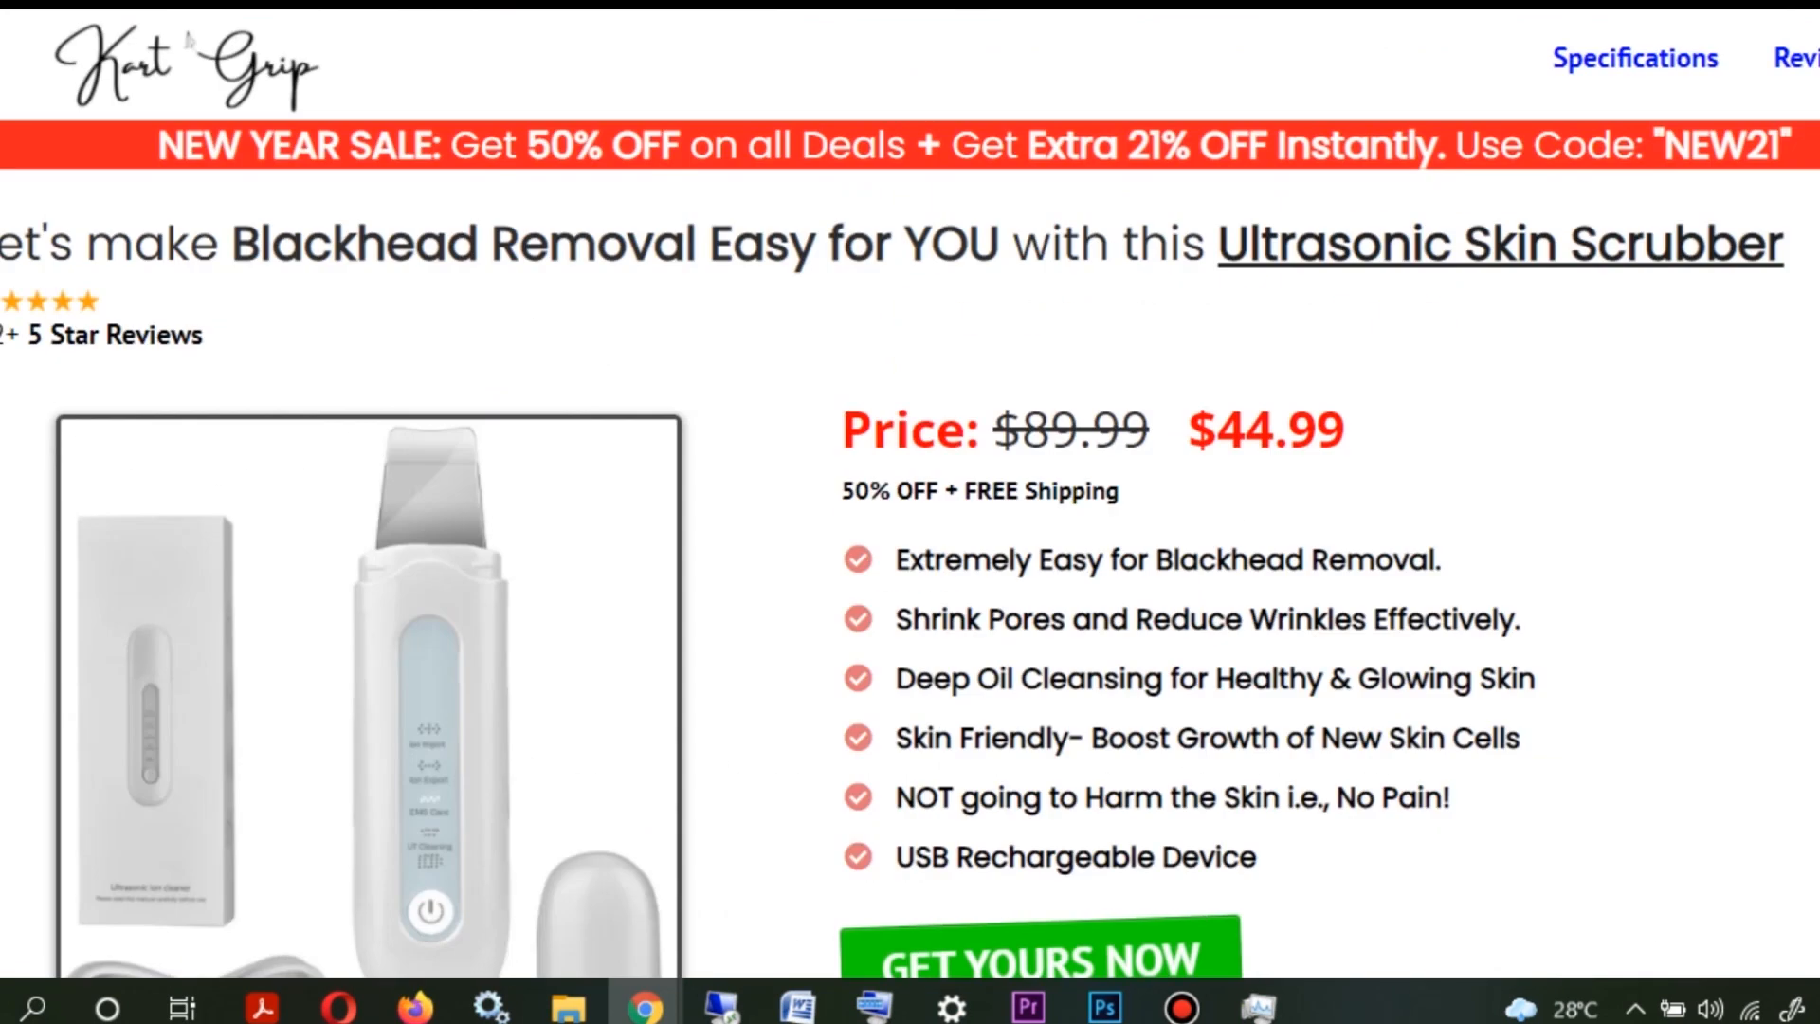
{"action": "left_click_drag", "start_coordinate": [846, 430], "coordinate": [1276, 430]}
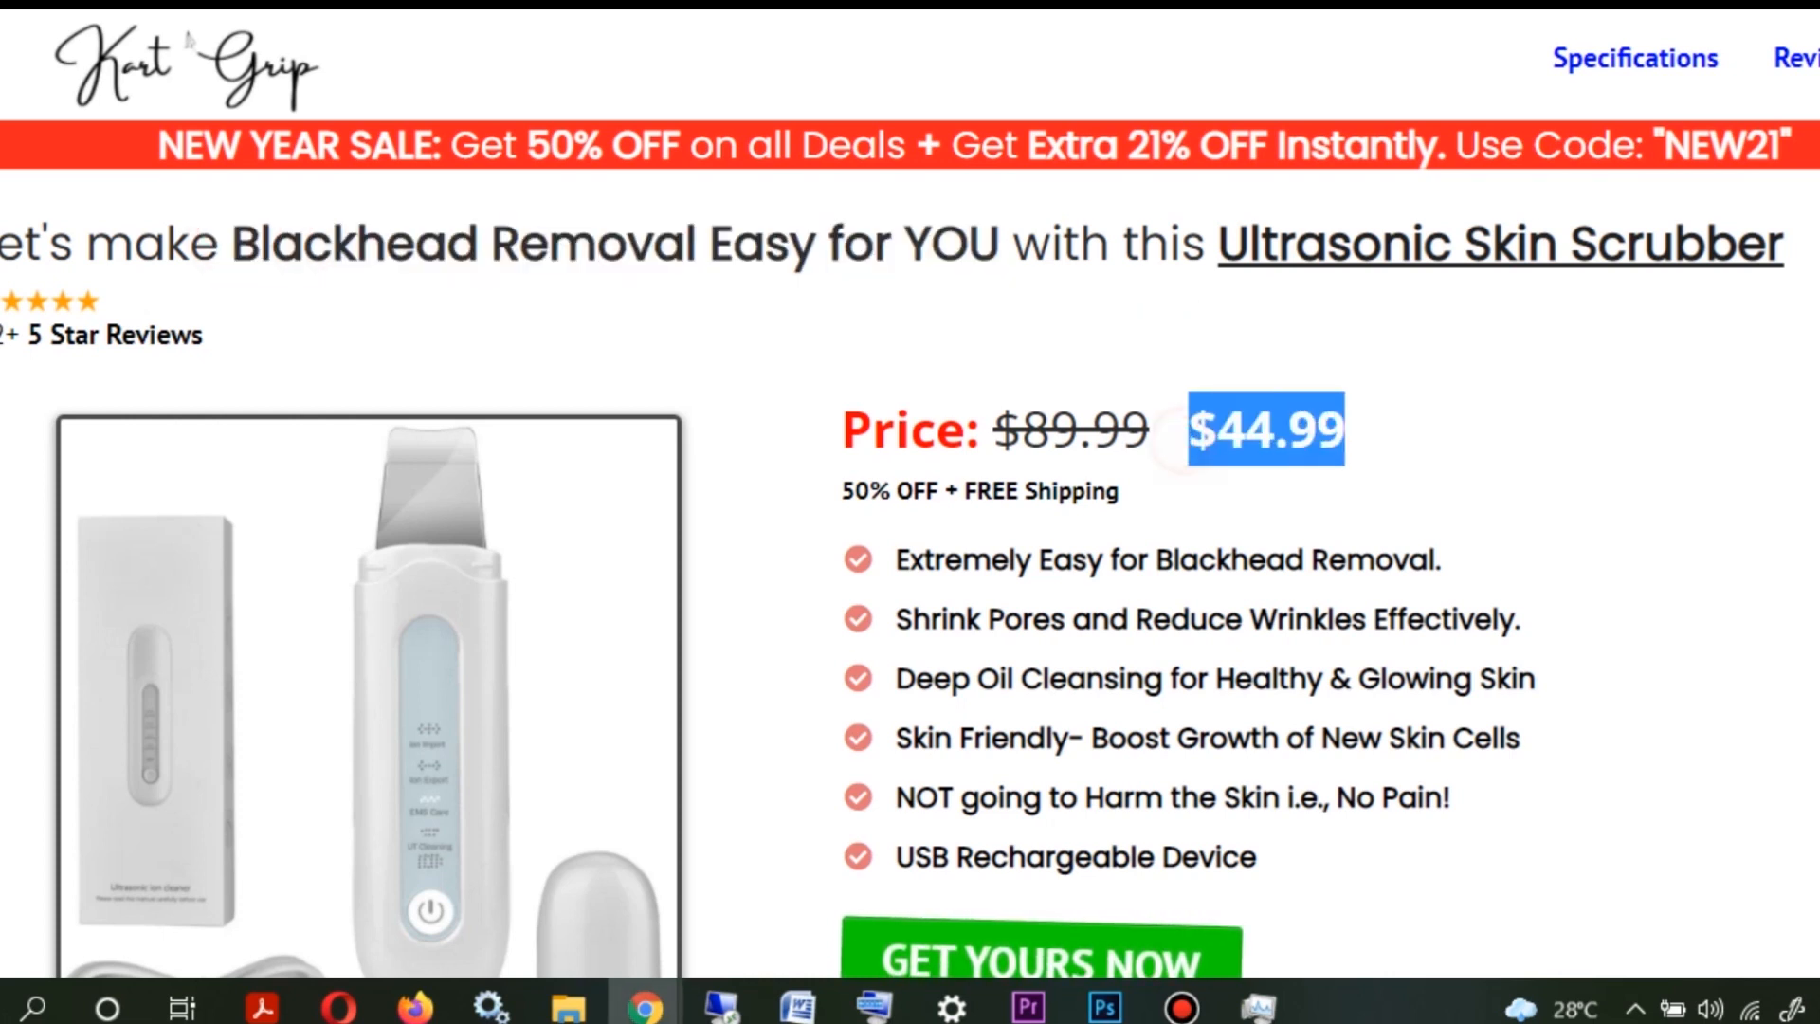
{"action": "left_click_drag", "start_coordinate": [893, 560], "coordinate": [1257, 857]}
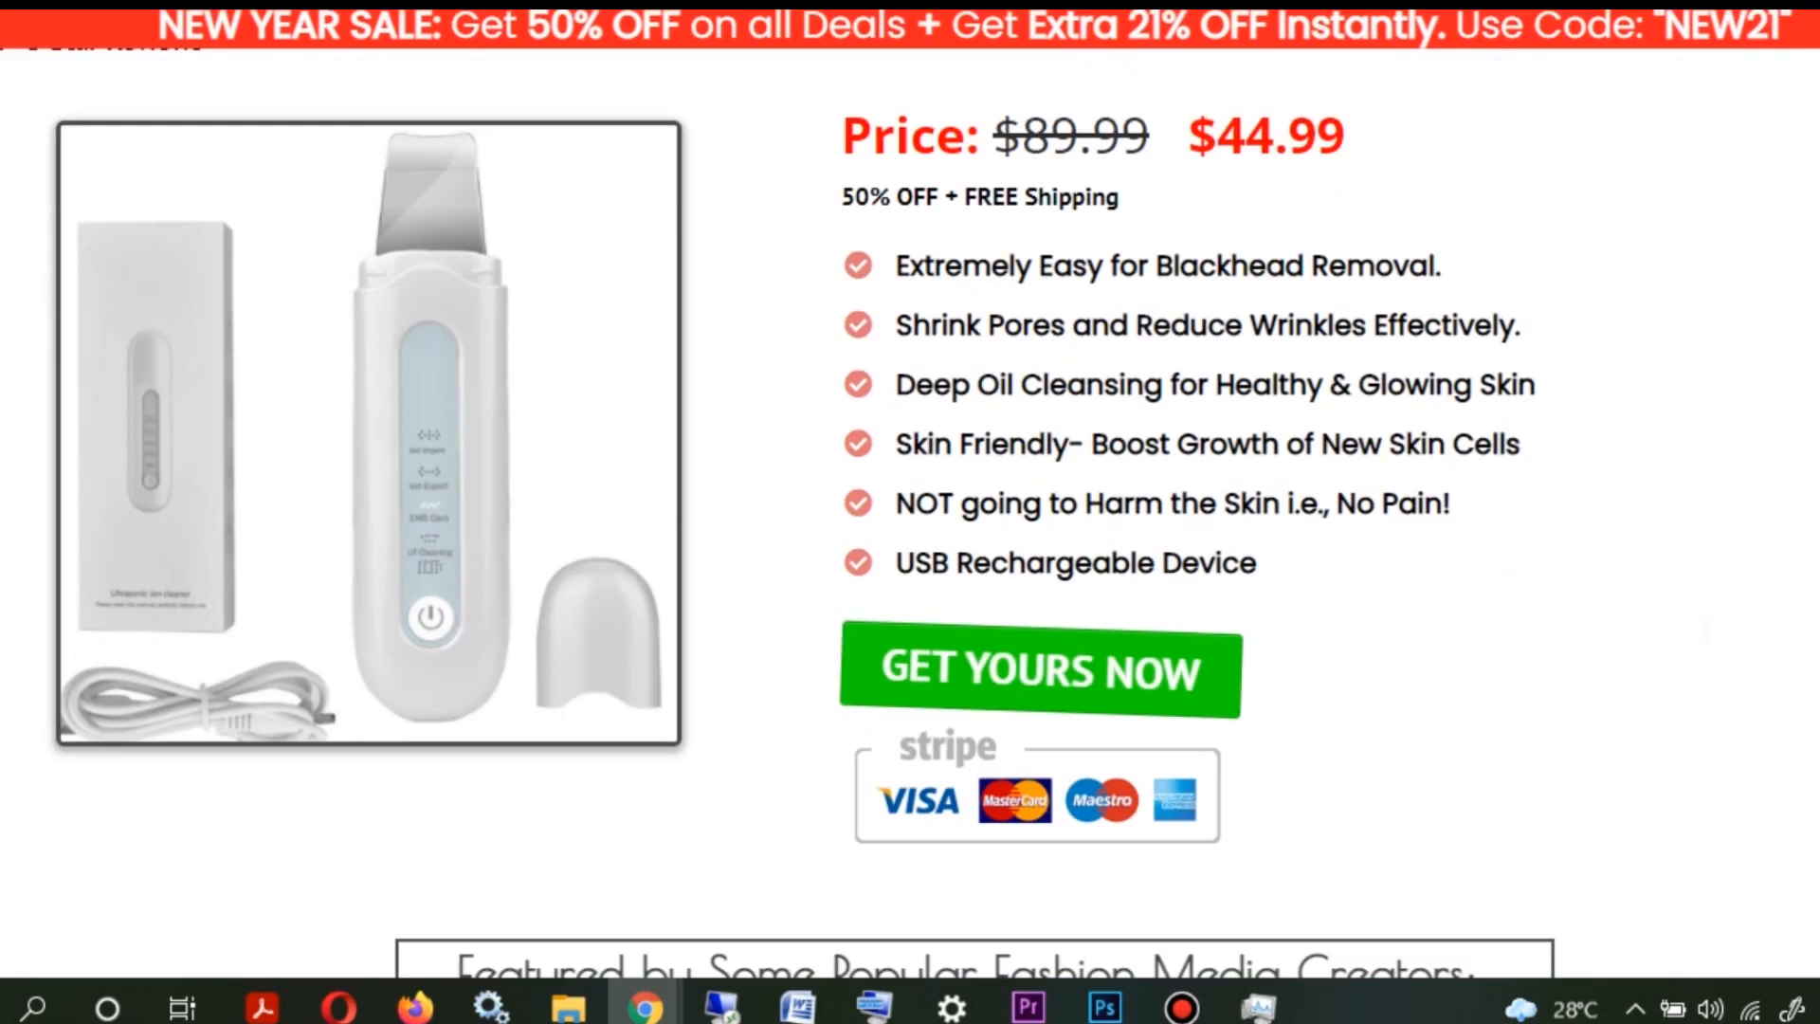
Scroll down past the featured creators and photos to the customer reviews
{"action": "scroll", "scroll_direction": "down", "scroll_amount": 3}
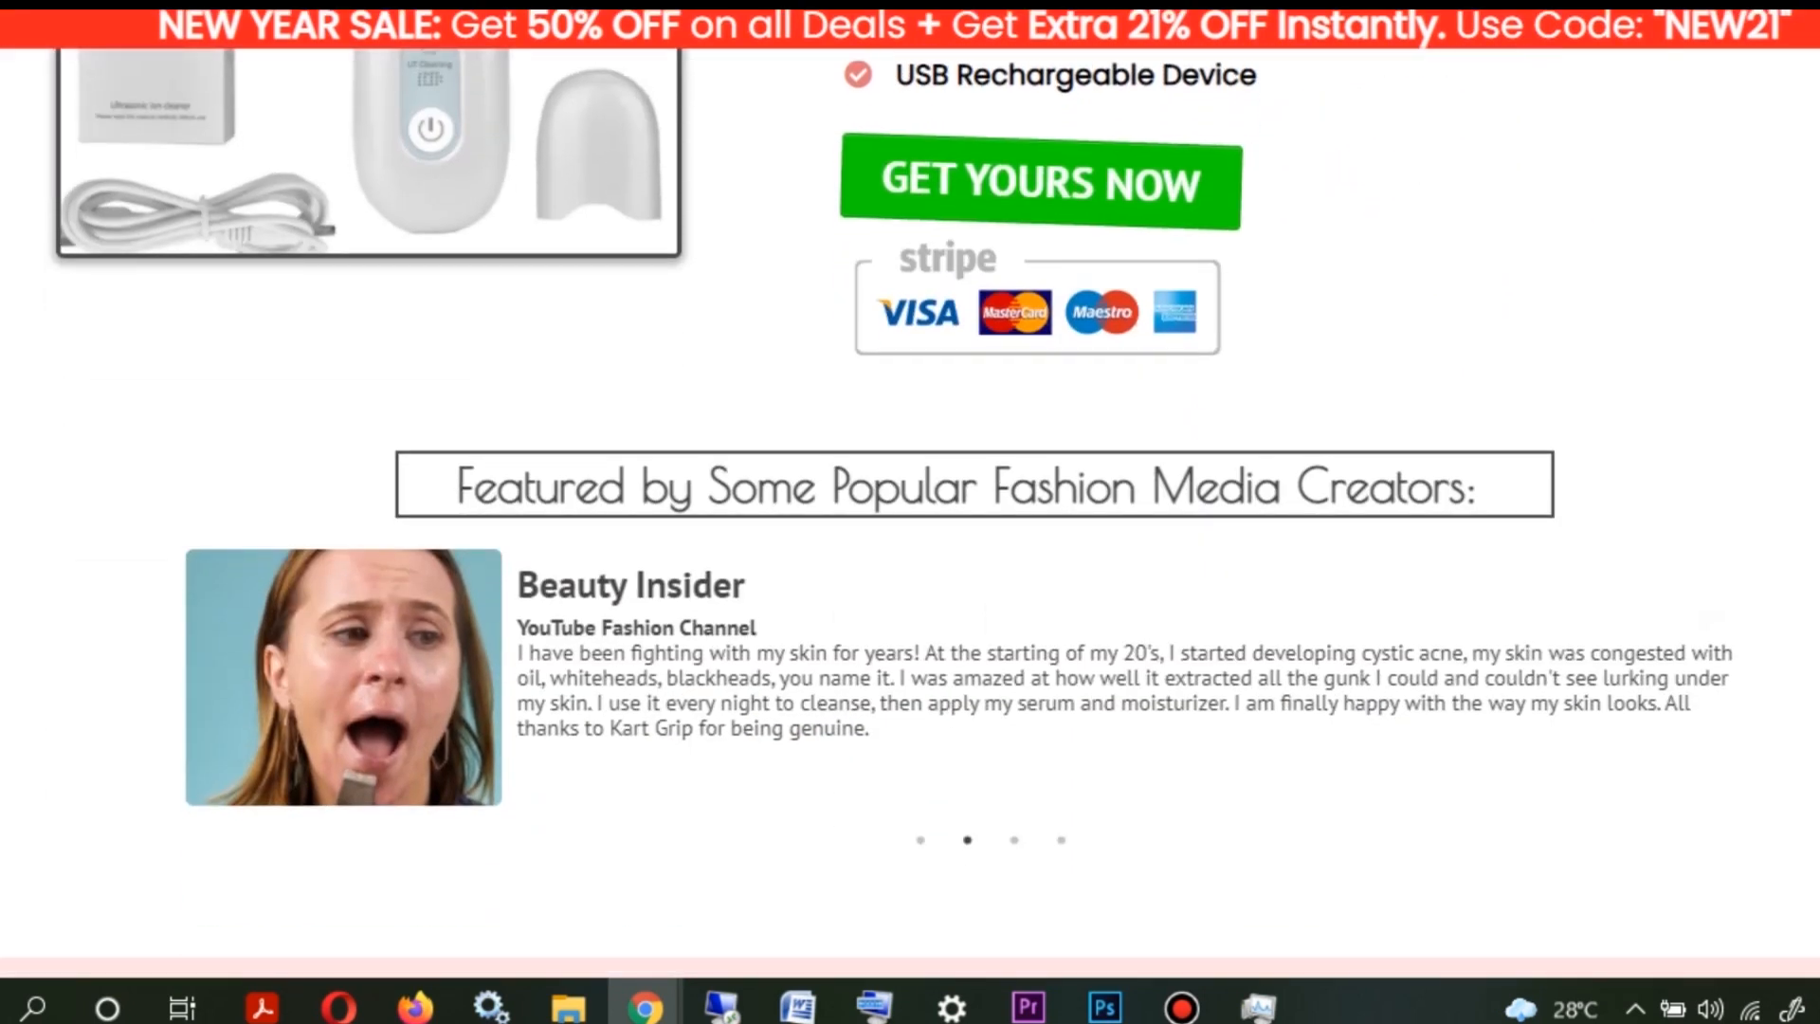
{"action": "scroll", "scroll_direction": "up", "scroll_amount": 3}
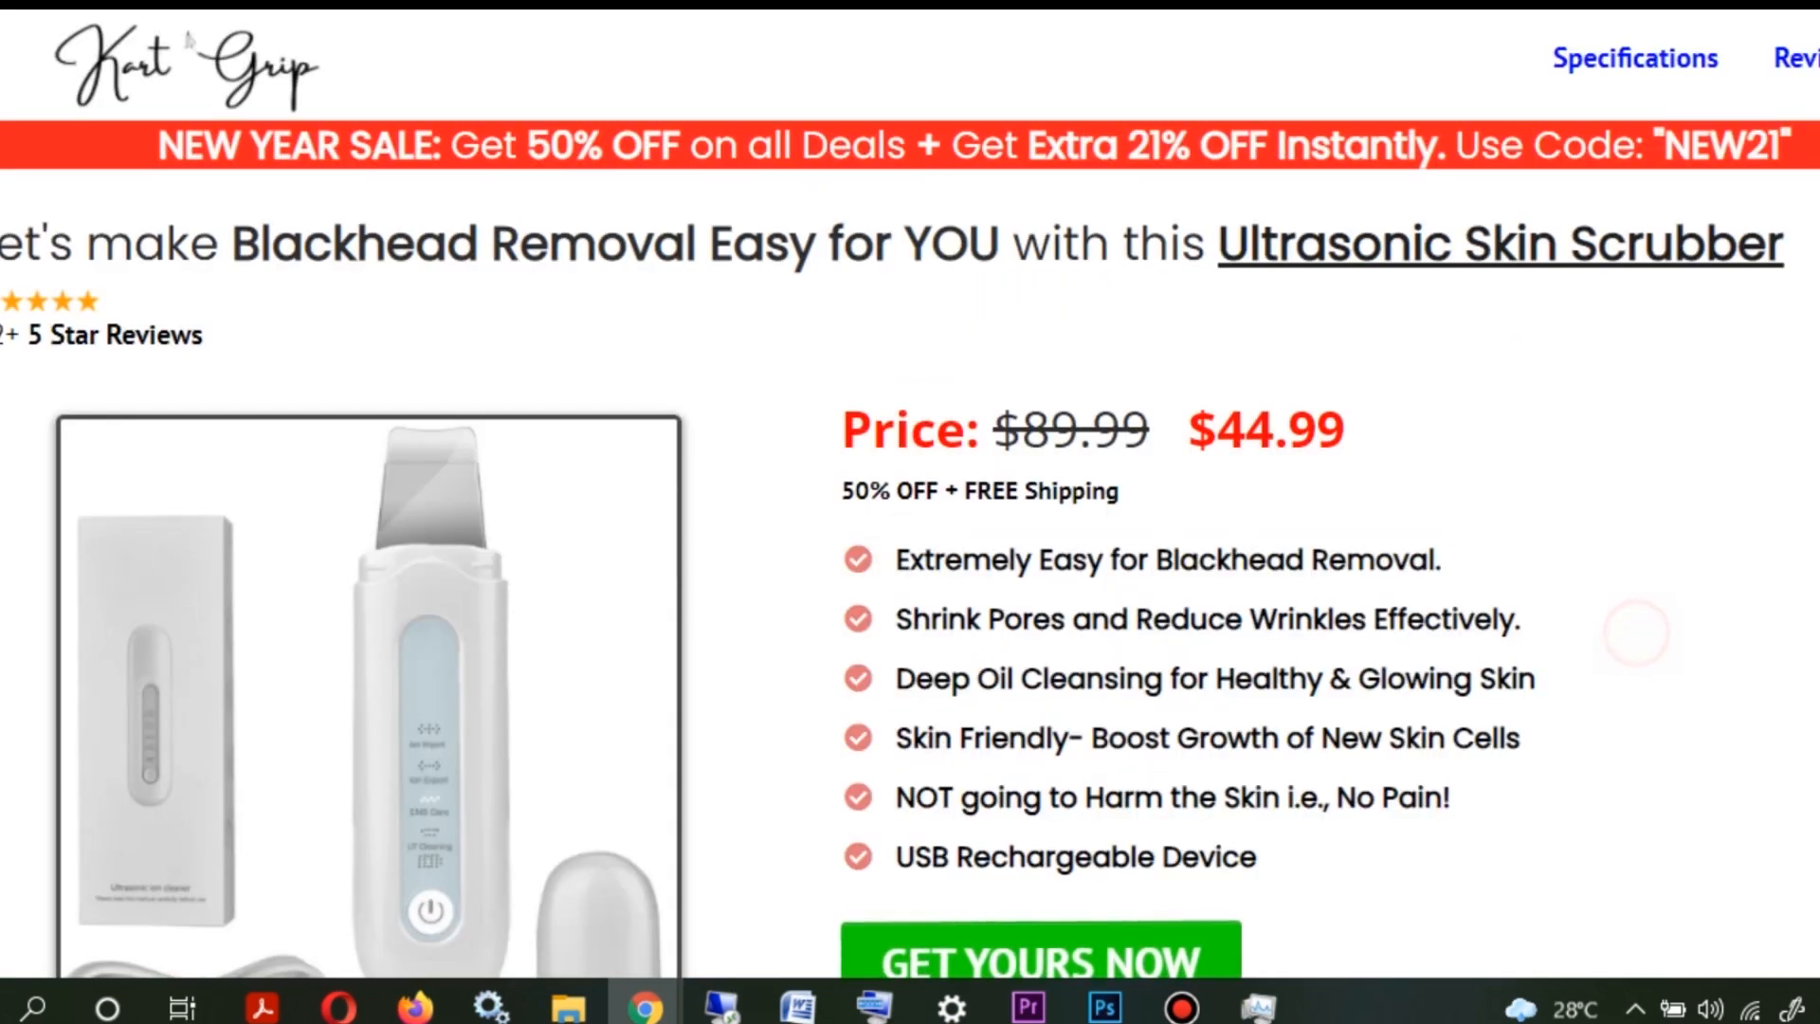
{"action": "scroll", "scroll_direction": "down", "scroll_amount": 3}
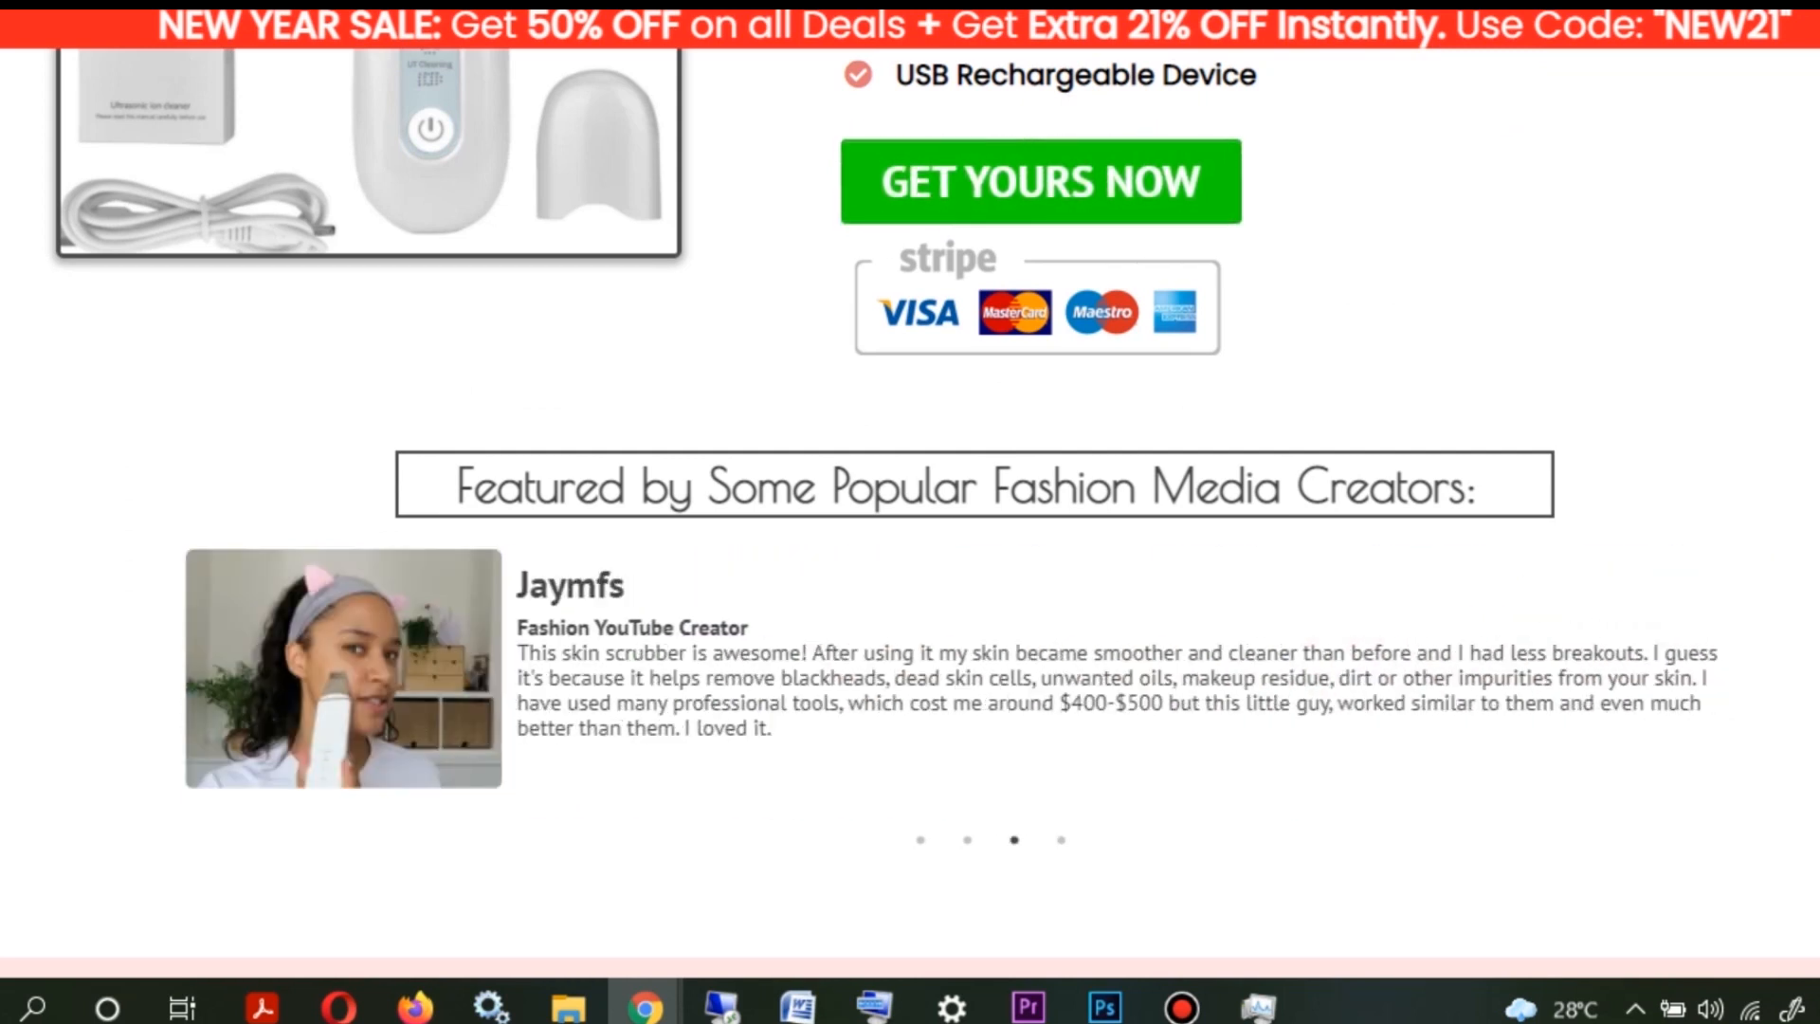
{"action": "scroll", "scroll_direction": "down", "scroll_amount": 3}
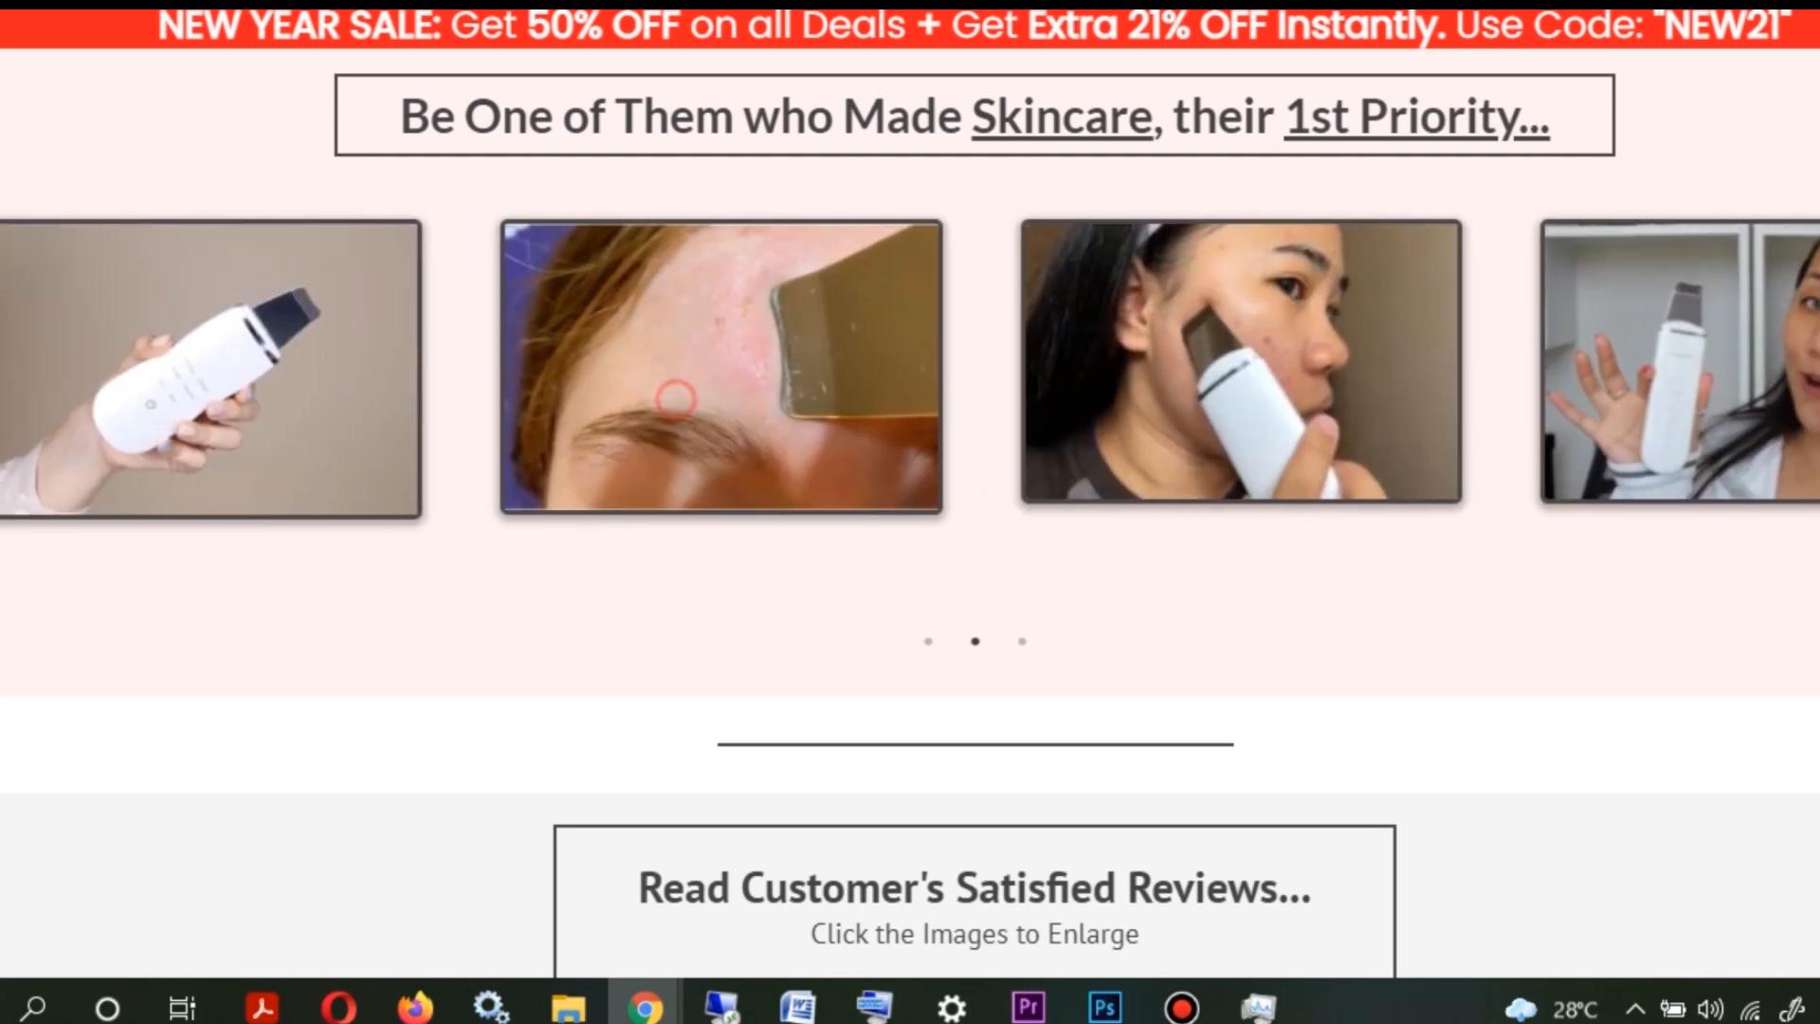
{"action": "scroll", "scroll_direction": "down", "scroll_amount": 3}
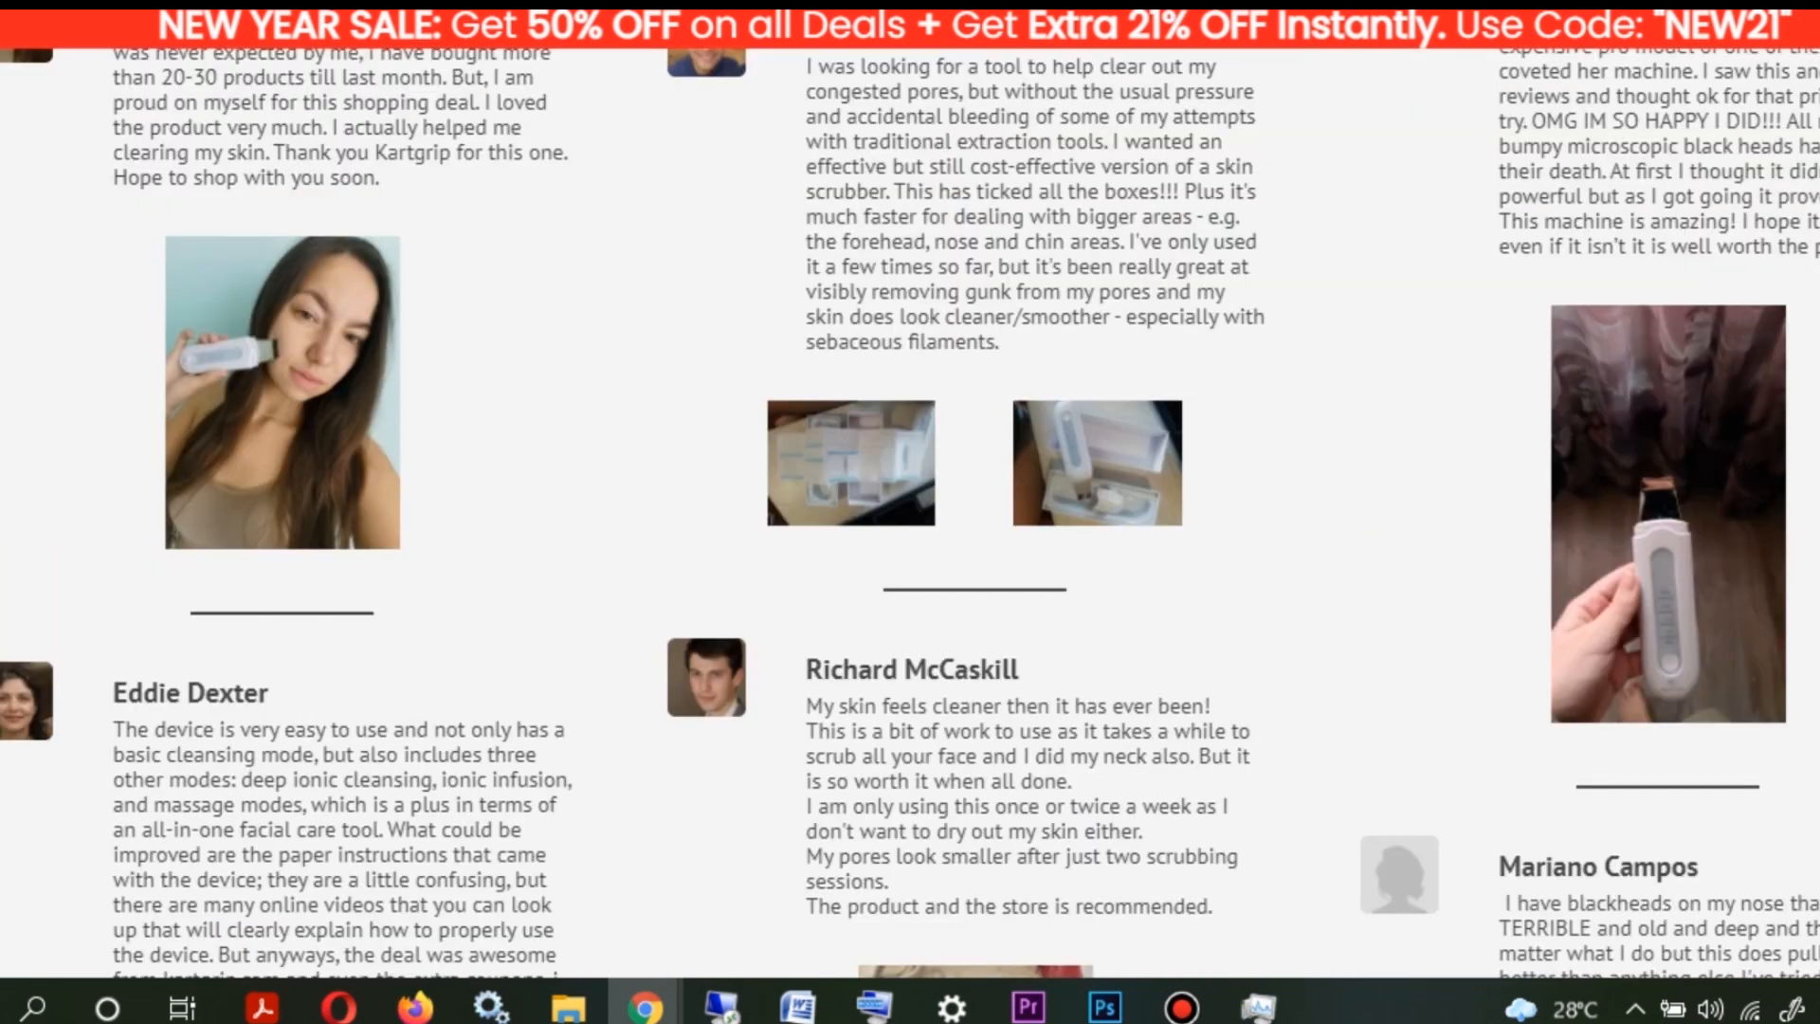
{"action": "left_click", "coordinate": [747, 841]}
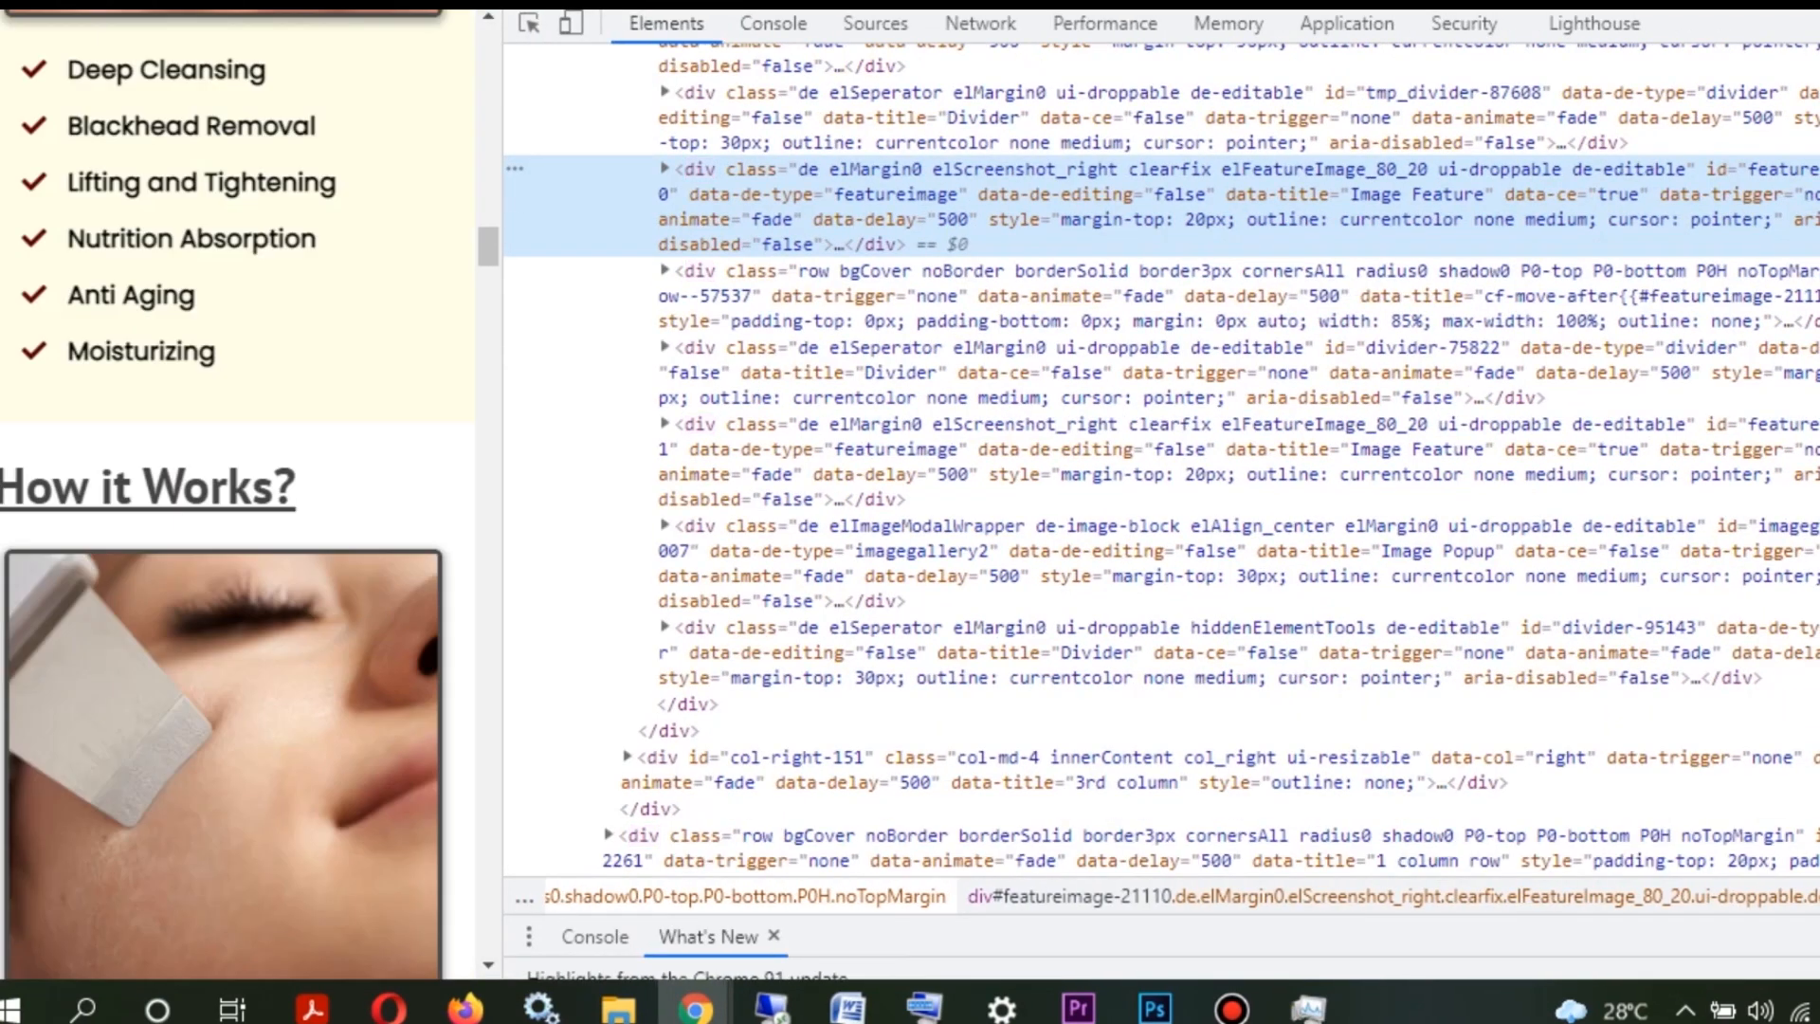
Scroll through the acupuncture pen and back belt upsell pages to the Order Complete receipt
{"action": "scroll", "scroll_direction": "down", "scroll_amount": 3}
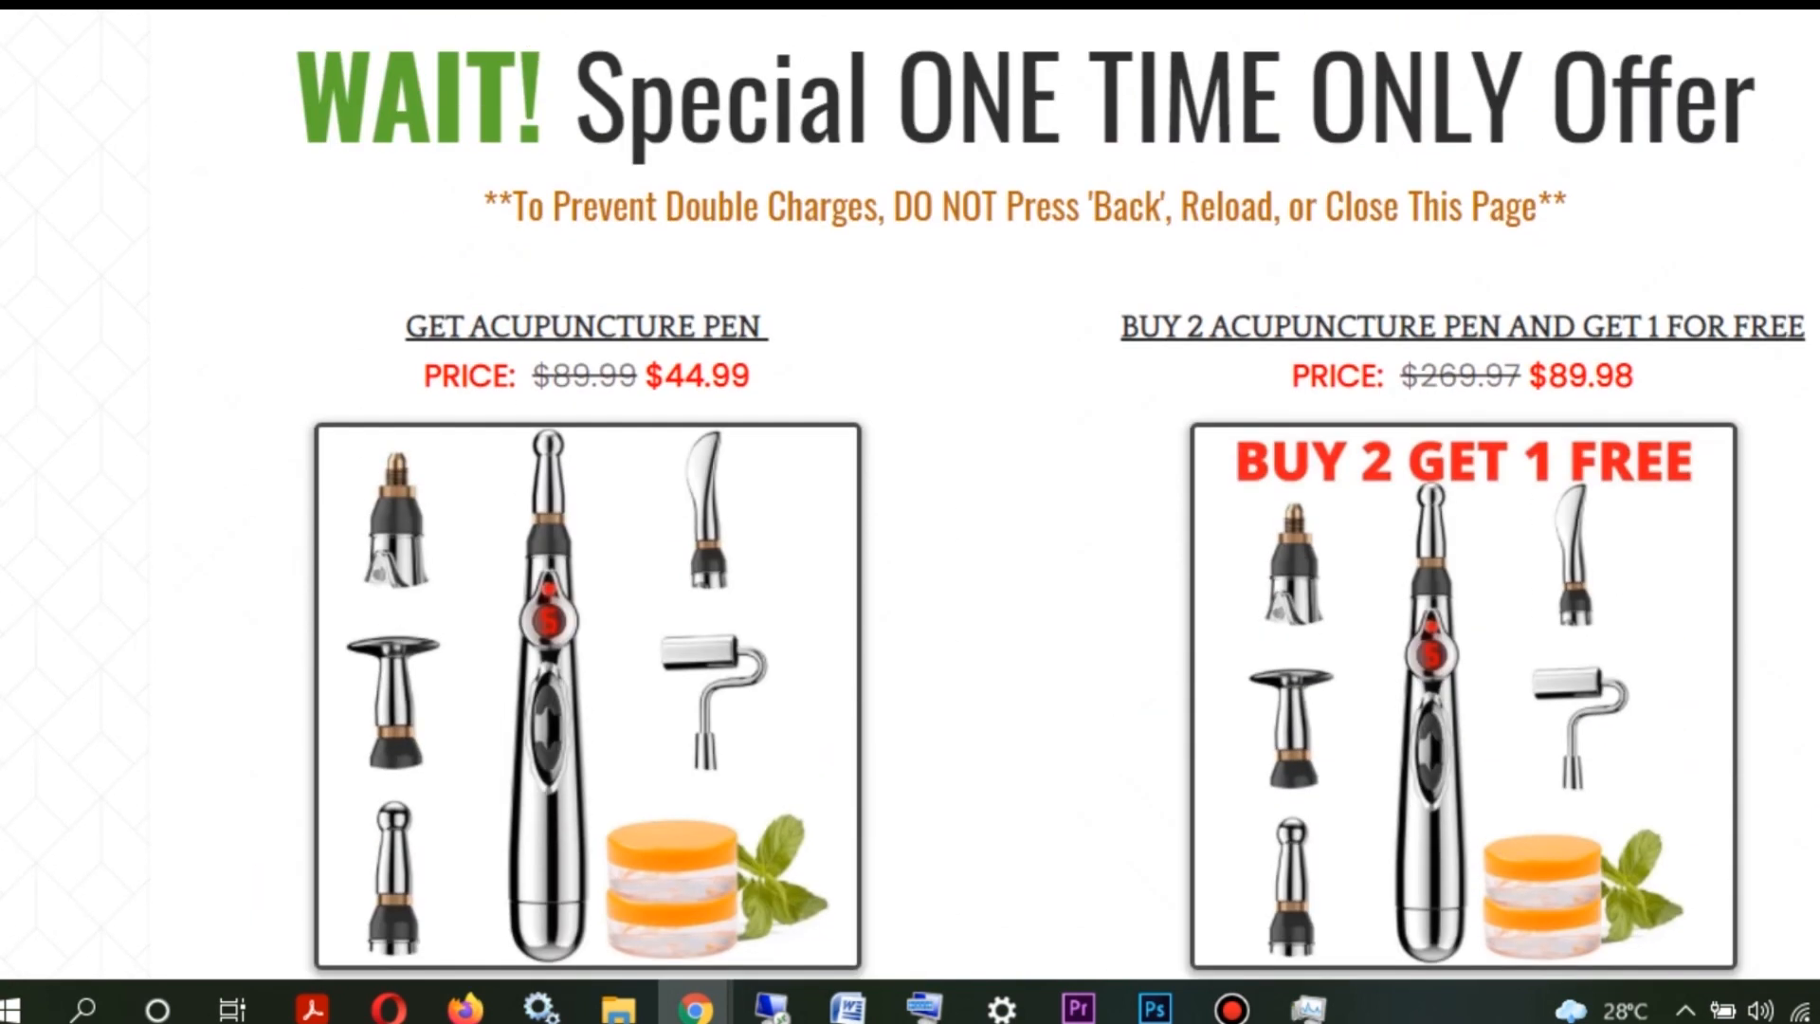
{"action": "scroll", "scroll_direction": "down", "scroll_amount": 3}
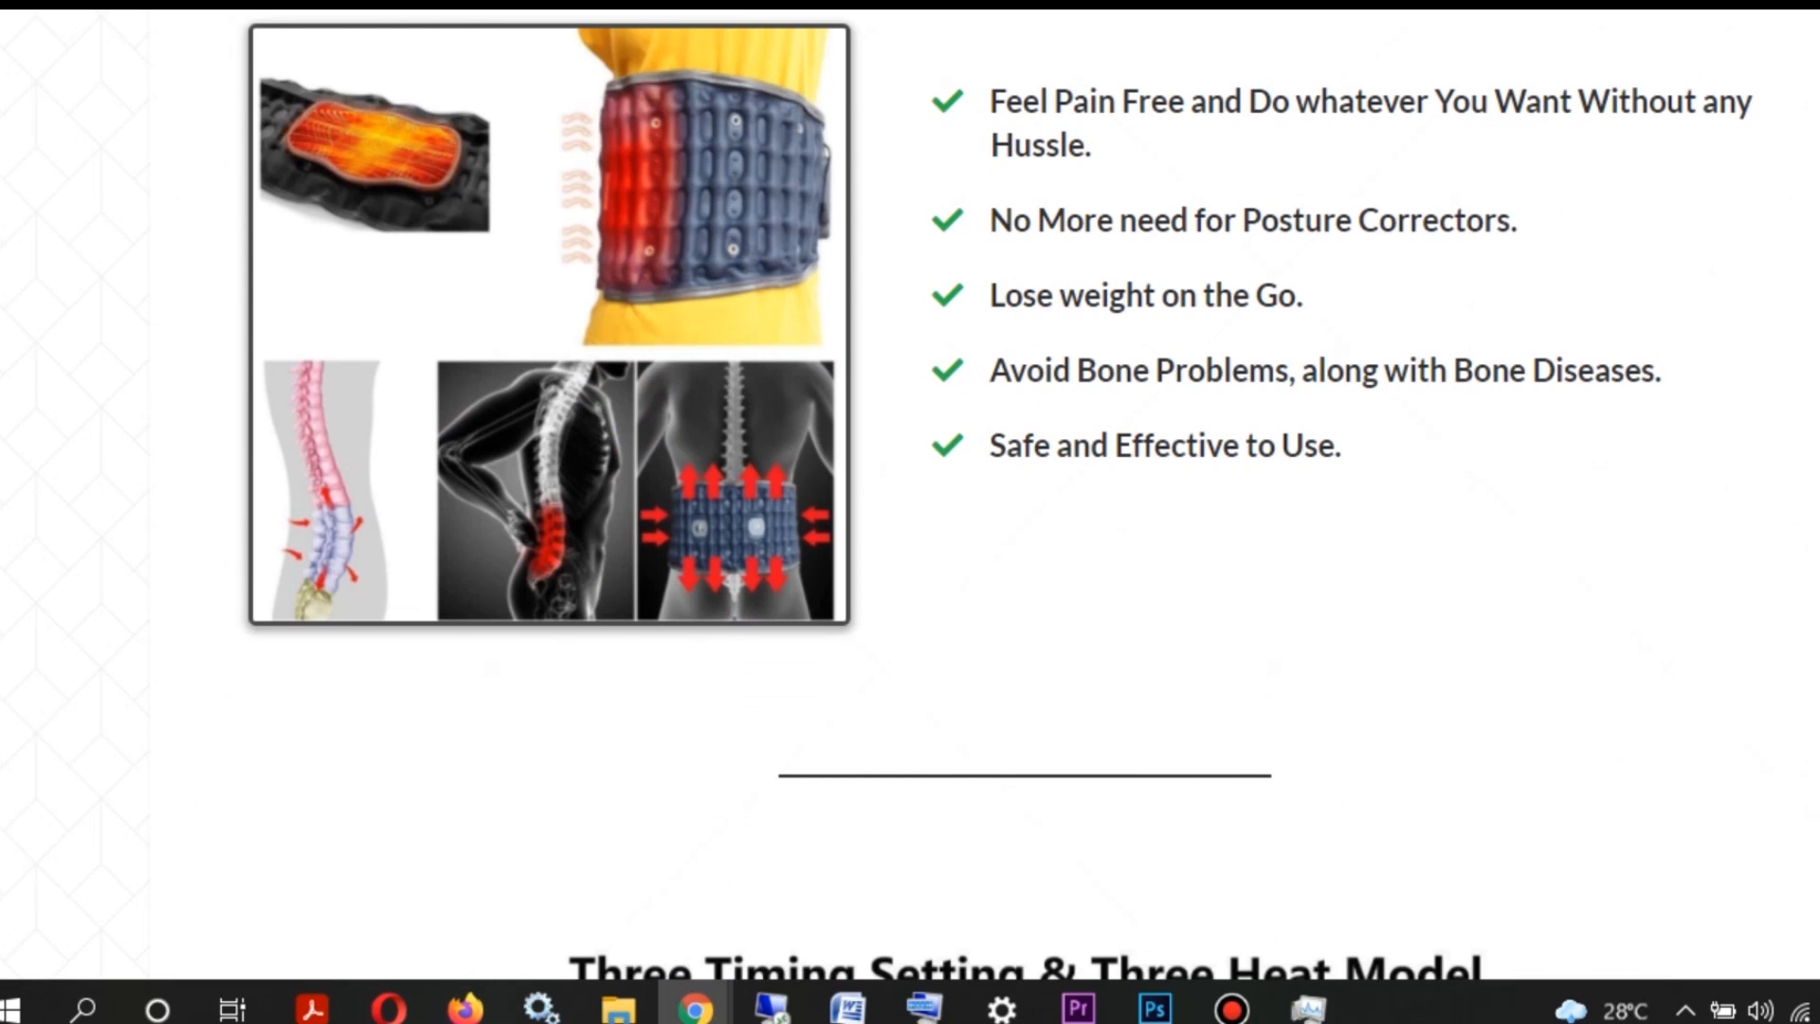
{"action": "scroll", "scroll_direction": "down", "scroll_amount": 3}
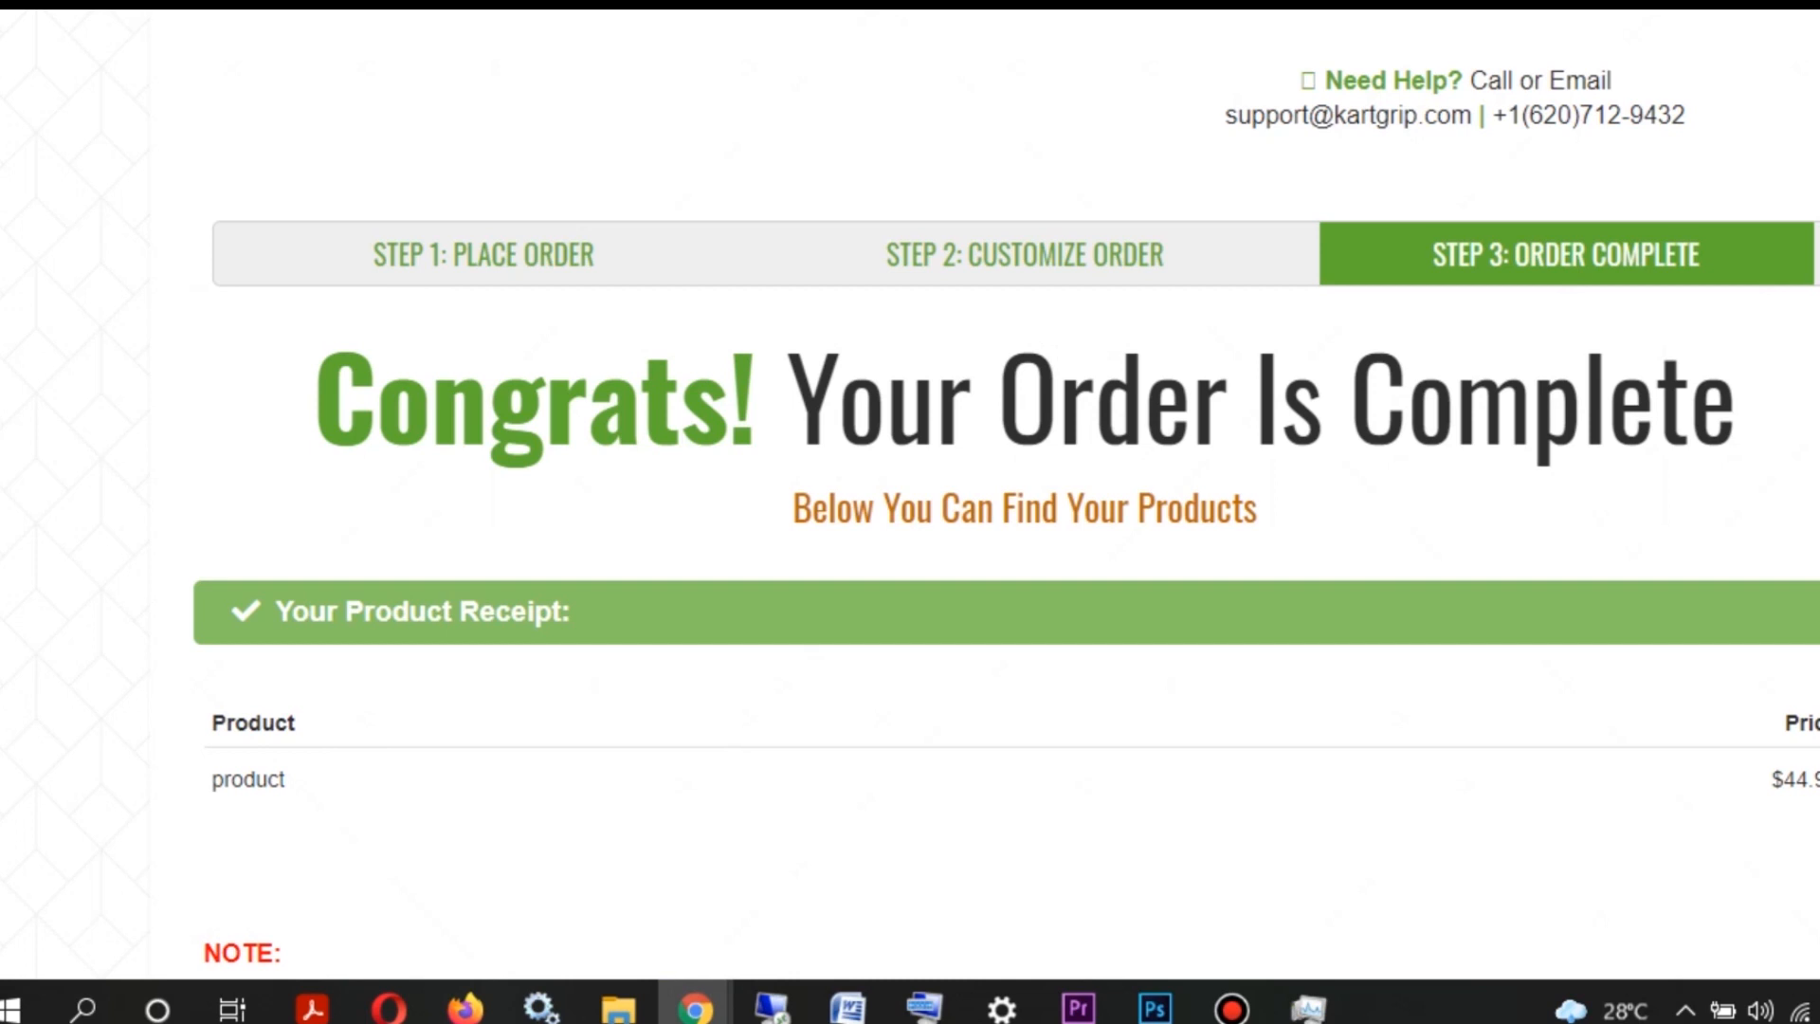
{"action": "scroll", "scroll_direction": "down", "scroll_amount": 3}
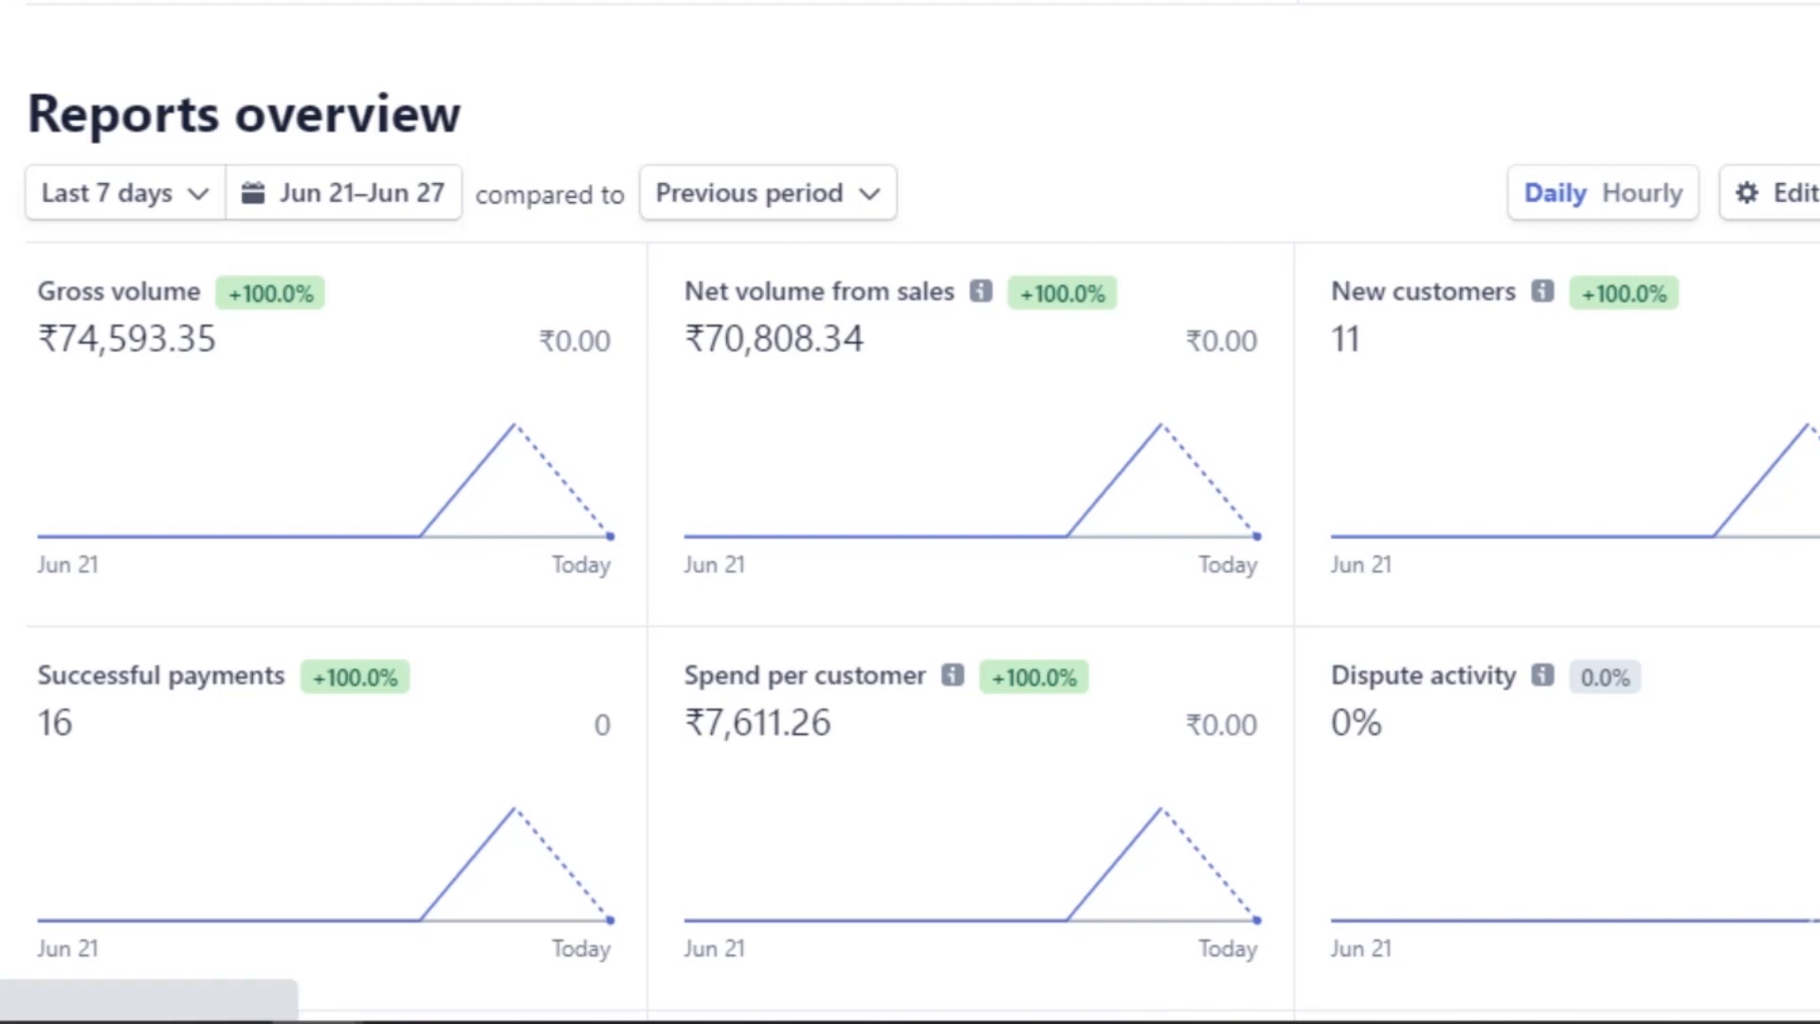
{"action": "scroll", "scroll_direction": "down", "scroll_amount": 3}
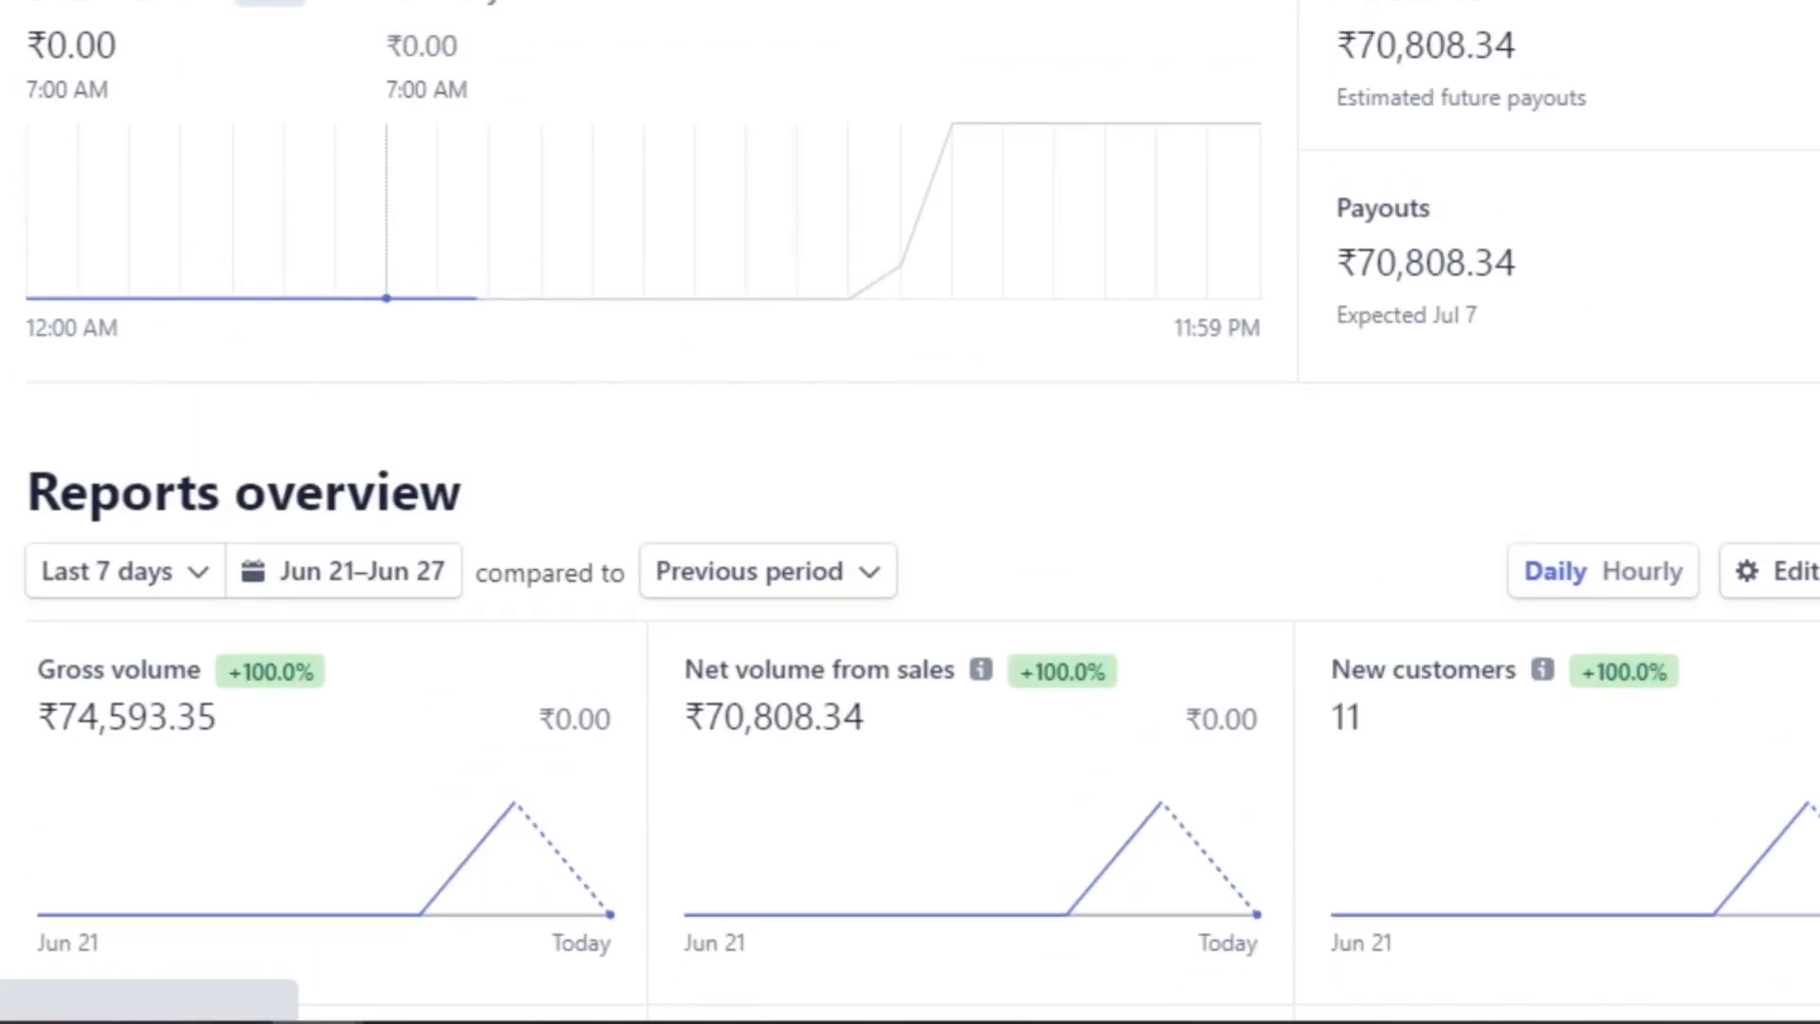
{"action": "scroll", "scroll_direction": "down", "scroll_amount": 3}
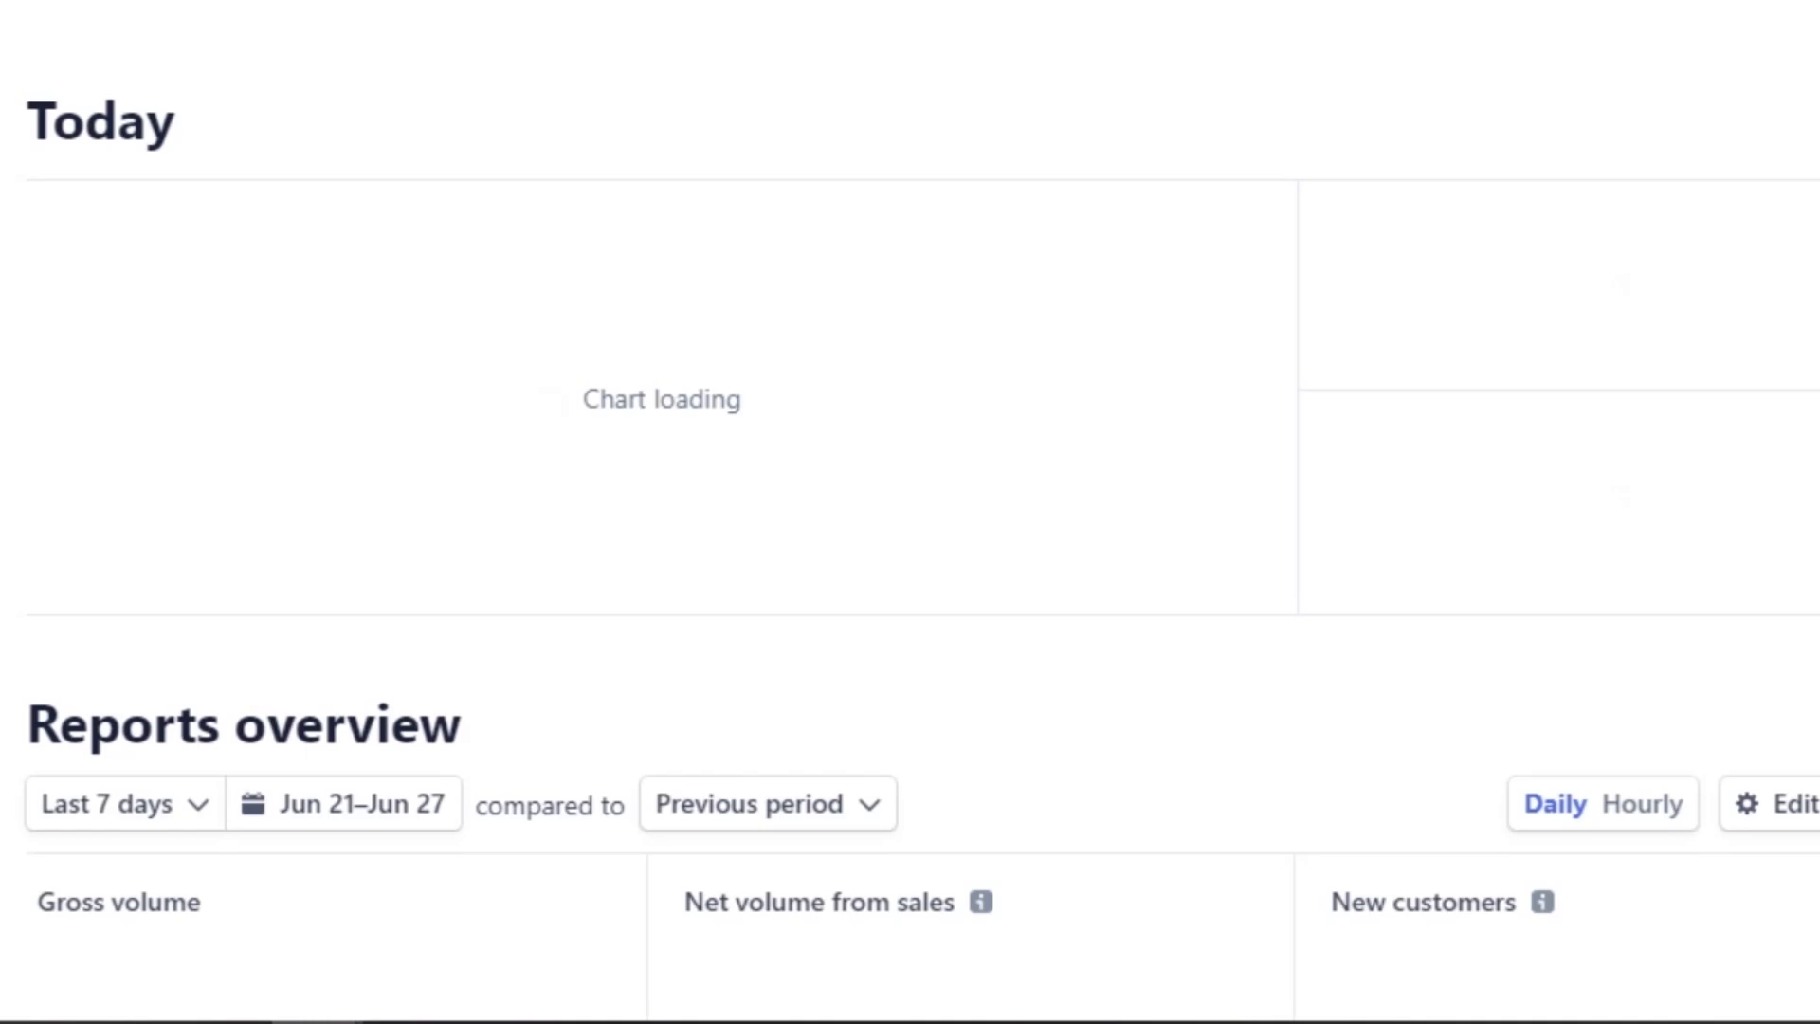
{"action": "scroll", "scroll_direction": "down", "scroll_amount": 3}
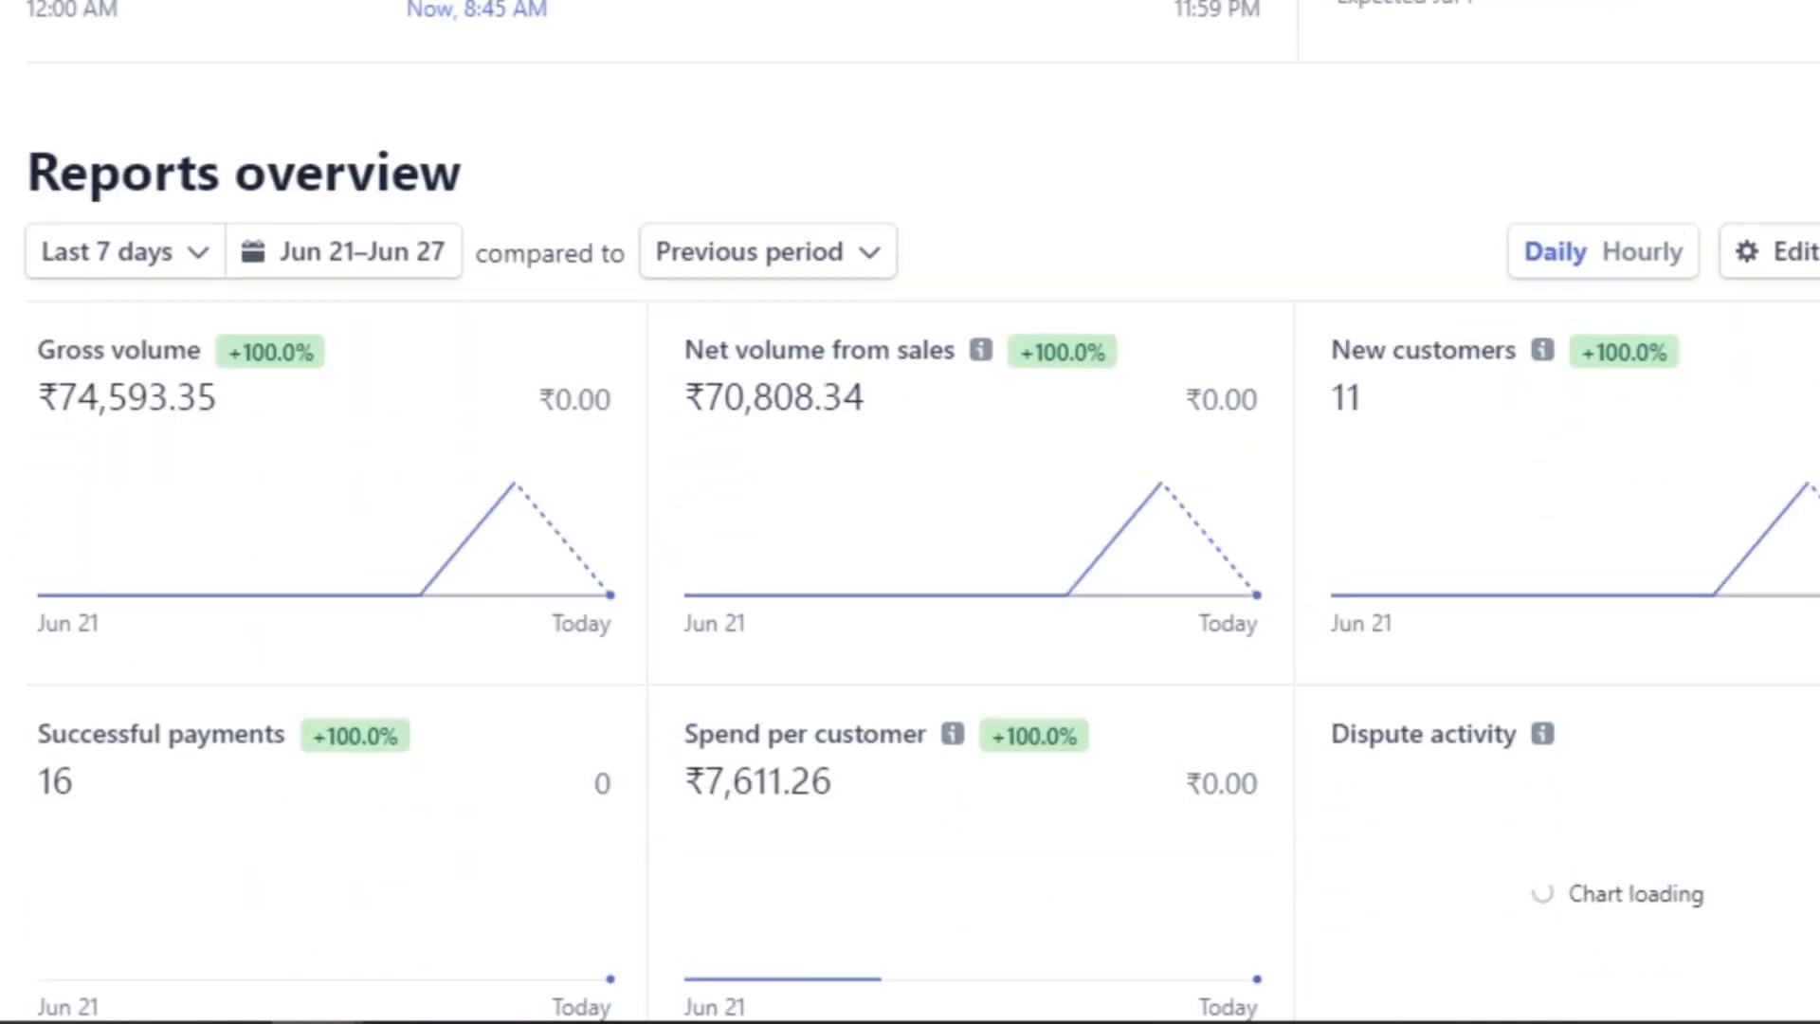
{"action": "scroll", "scroll_direction": "down", "scroll_amount": 3}
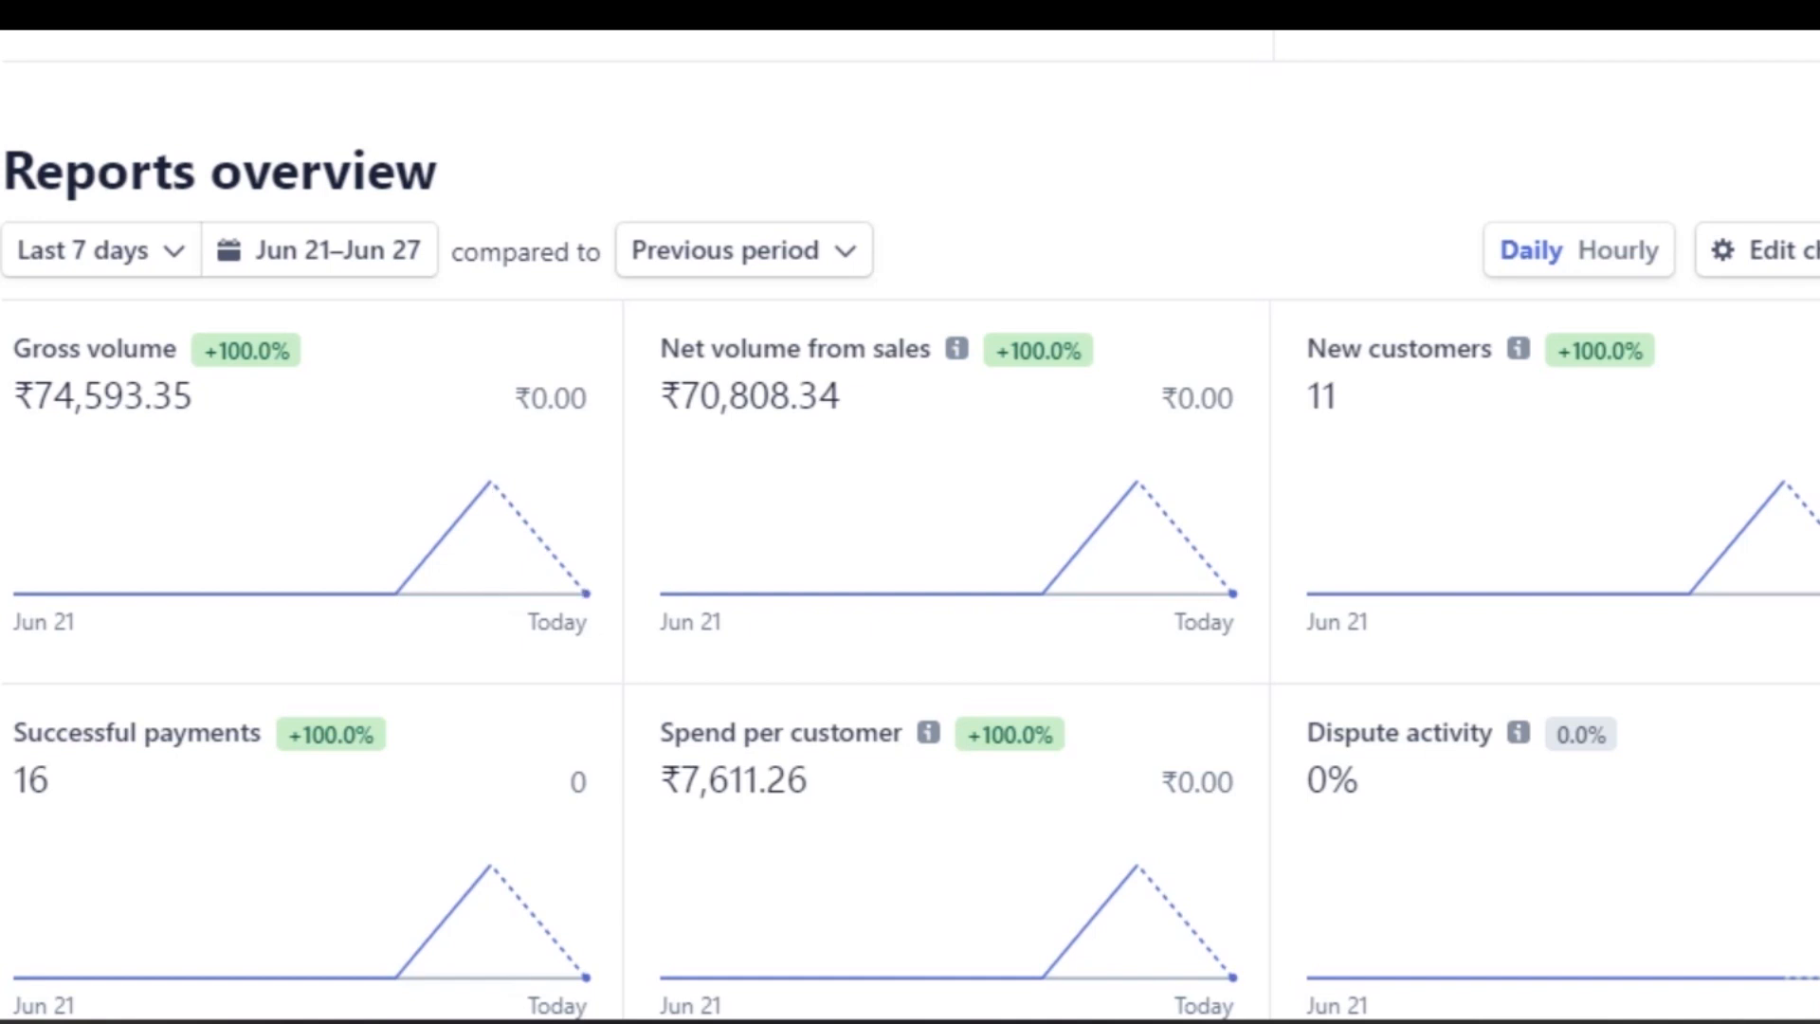
{"action": "double_click", "coordinate": [1321, 396]}
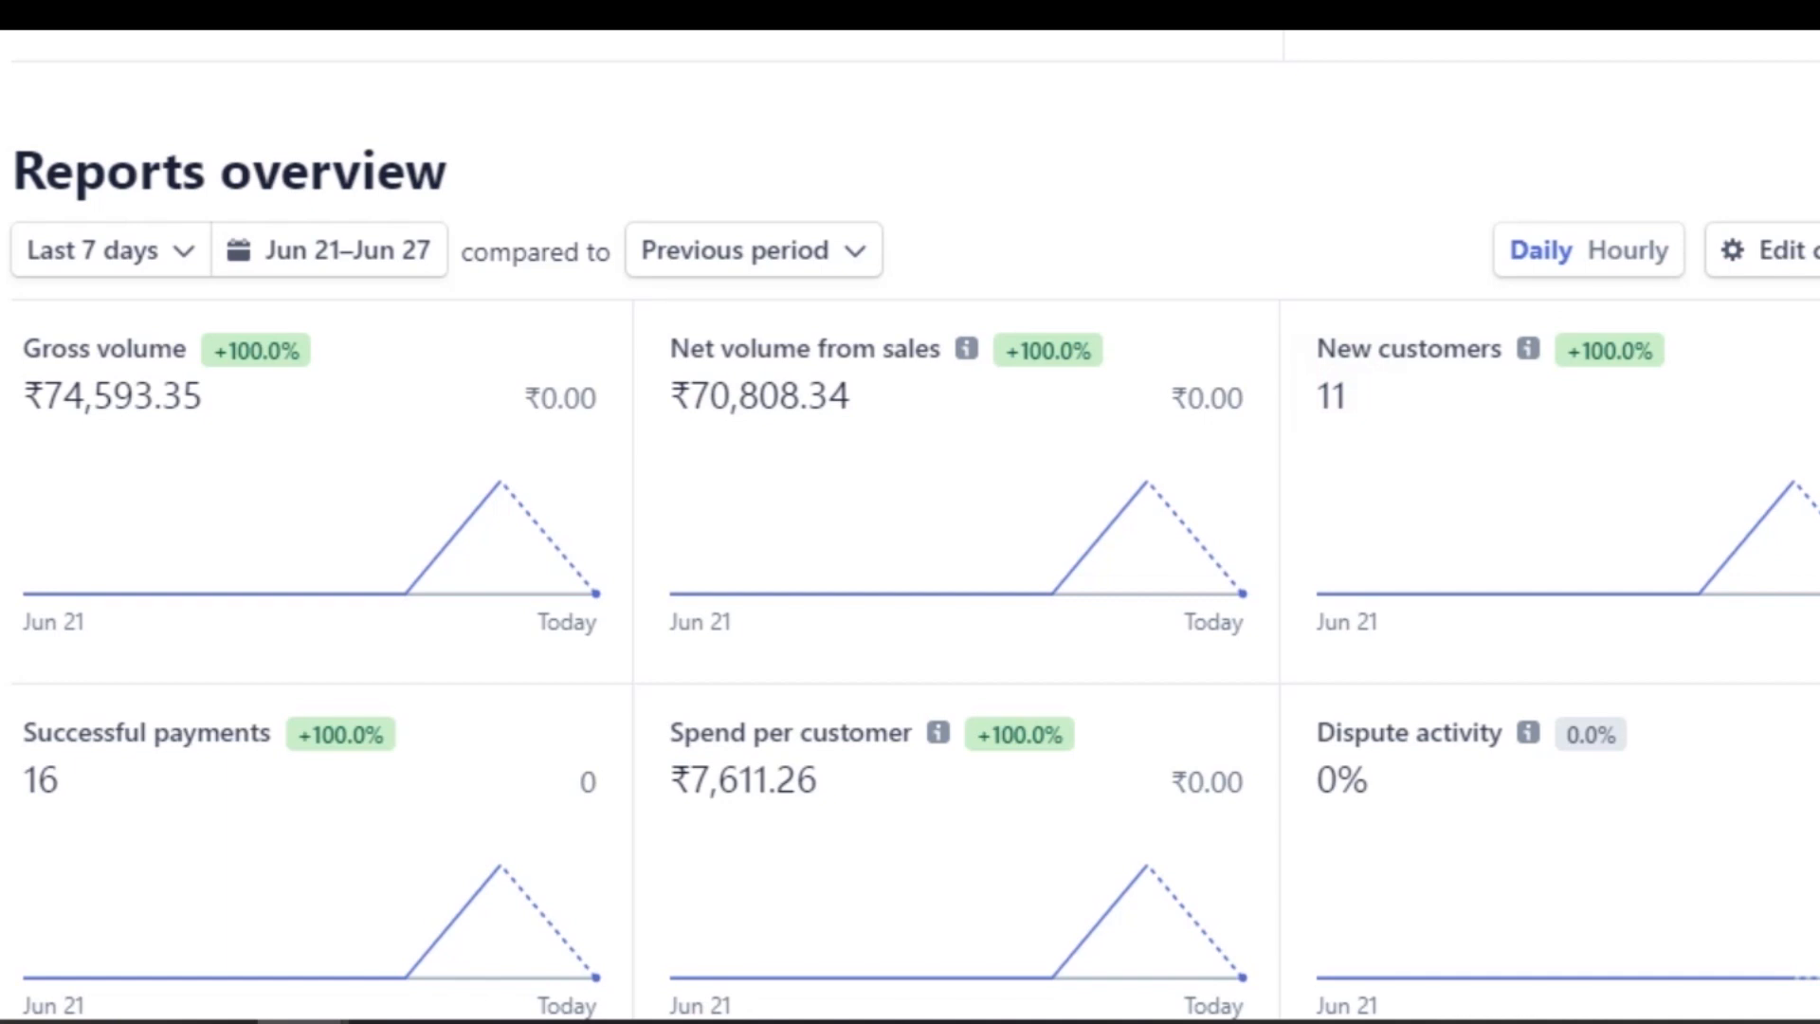
{"action": "double_click", "coordinate": [743, 779]}
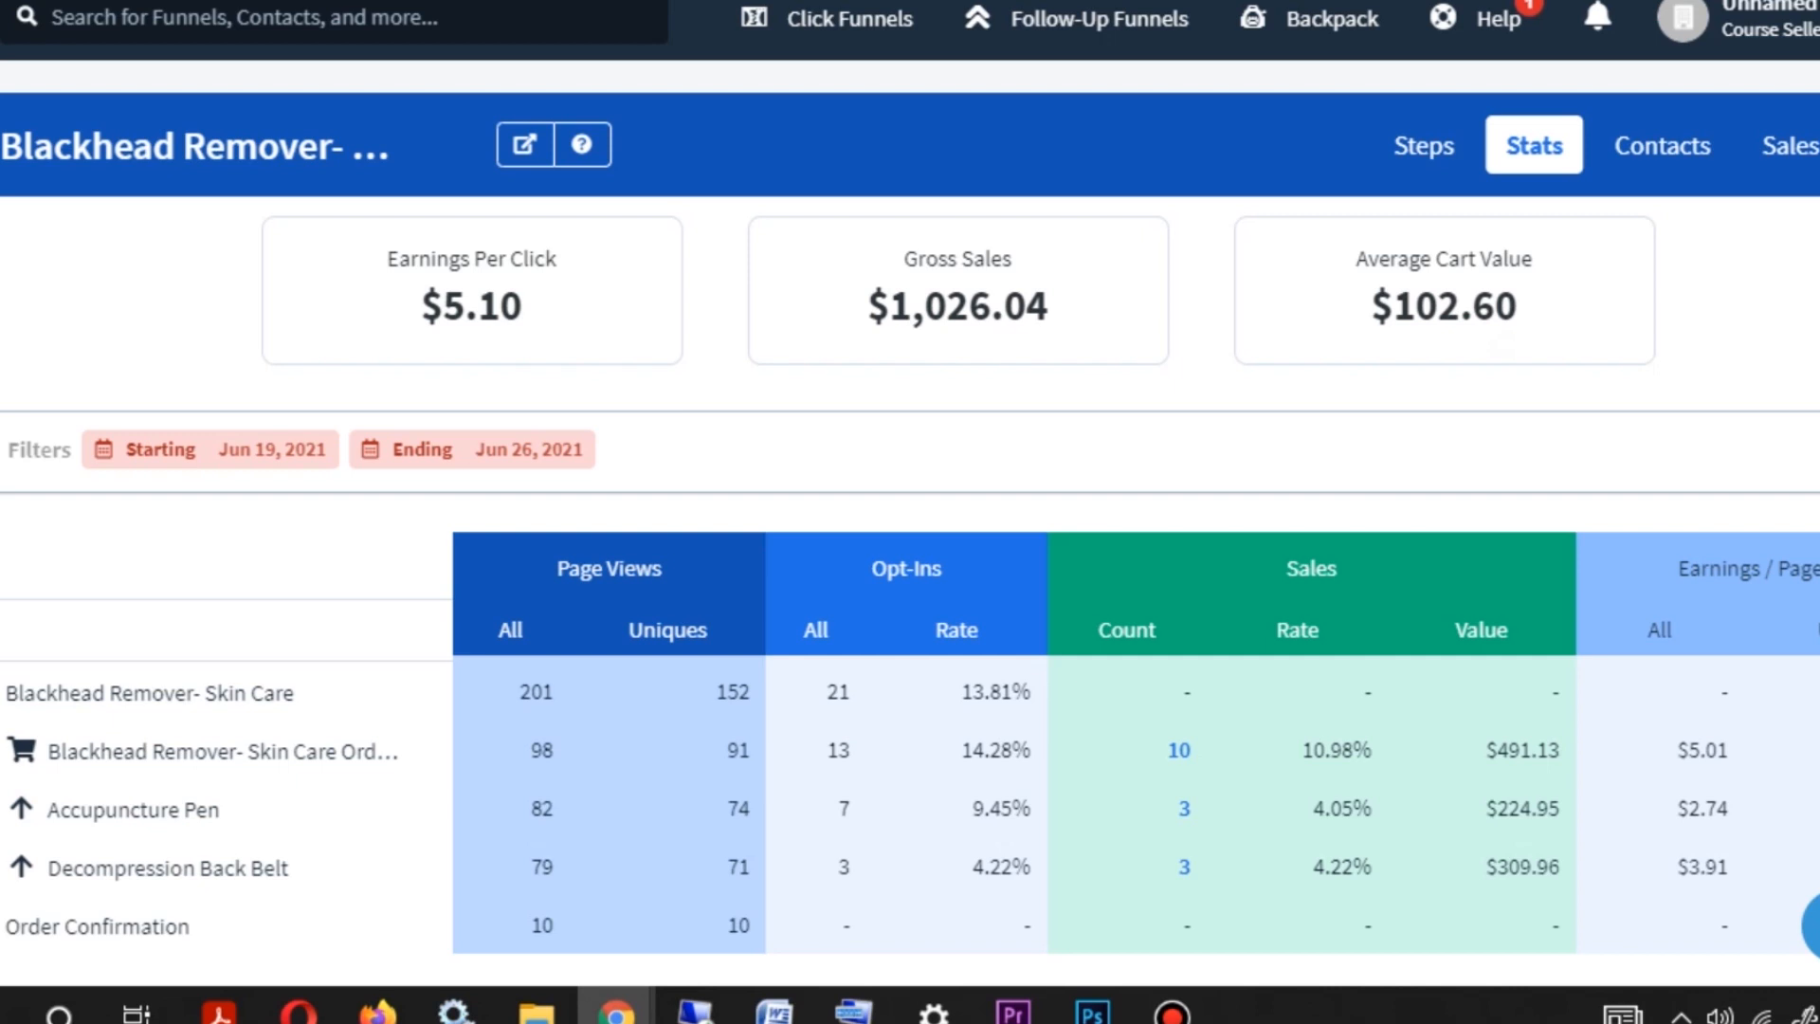
Scroll the Stats table showing $1,026.04 gross sales and sales values per funnel step
{"action": "scroll", "scroll_direction": "down", "scroll_amount": 3}
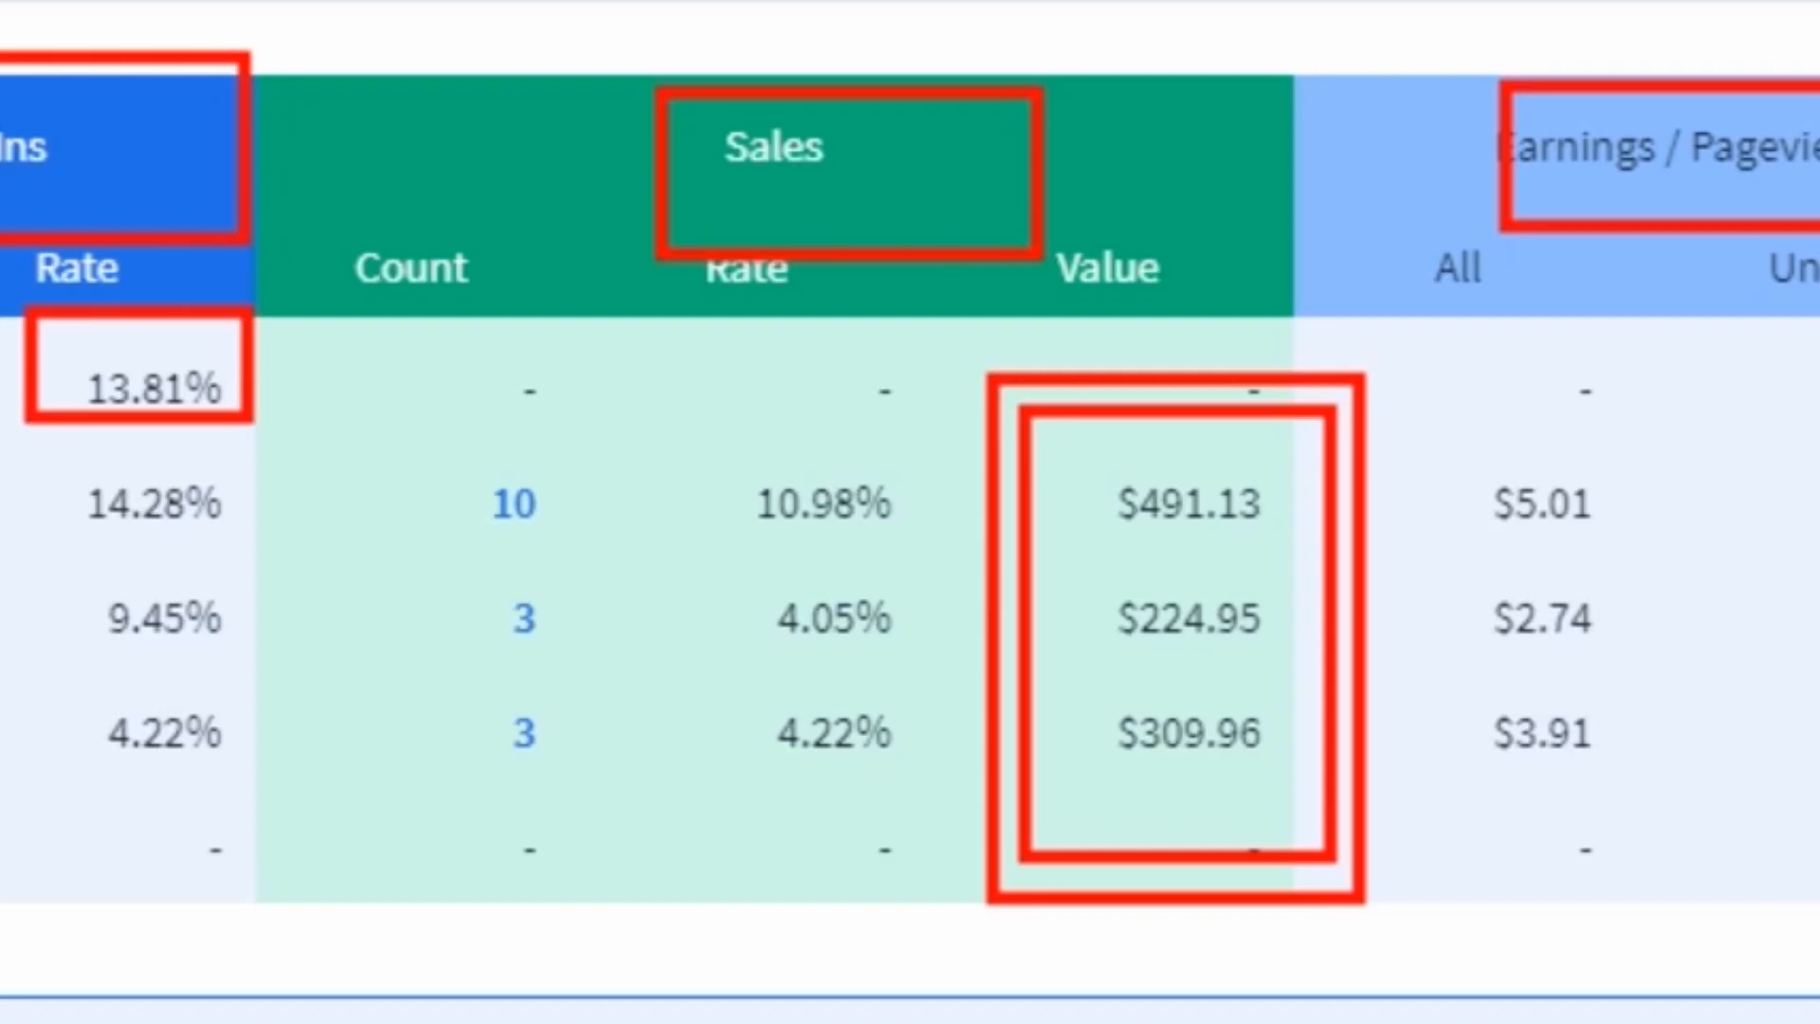
{"action": "scroll", "scroll_direction": "left", "scroll_amount": 3}
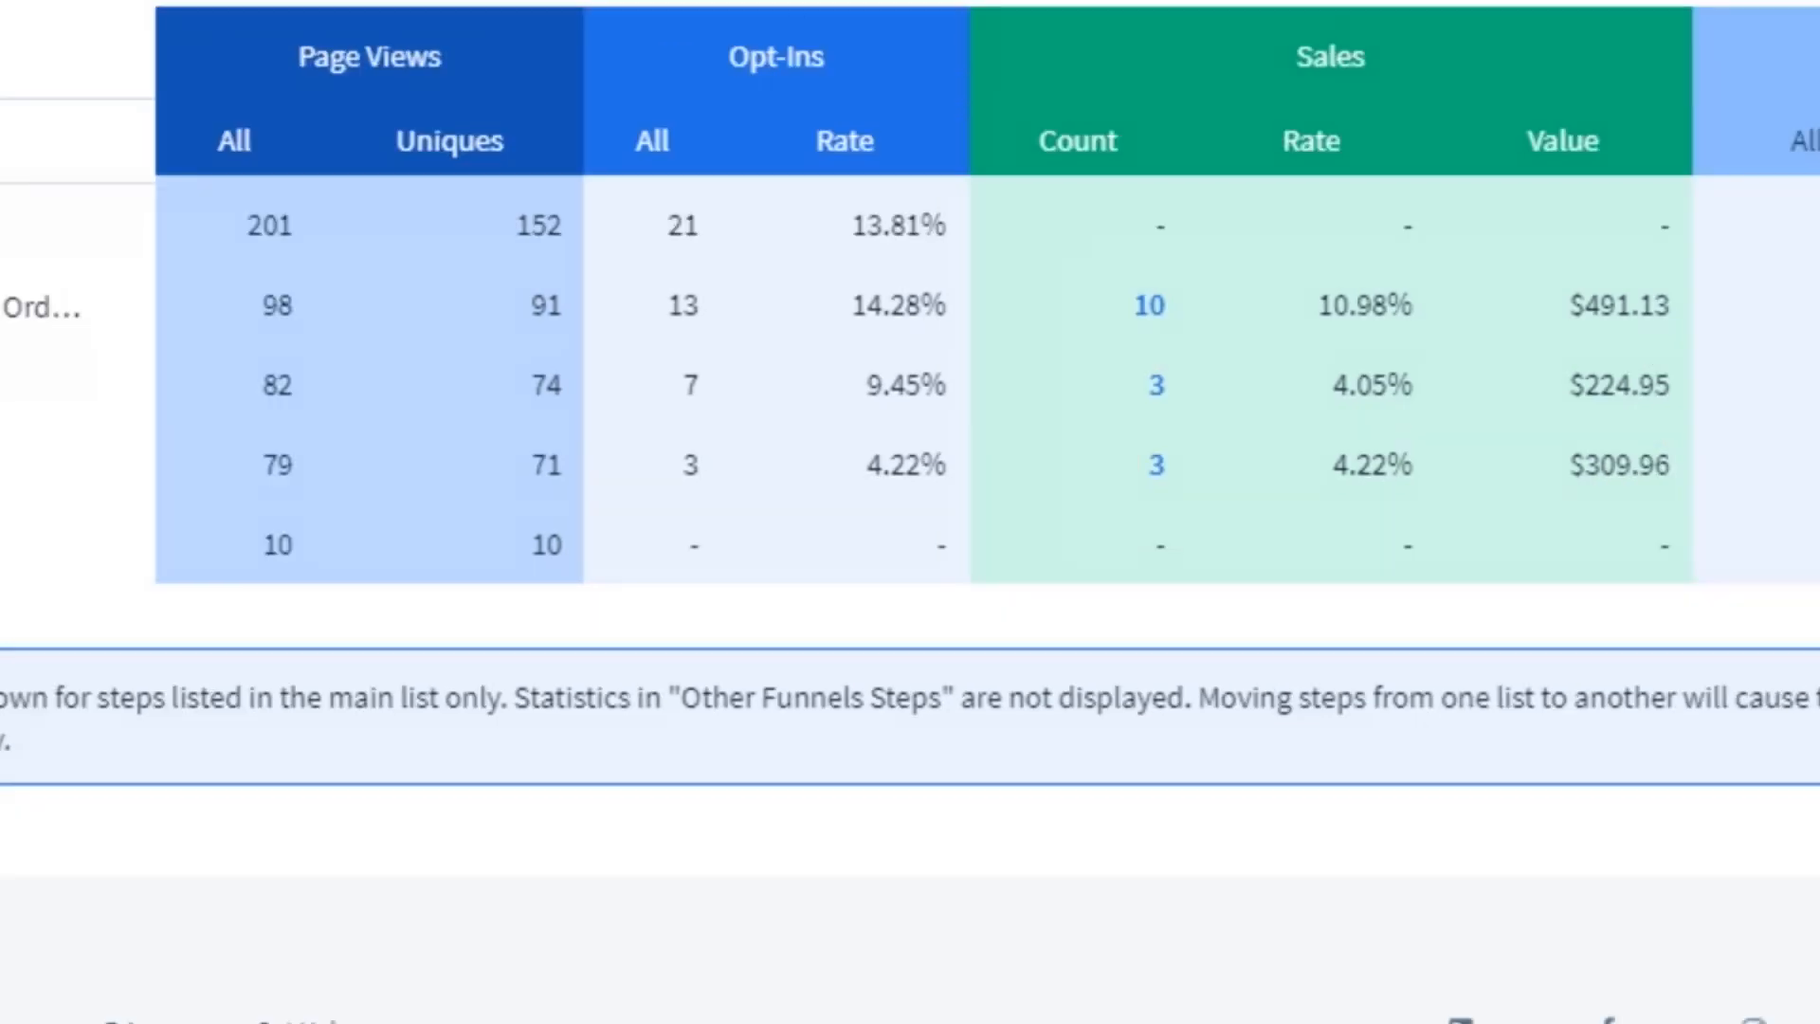
{"action": "scroll", "scroll_direction": "up", "scroll_amount": 3}
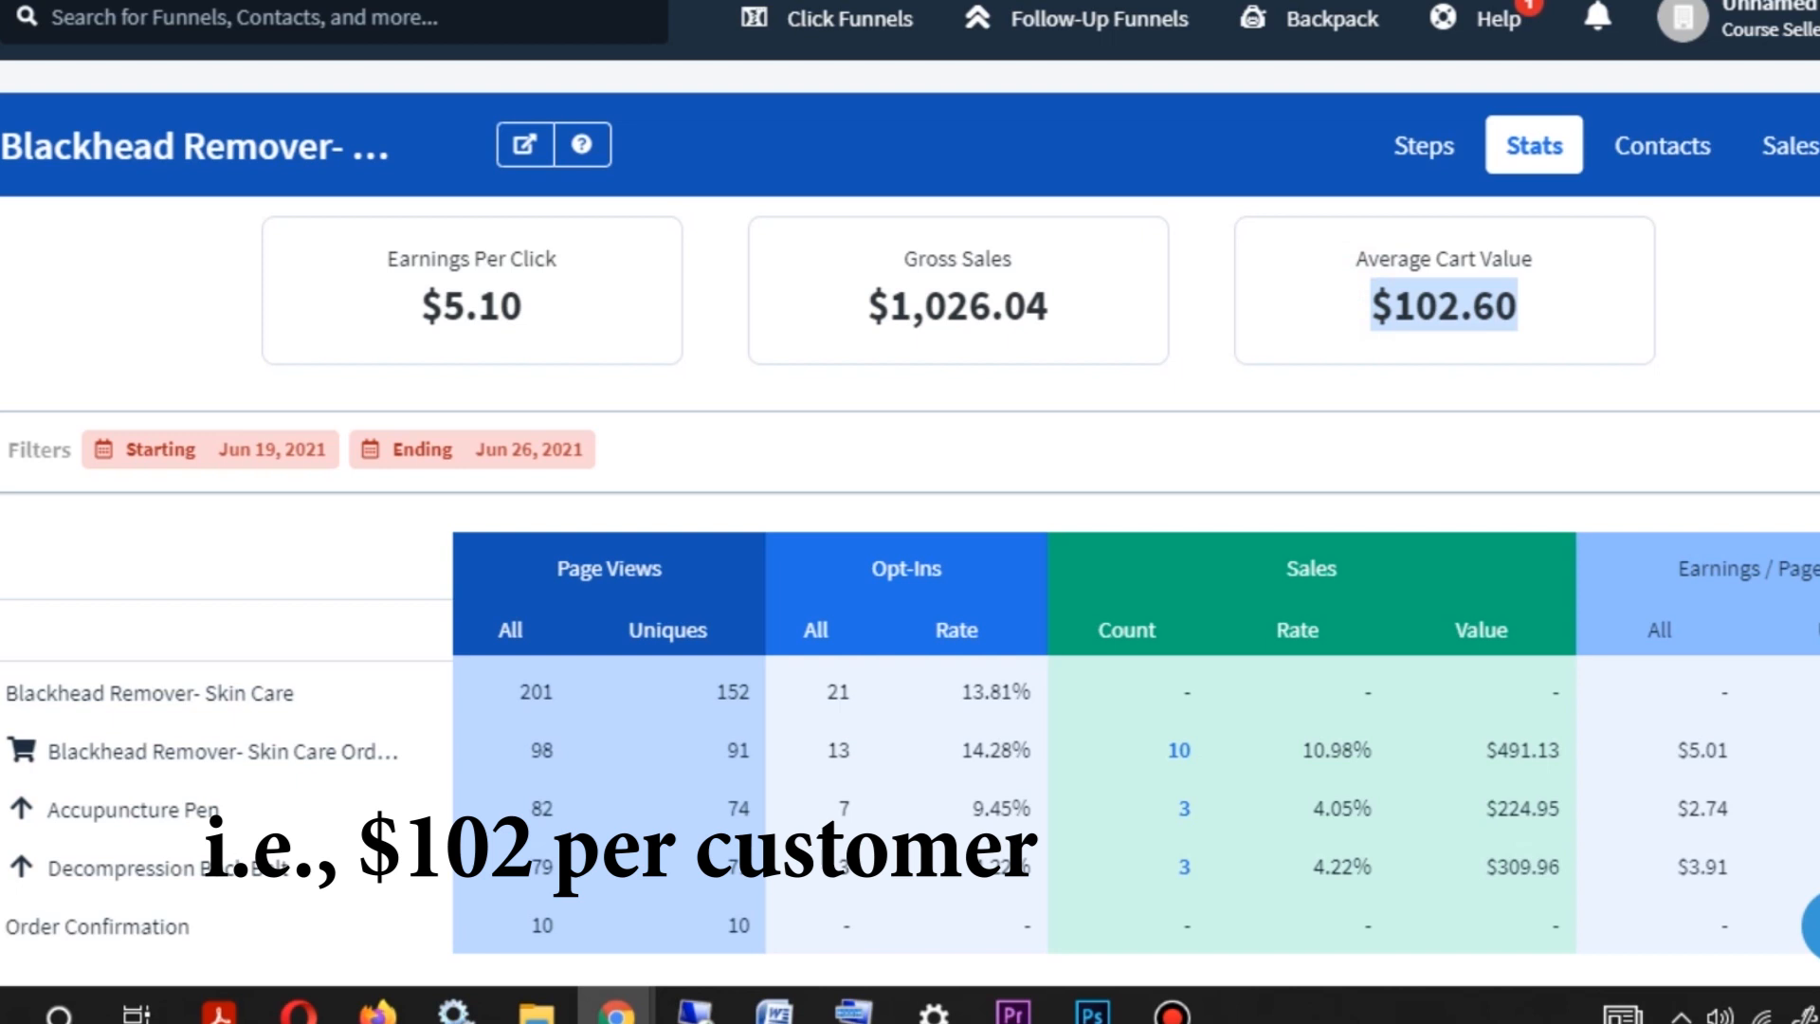
{"action": "scroll", "scroll_direction": "down", "scroll_amount": 3}
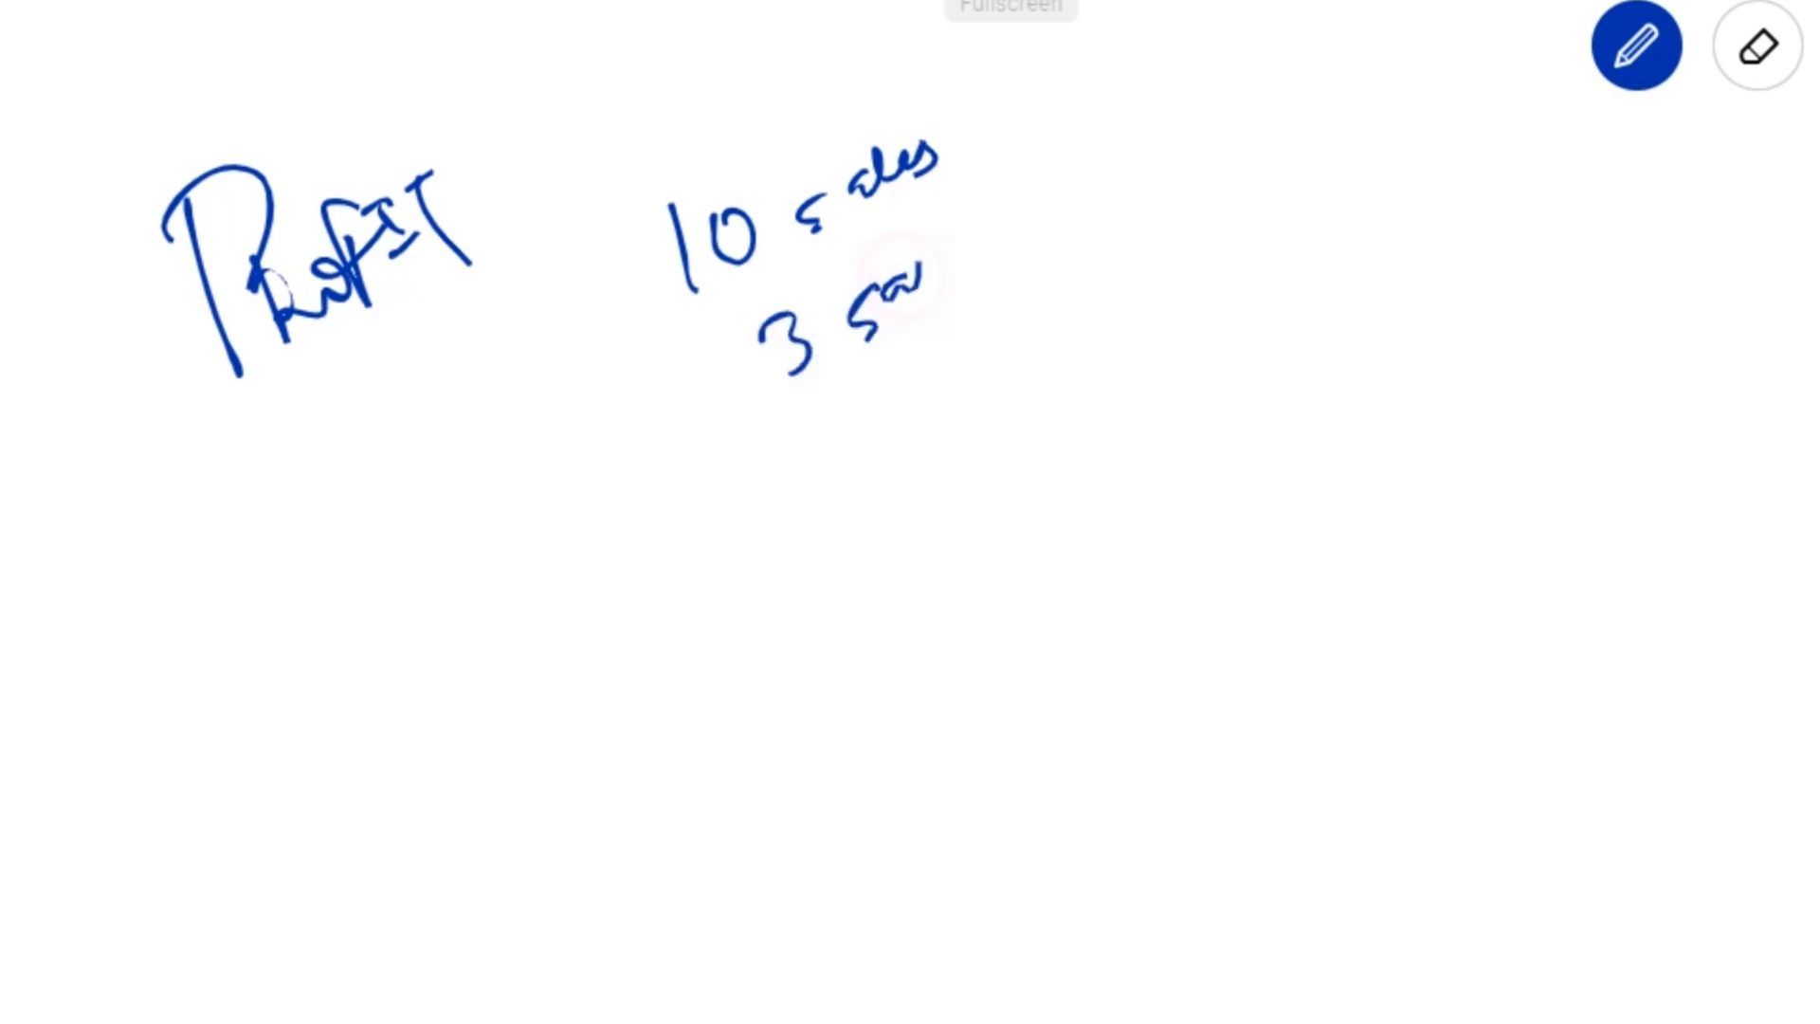
Write the upsell sales counts and per-product profits of $10, $5 and $30, boxing the $205 total
{"action": "left_click_drag", "start_coordinate": [893, 290], "coordinate": [975, 267]}
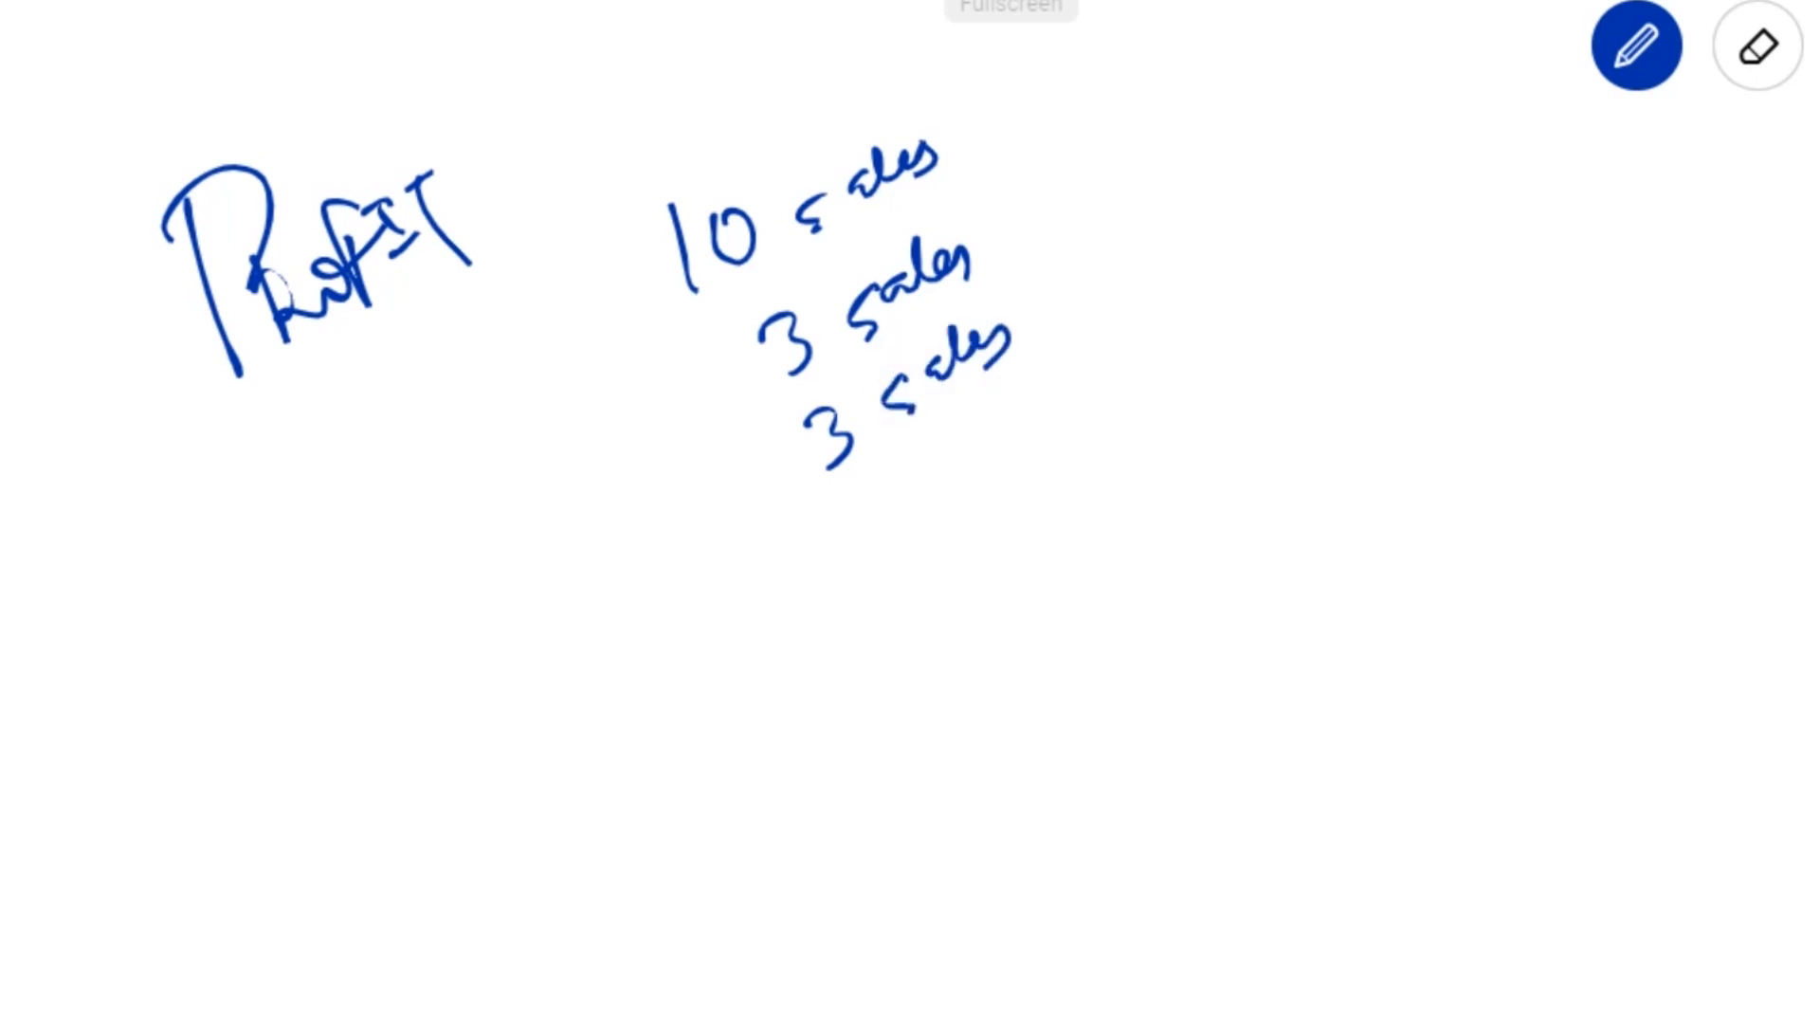
{"action": "left_click", "coordinate": [282, 421]}
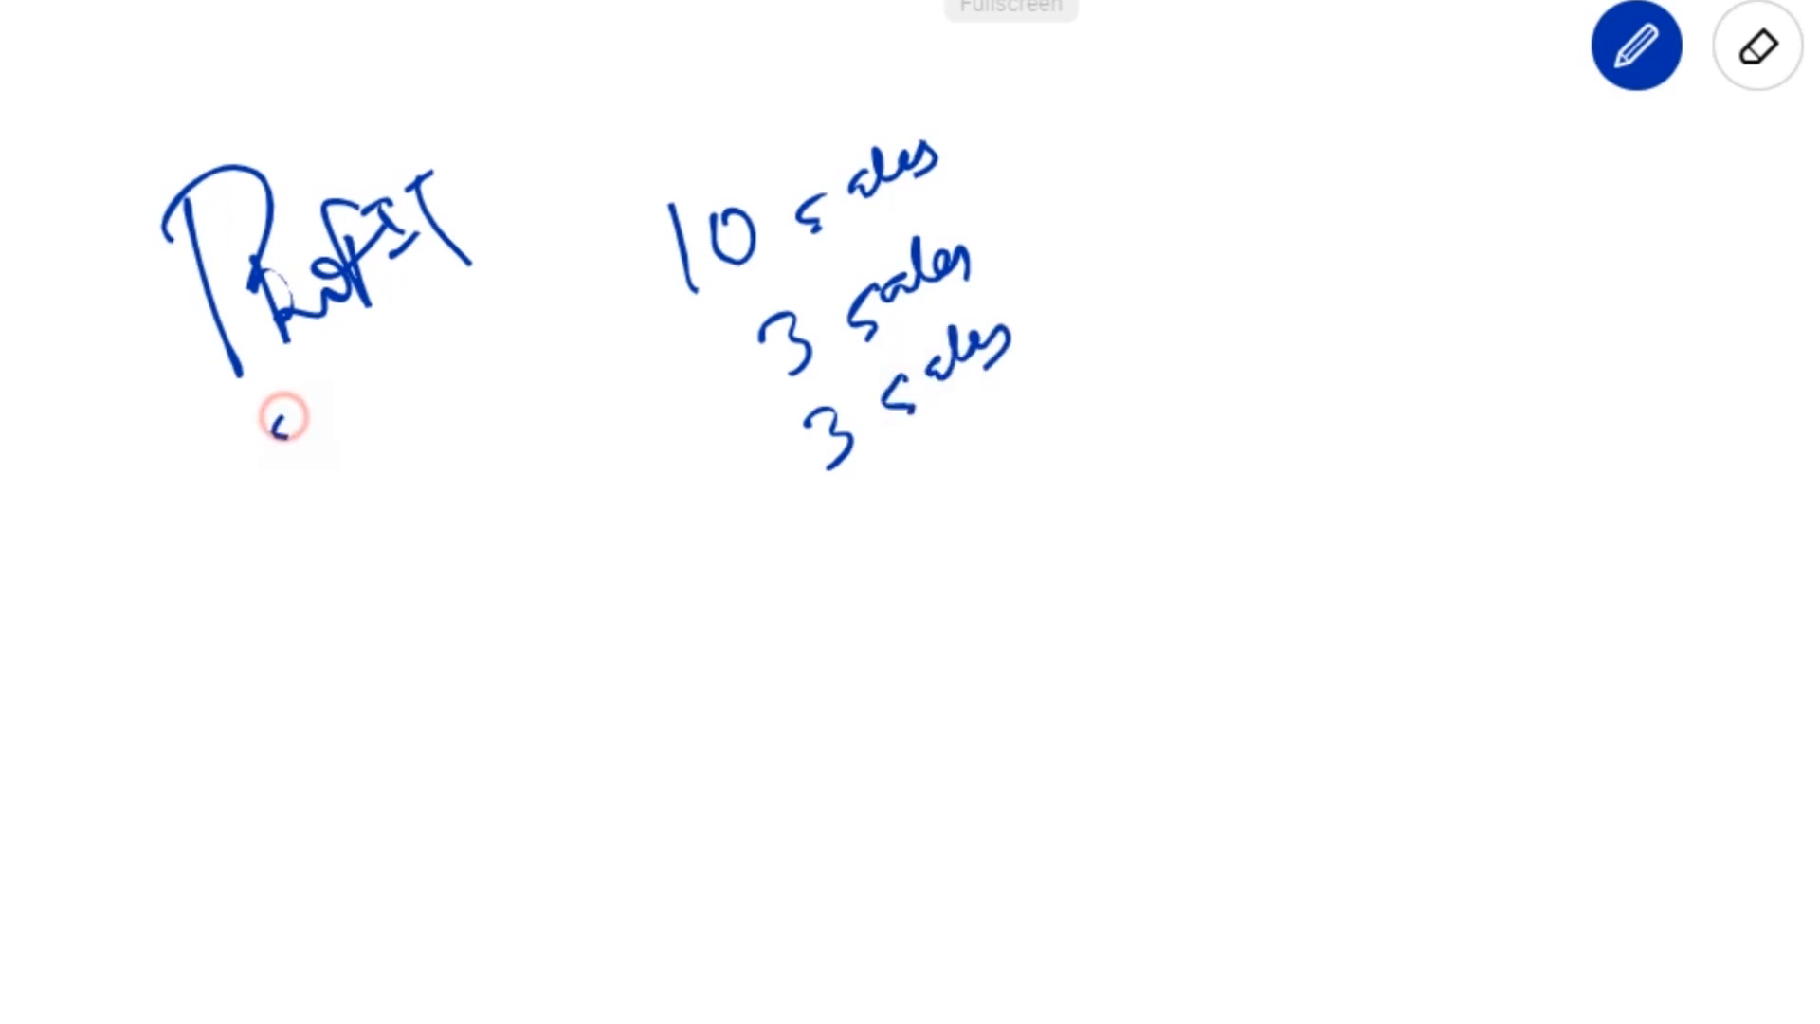
{"action": "left_click_drag", "start_coordinate": [279, 406], "coordinate": [349, 430]}
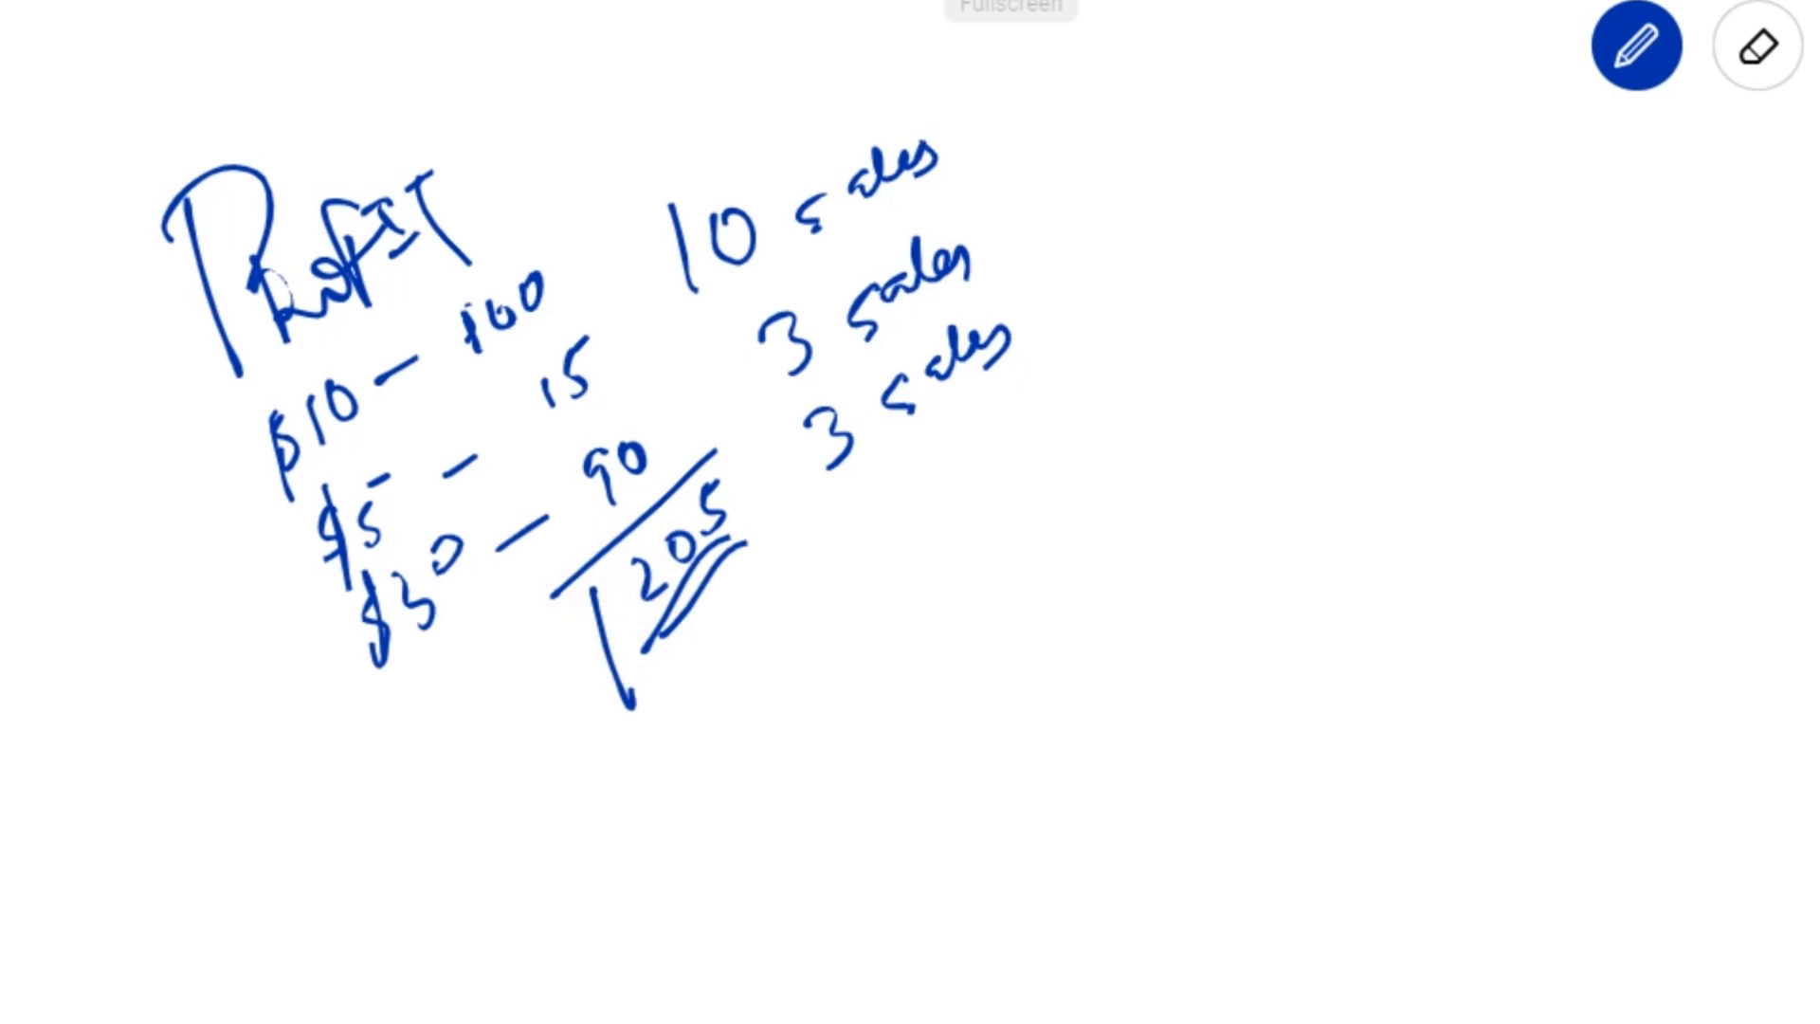
{"action": "left_click_drag", "start_coordinate": [721, 453], "coordinate": [628, 690]}
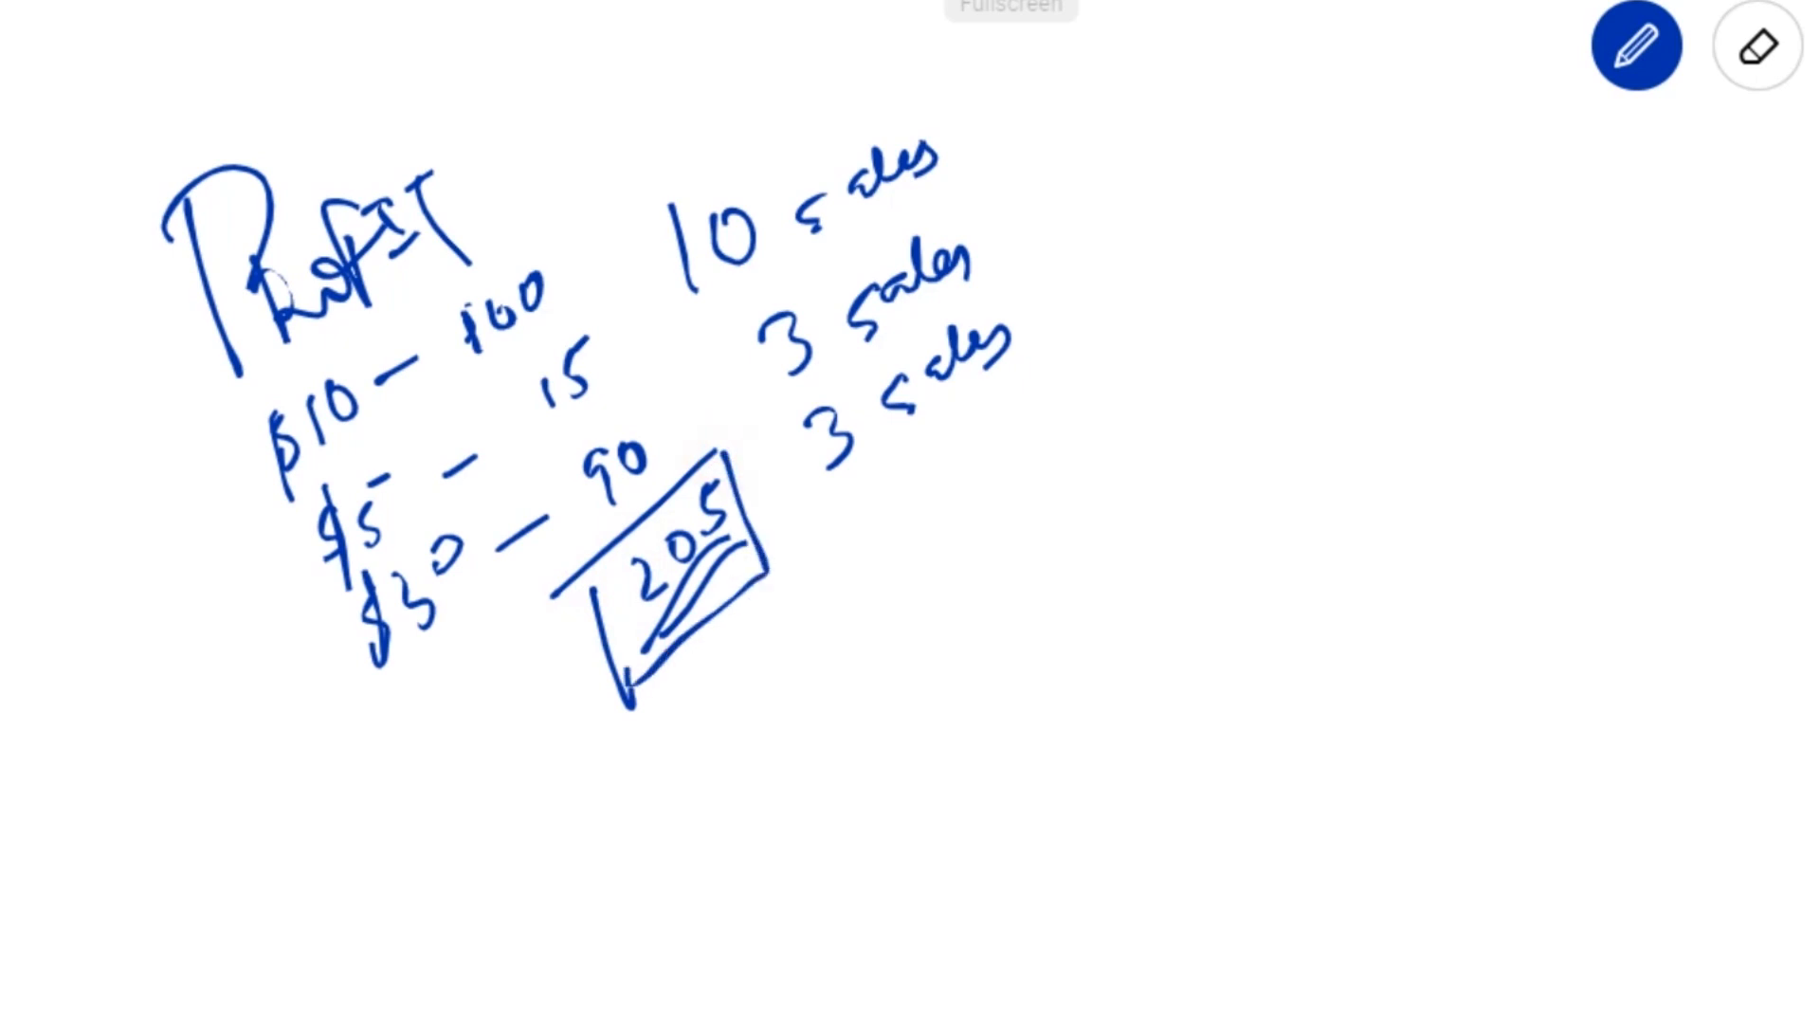
Note the platform cost as $0 on trial and the marketing cost as $200
{"action": "left_click_drag", "start_coordinate": [721, 650], "coordinate": [766, 765]}
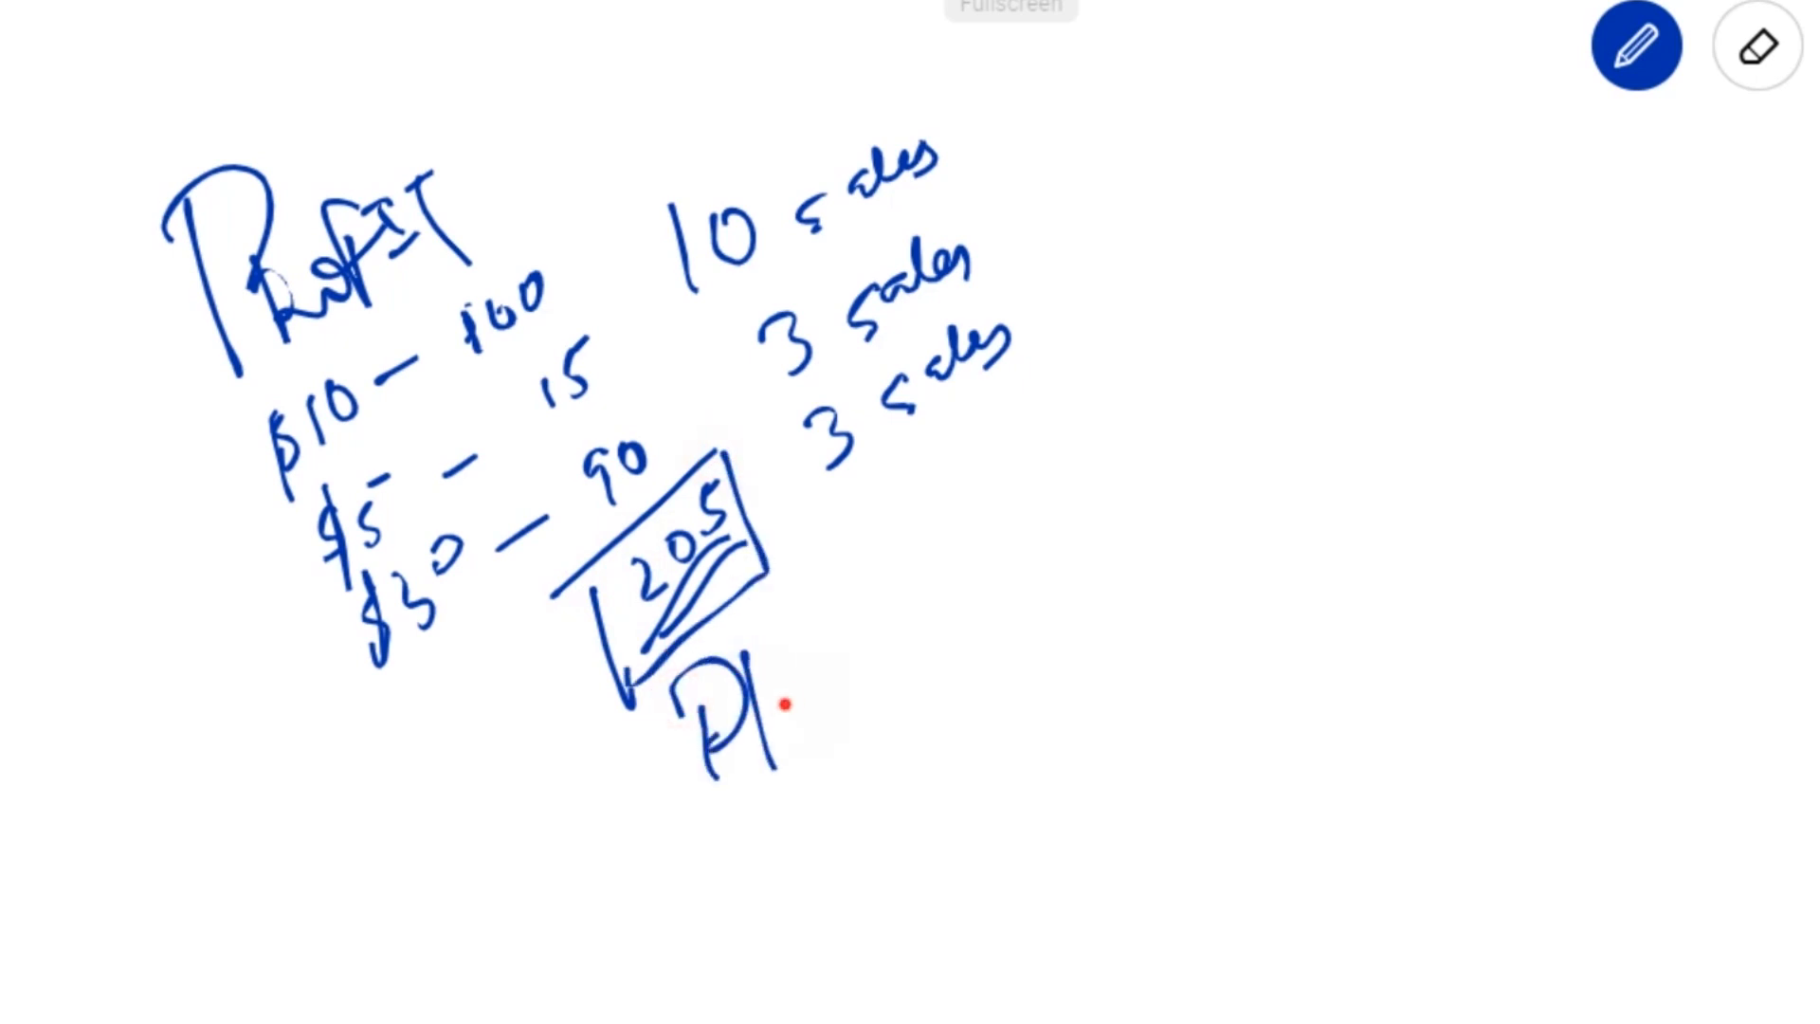
{"action": "left_click_drag", "start_coordinate": [765, 685], "coordinate": [906, 696]}
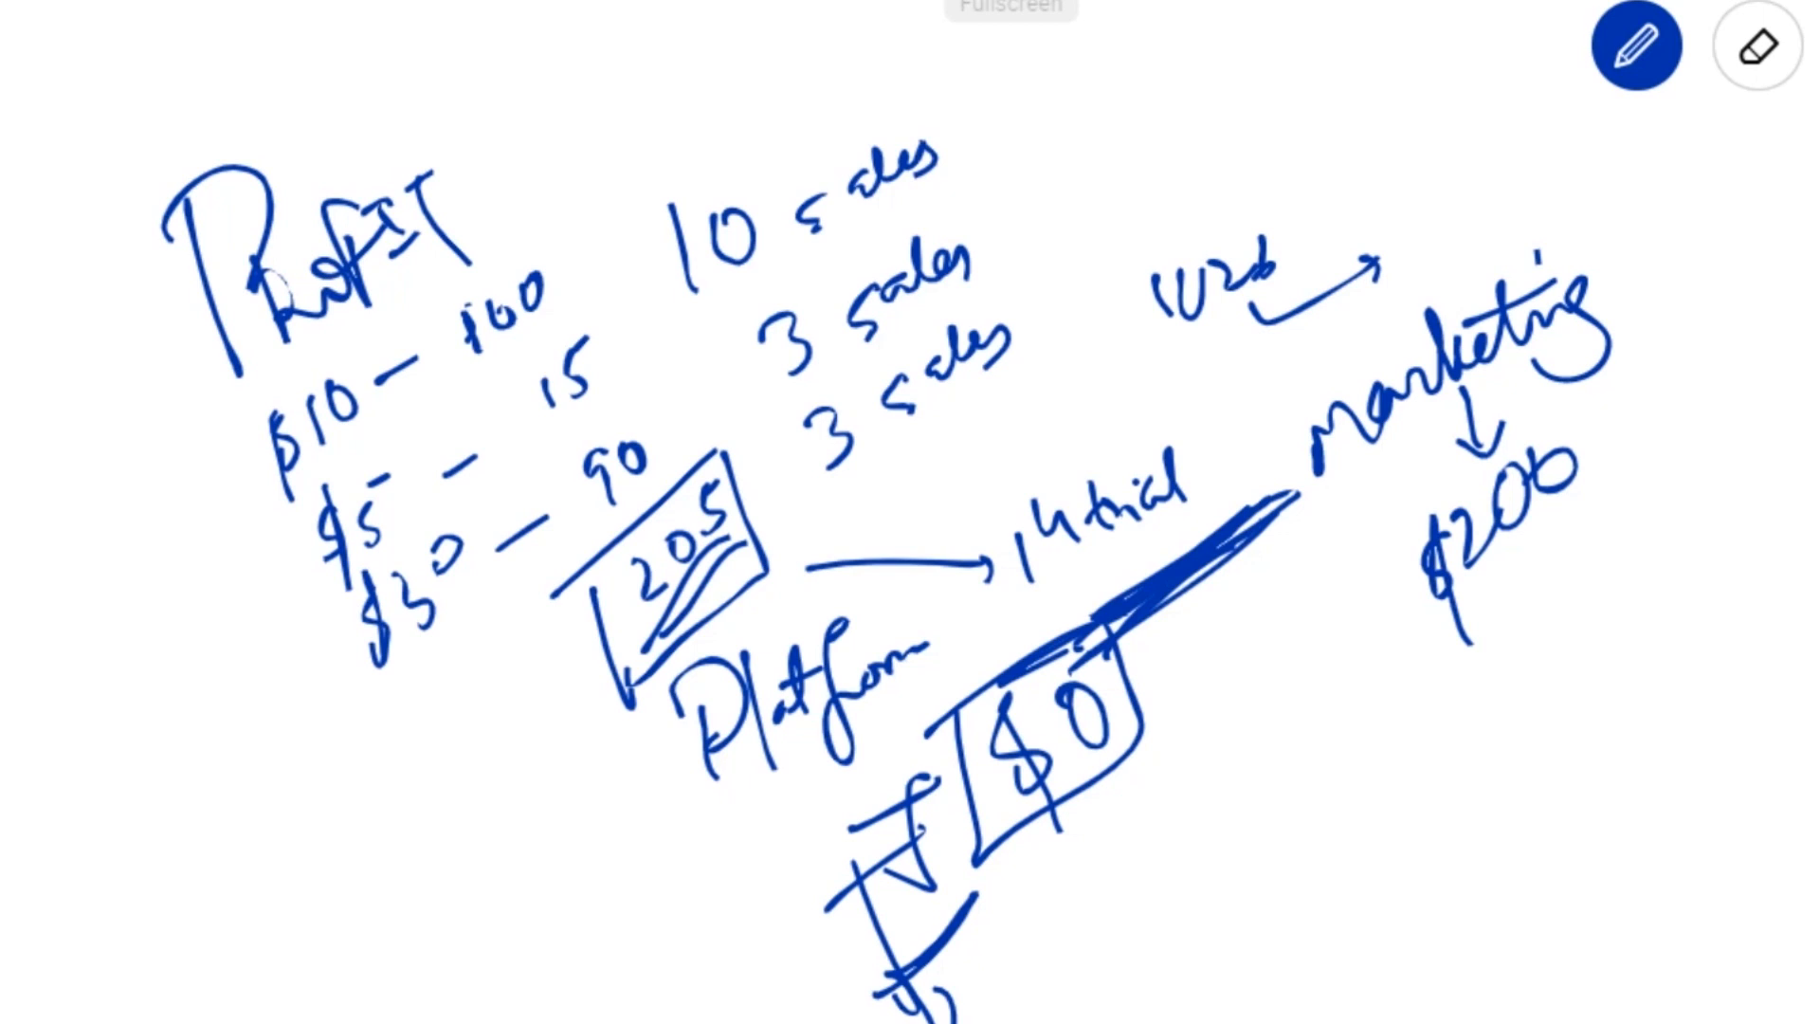
{"action": "left_click_drag", "start_coordinate": [1613, 447], "coordinate": [1677, 383]}
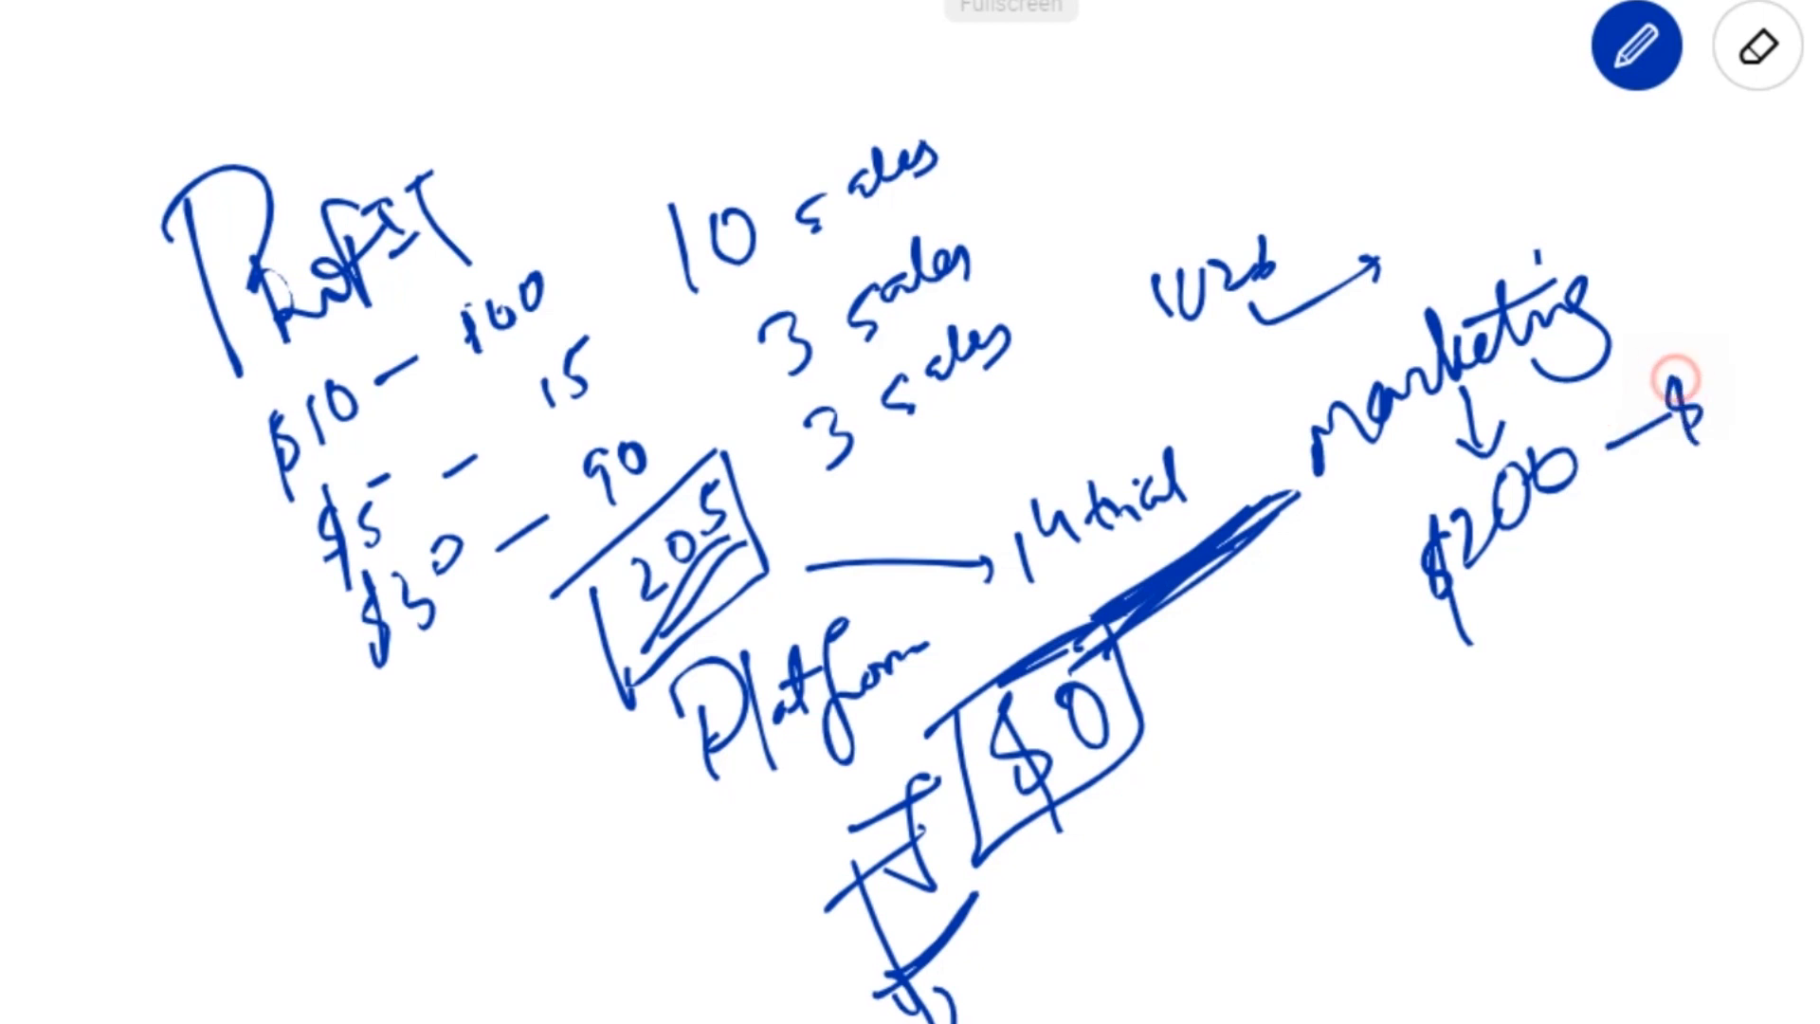